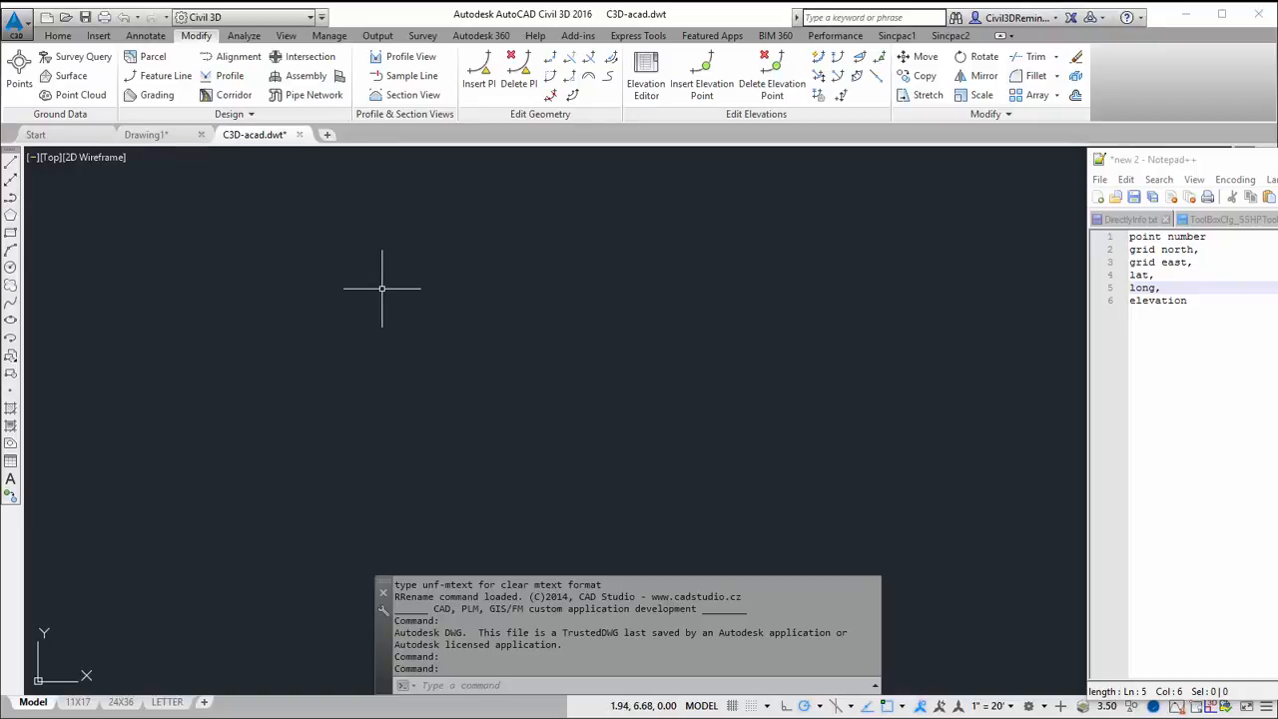
{"action": "mouse_move", "coordinate": [651, 348]}
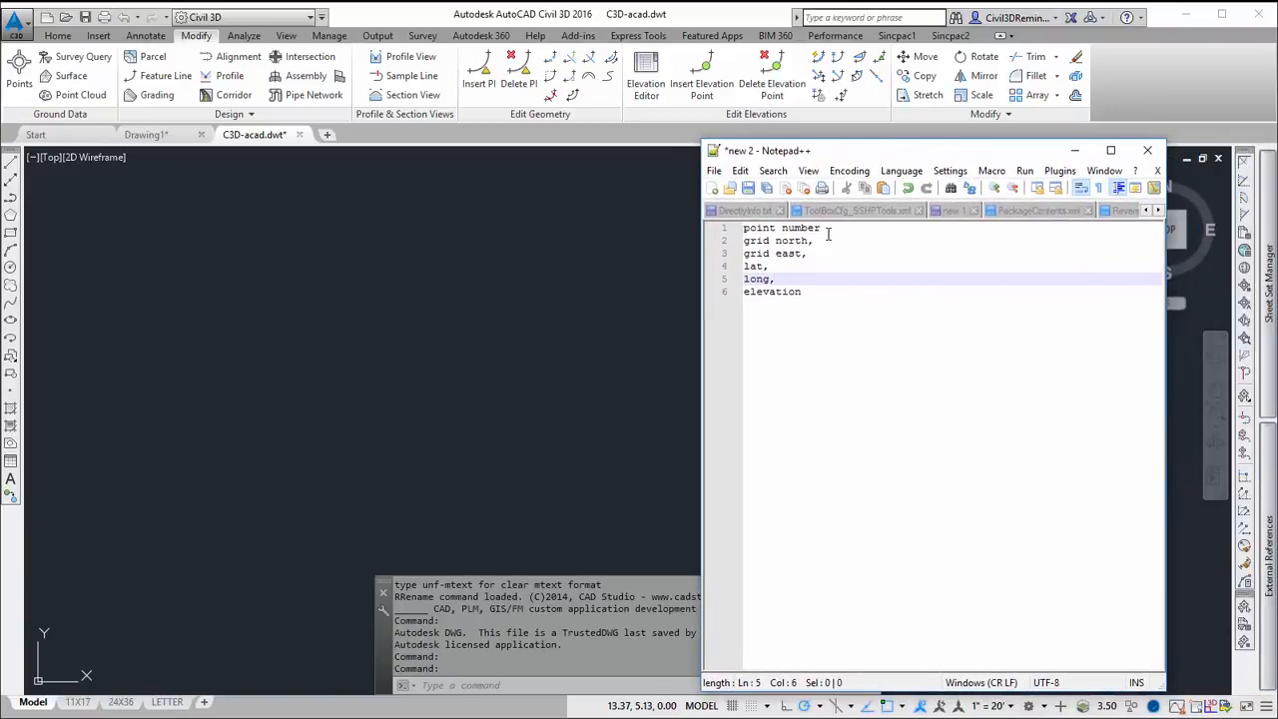
- Go over the planned label fields: point number, grid north/east, lat/long and elevation
{"action": "left_click", "coordinate": [815, 227]}
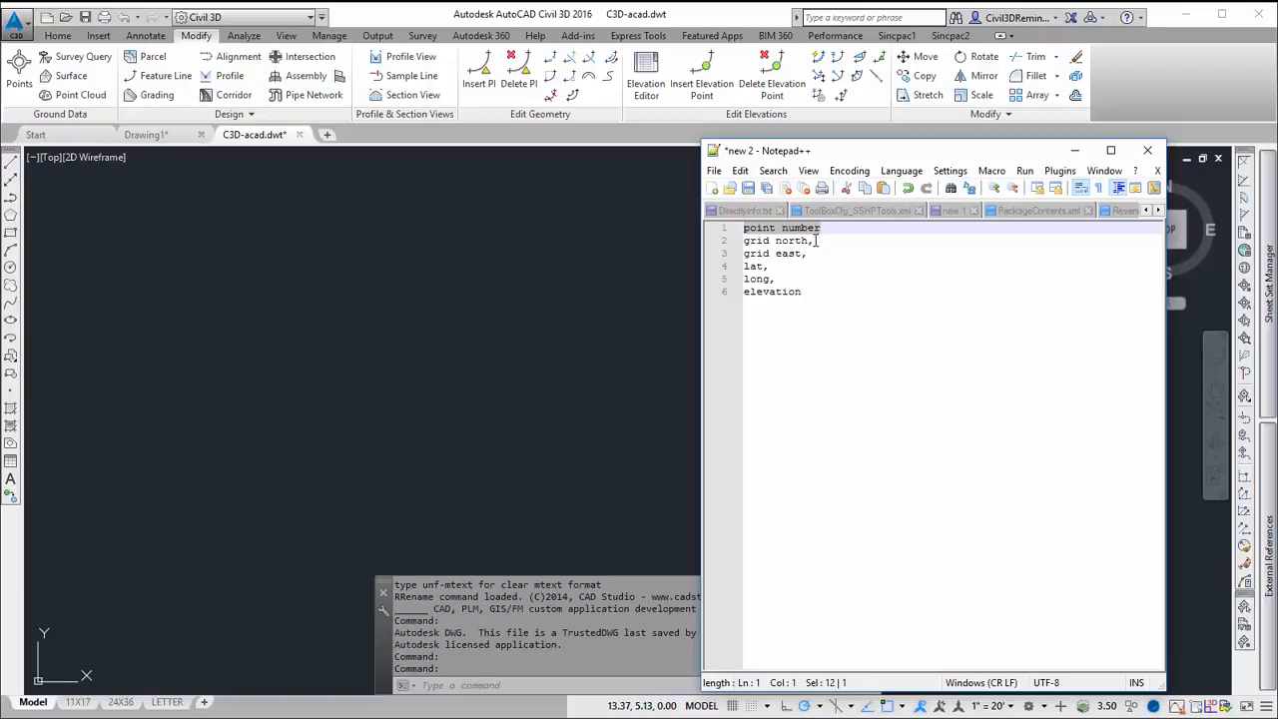
{"action": "left_click", "coordinate": [769, 266]}
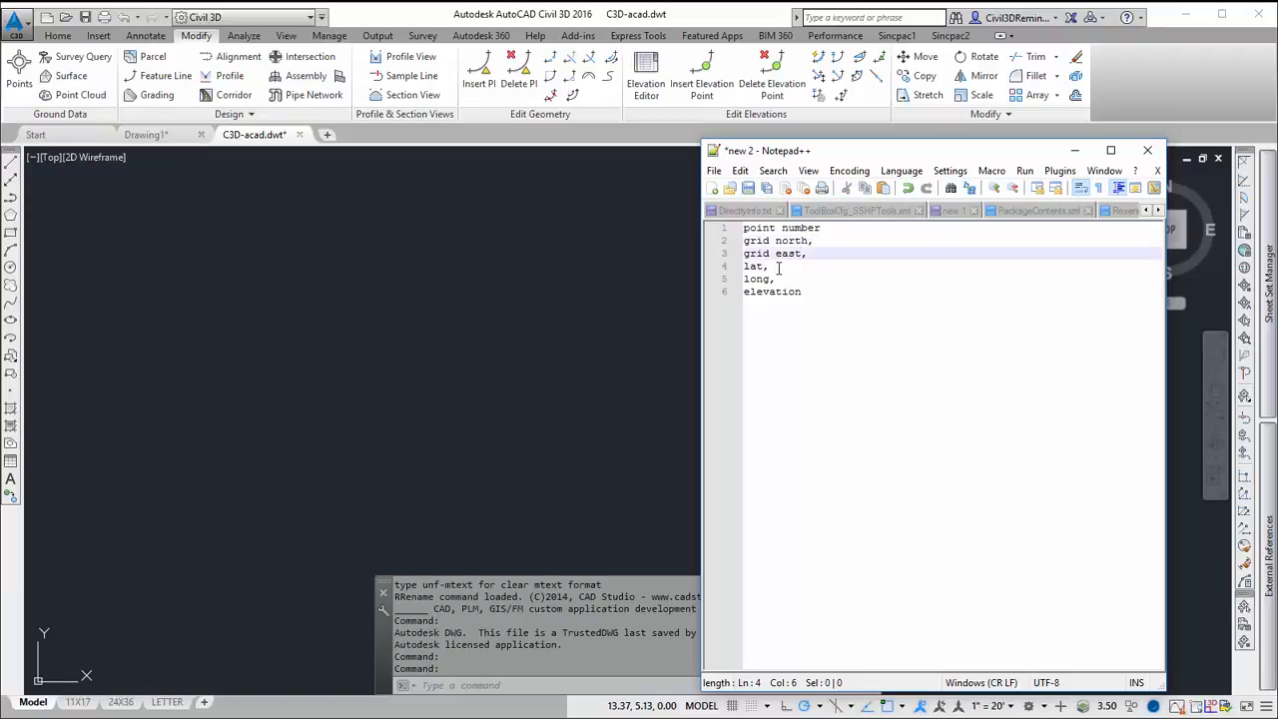
{"action": "left_click", "coordinate": [803, 292]}
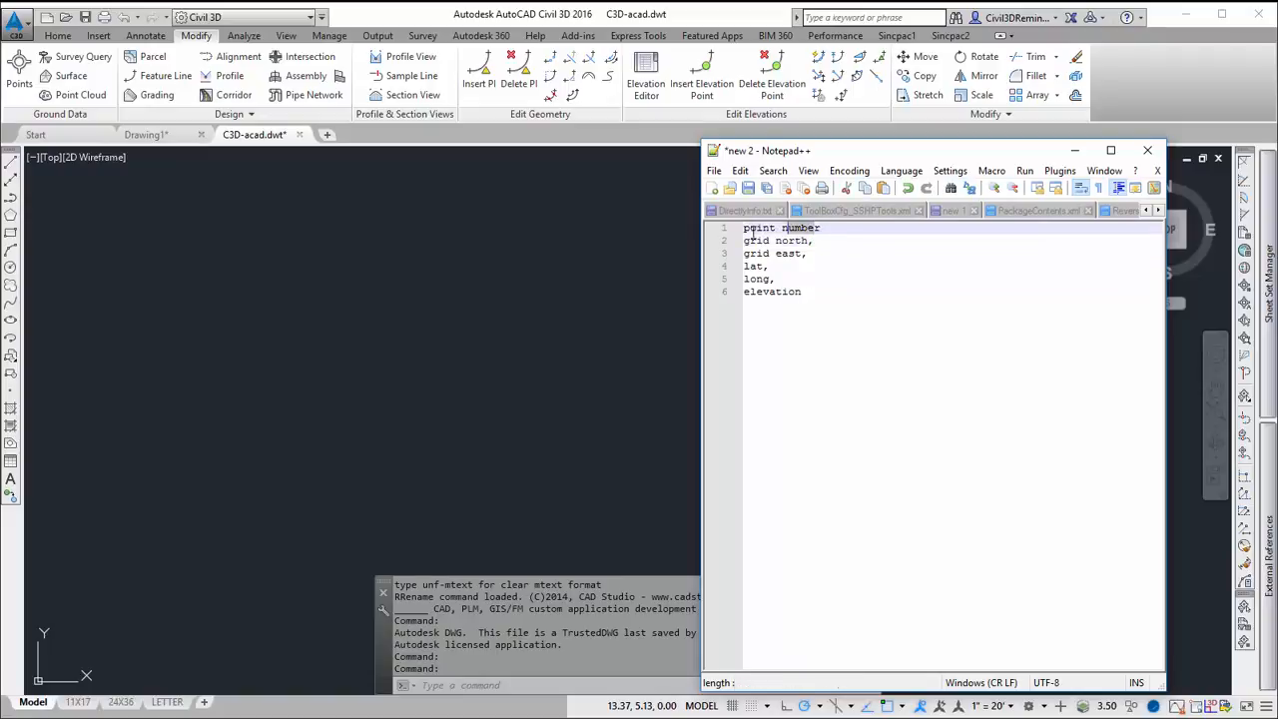
{"action": "left_click", "coordinate": [815, 240]}
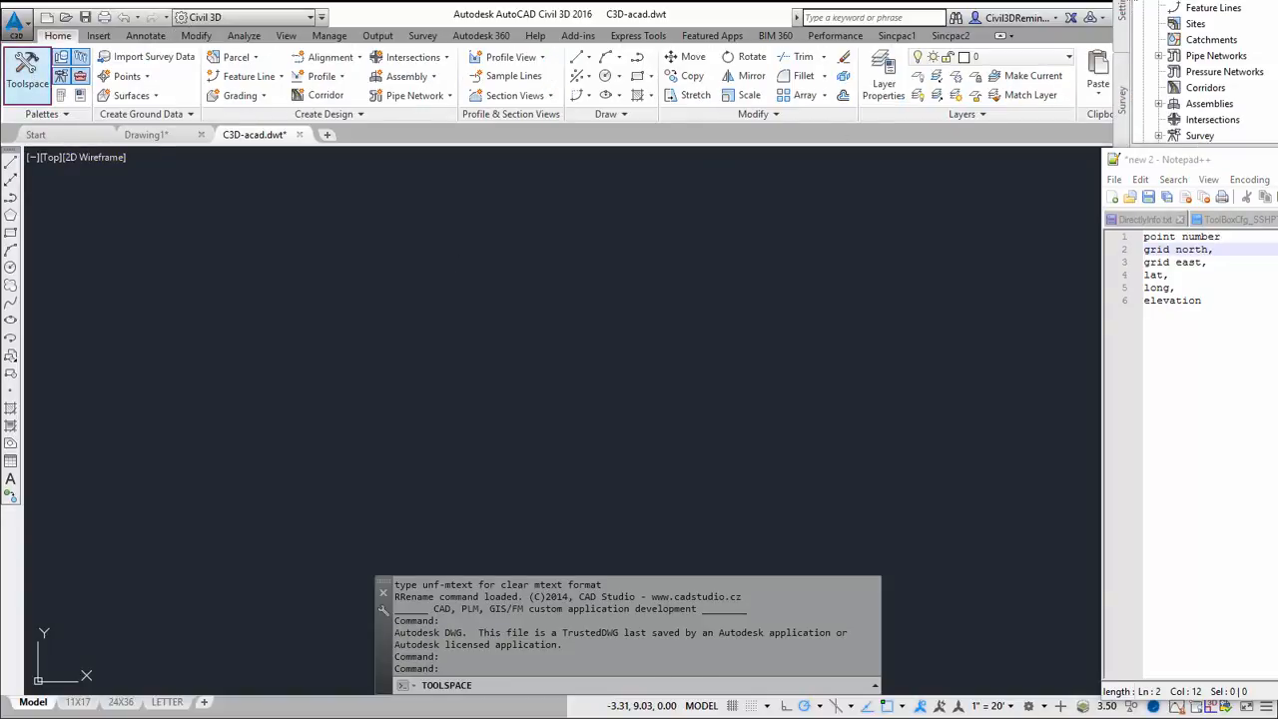
- In Toolspace Settings, expand Point to review the point styles and point label styles
{"action": "left_click", "coordinate": [28, 64]}
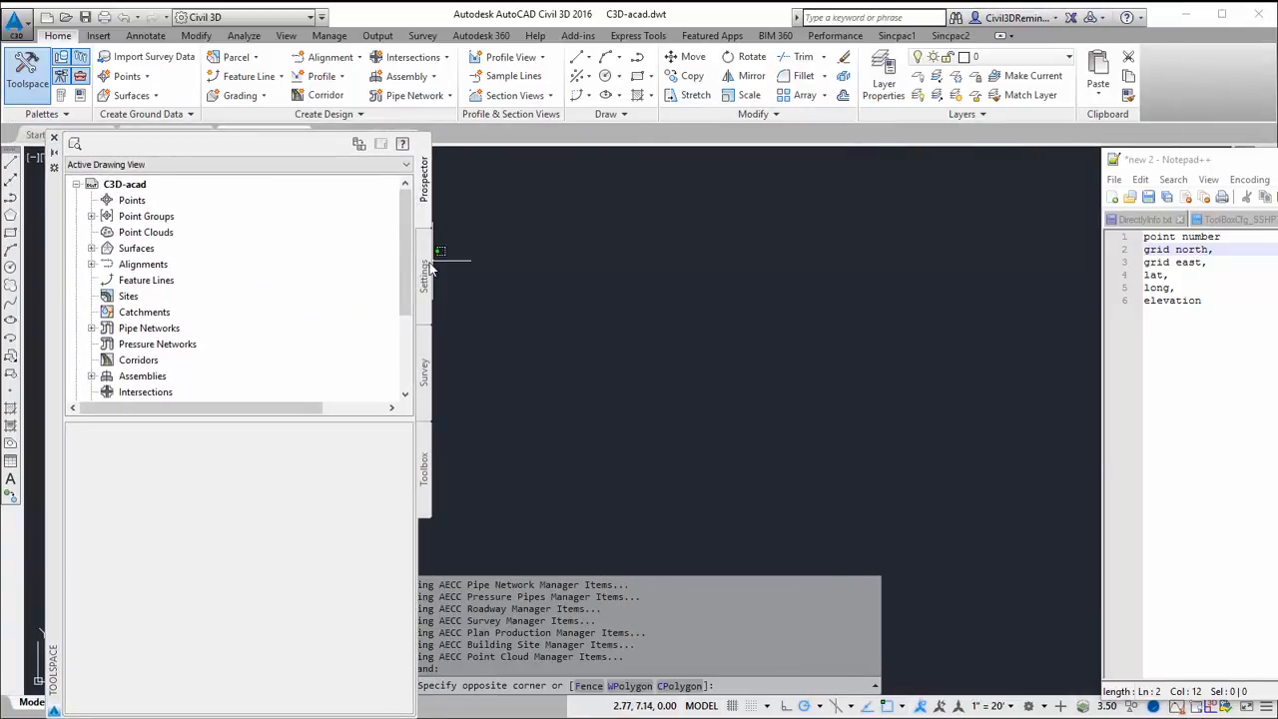
{"action": "left_click", "coordinate": [423, 270]}
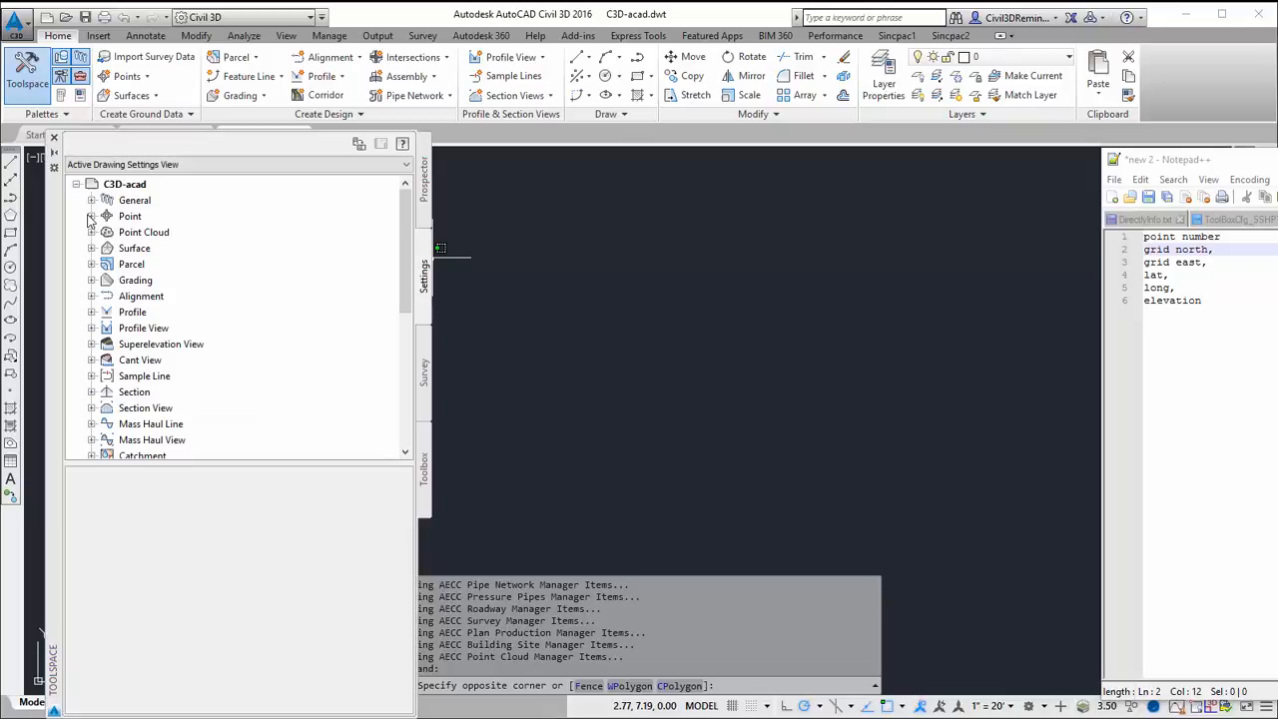
{"action": "left_click", "coordinate": [92, 216]}
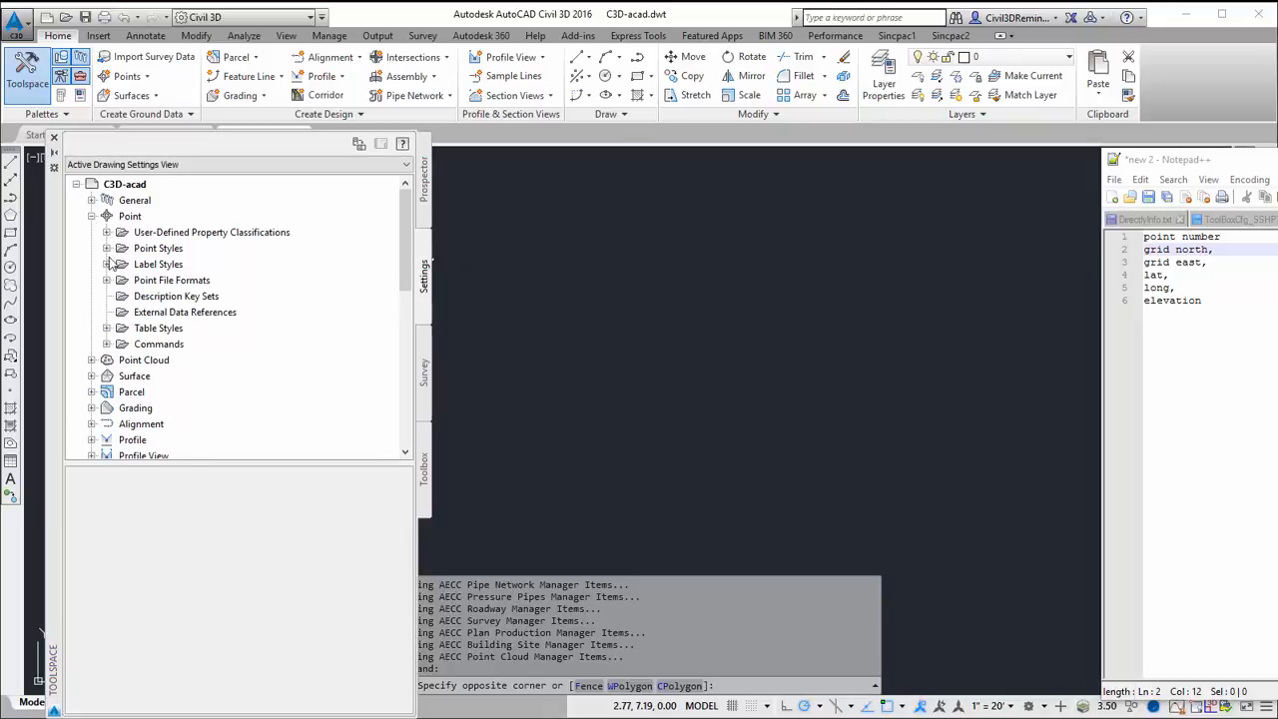
{"action": "left_click", "coordinate": [108, 248]}
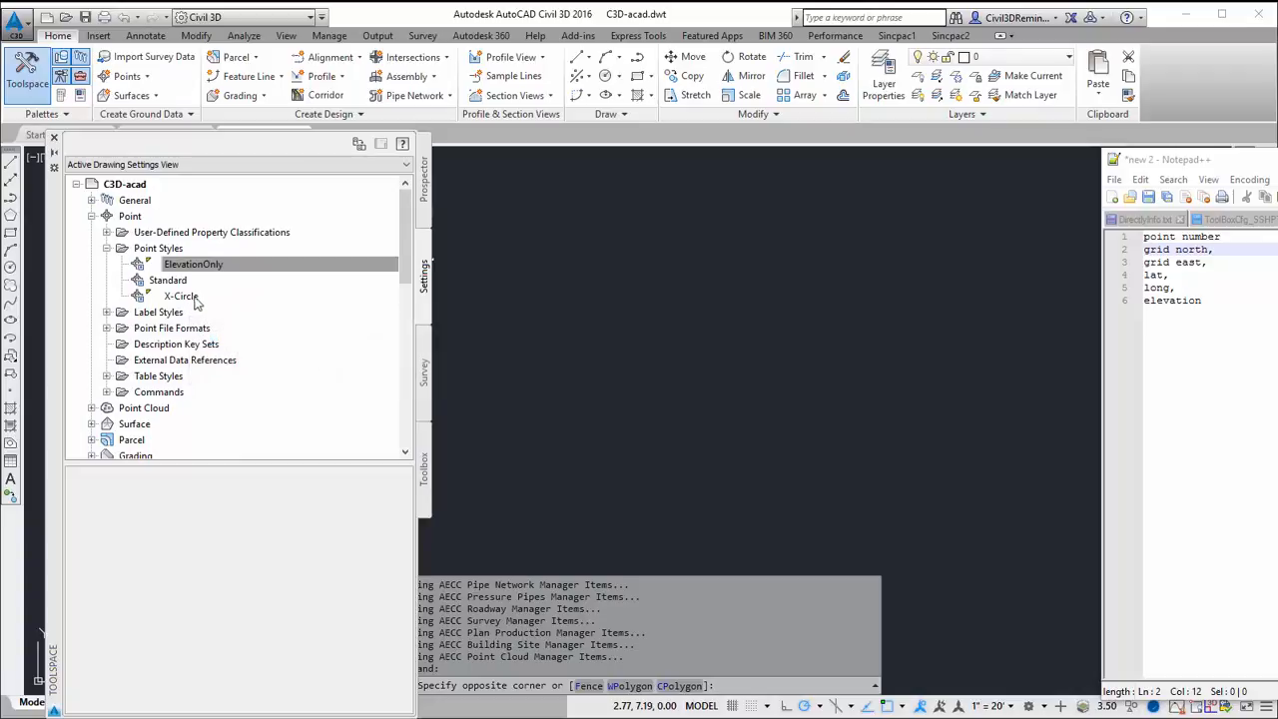
{"action": "left_click", "coordinate": [181, 295]}
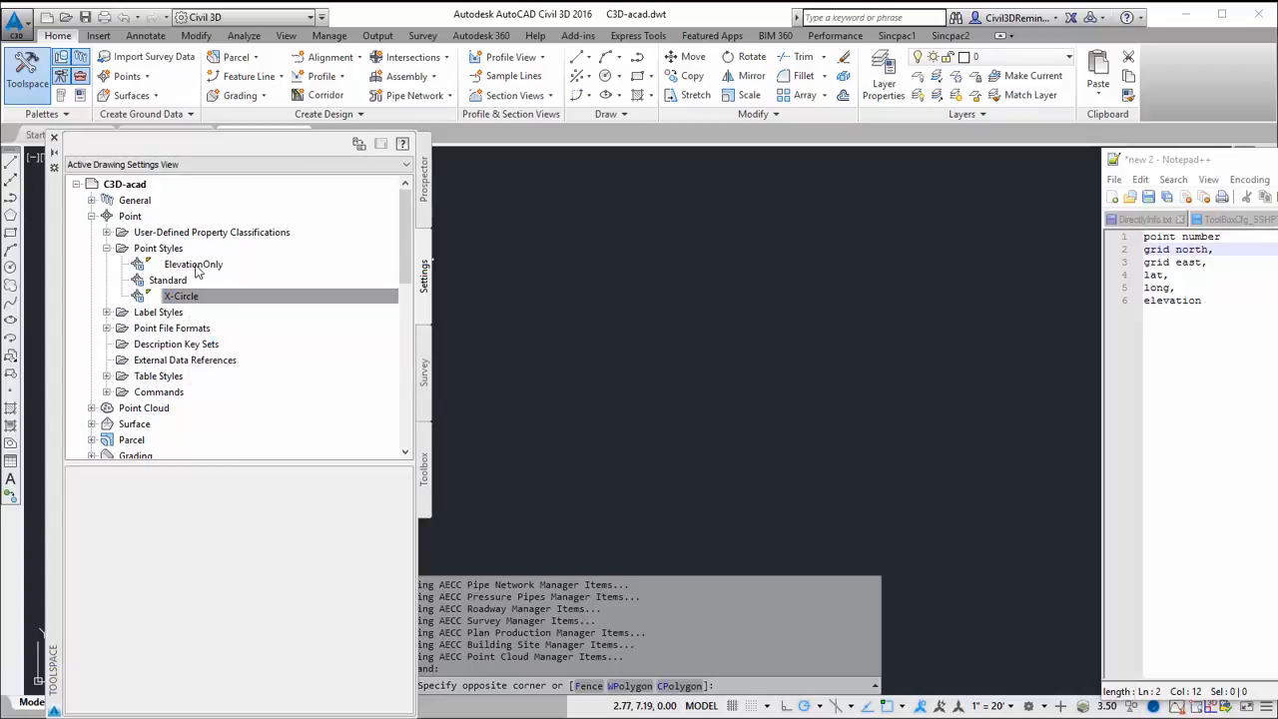
{"action": "left_click", "coordinate": [108, 311]}
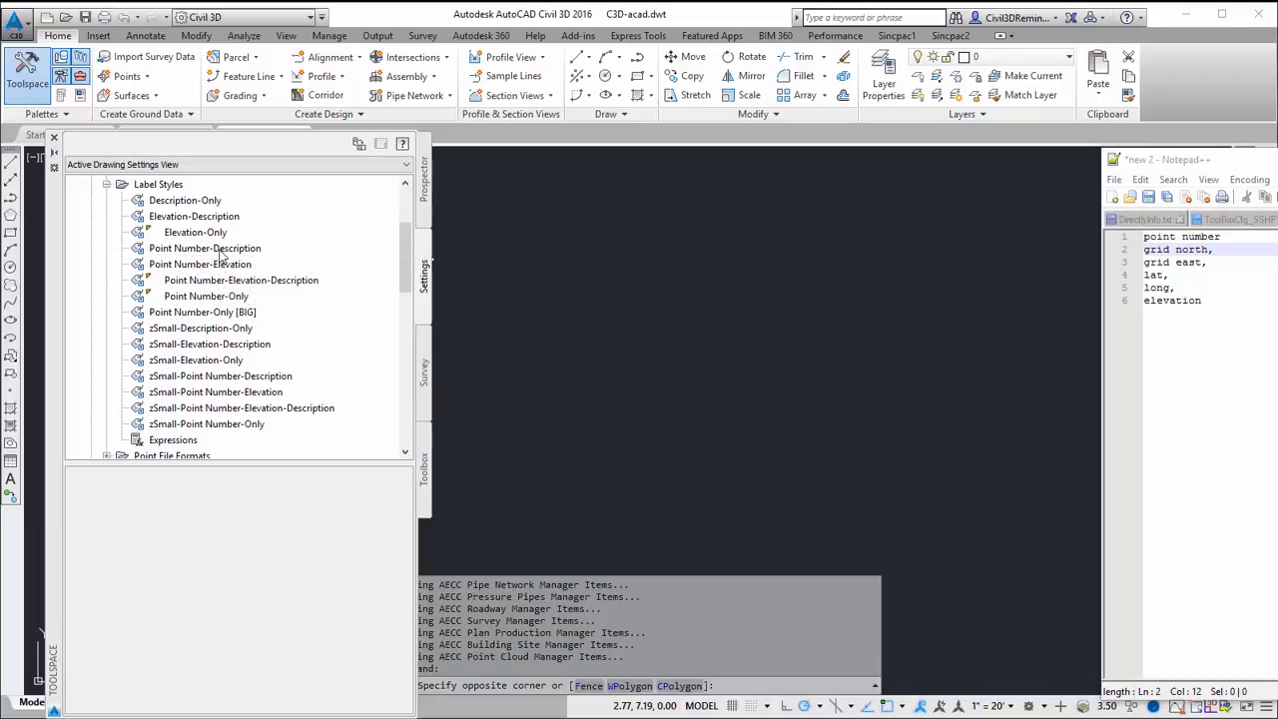
{"action": "left_click", "coordinate": [196, 232]}
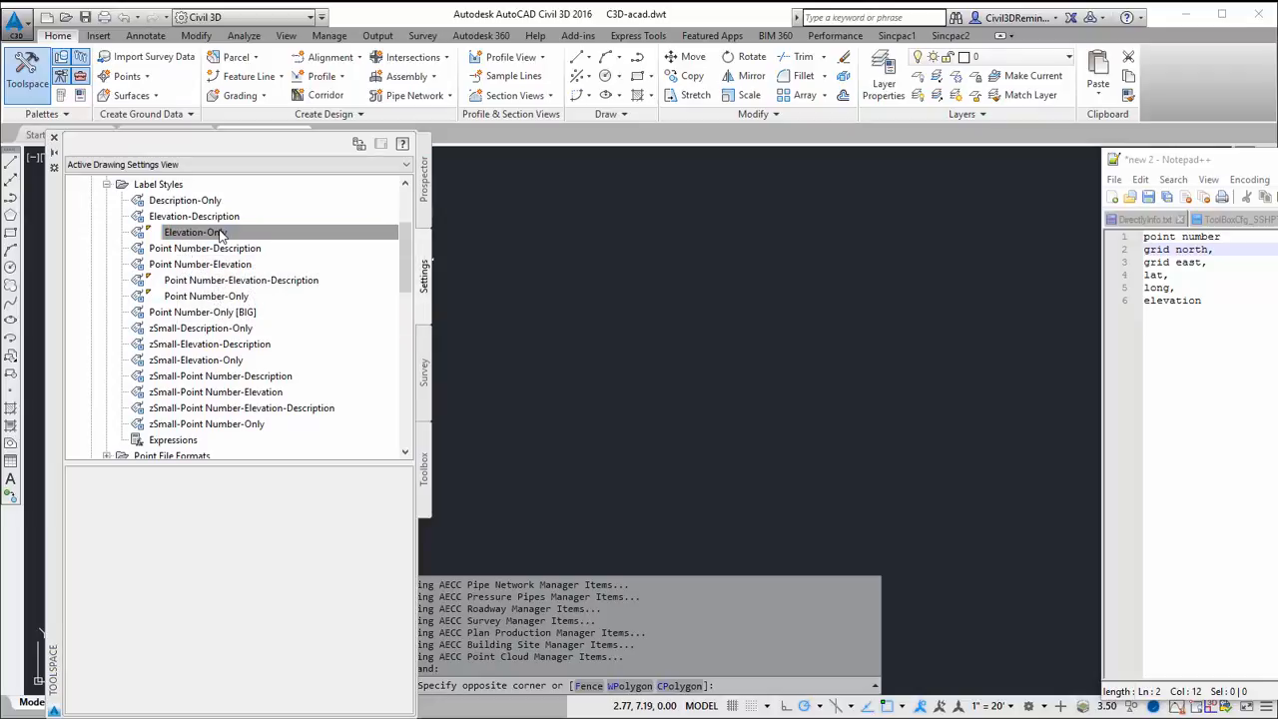
{"action": "right_click", "coordinate": [191, 231]}
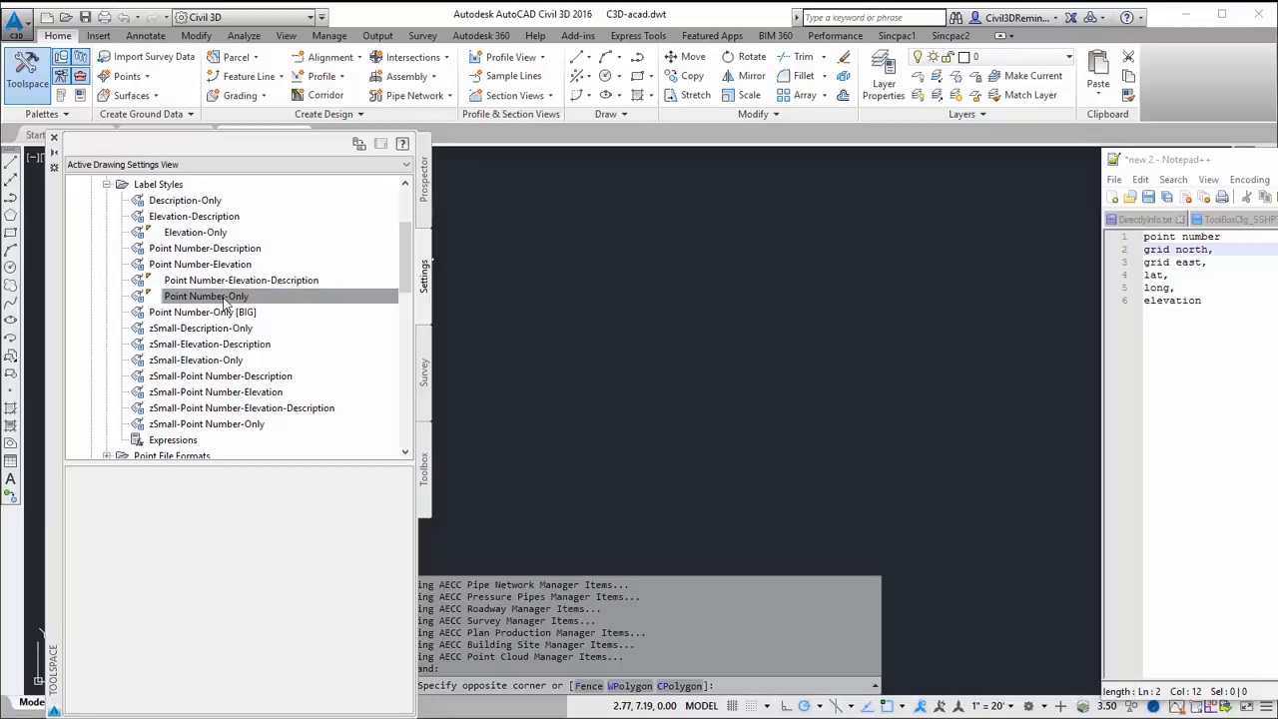
- Copy Point Number-Only and rename the copy Point Number-Grid-LatLong-Elev
{"action": "right_click", "coordinate": [205, 296]}
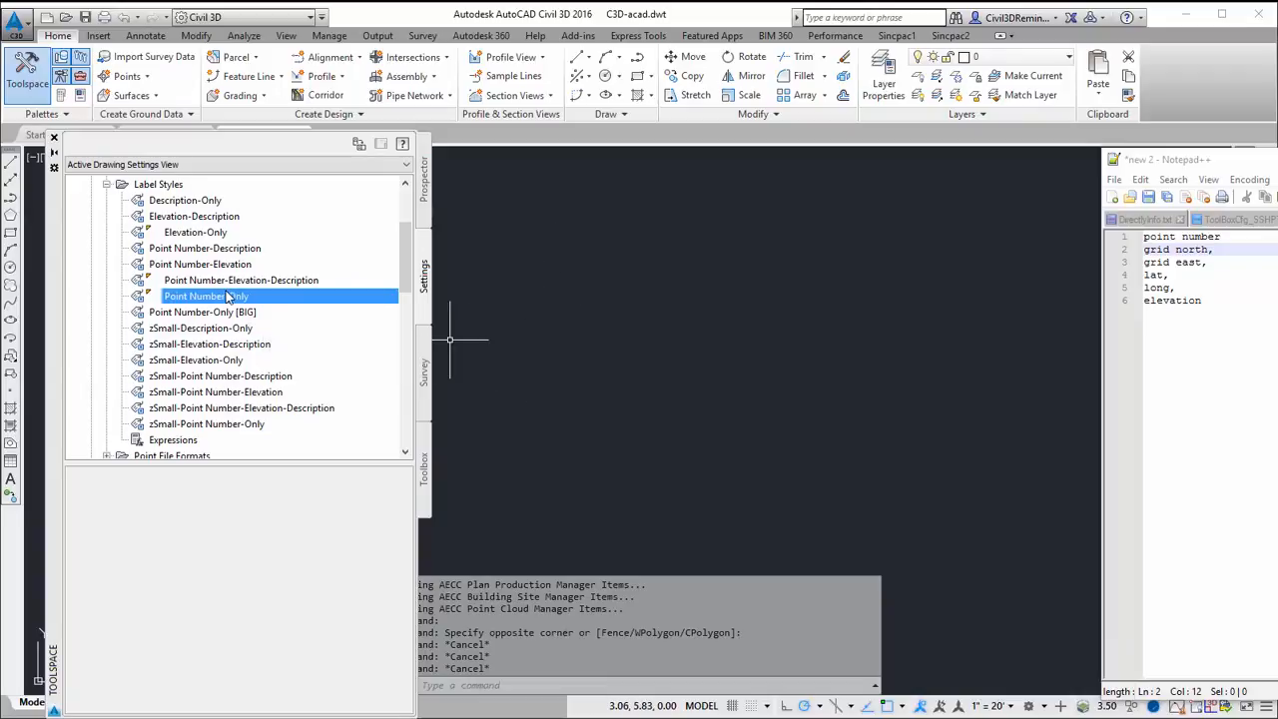
{"action": "mouse_move", "coordinate": [563, 315]}
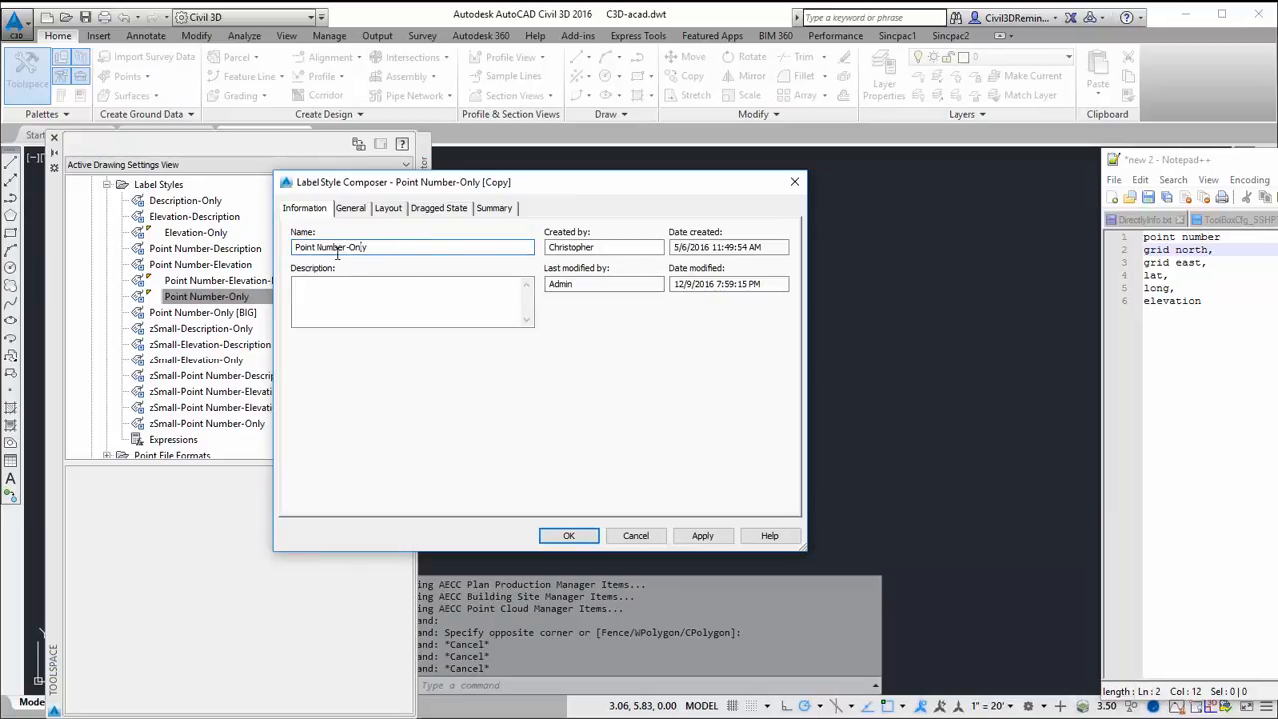
{"action": "type", "text": "-"}
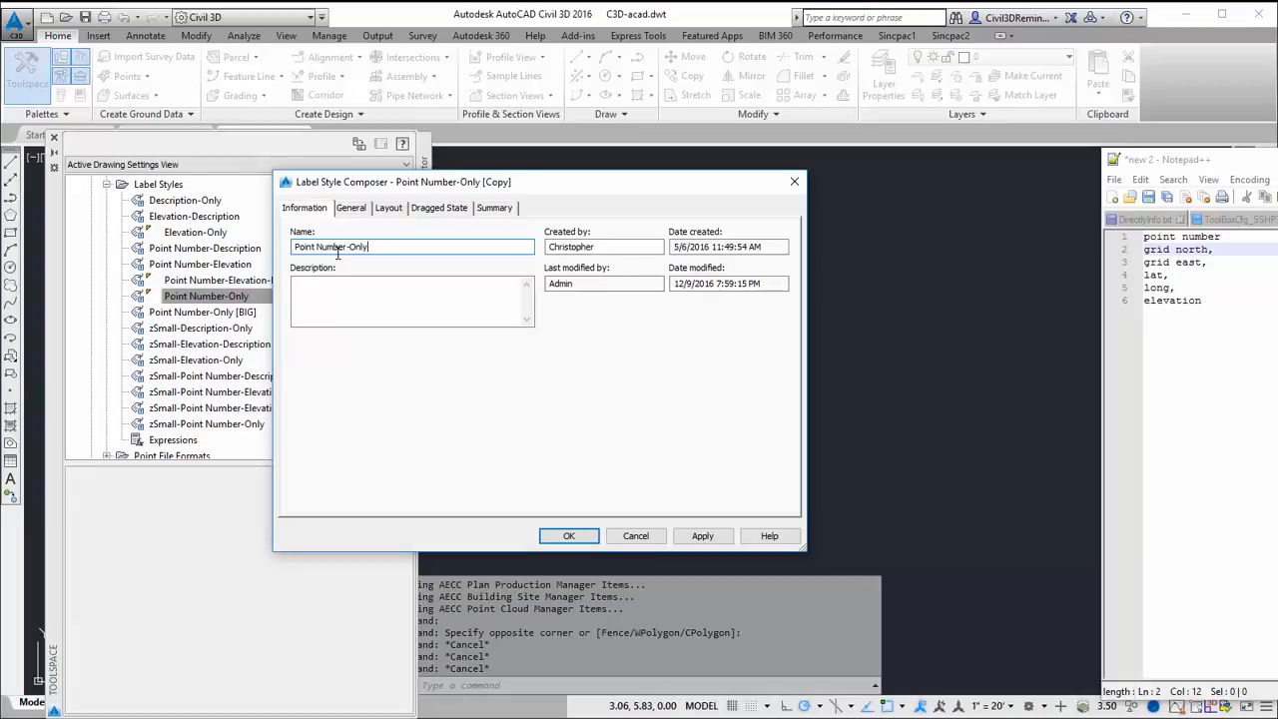
{"action": "key", "text": "Backspace"}
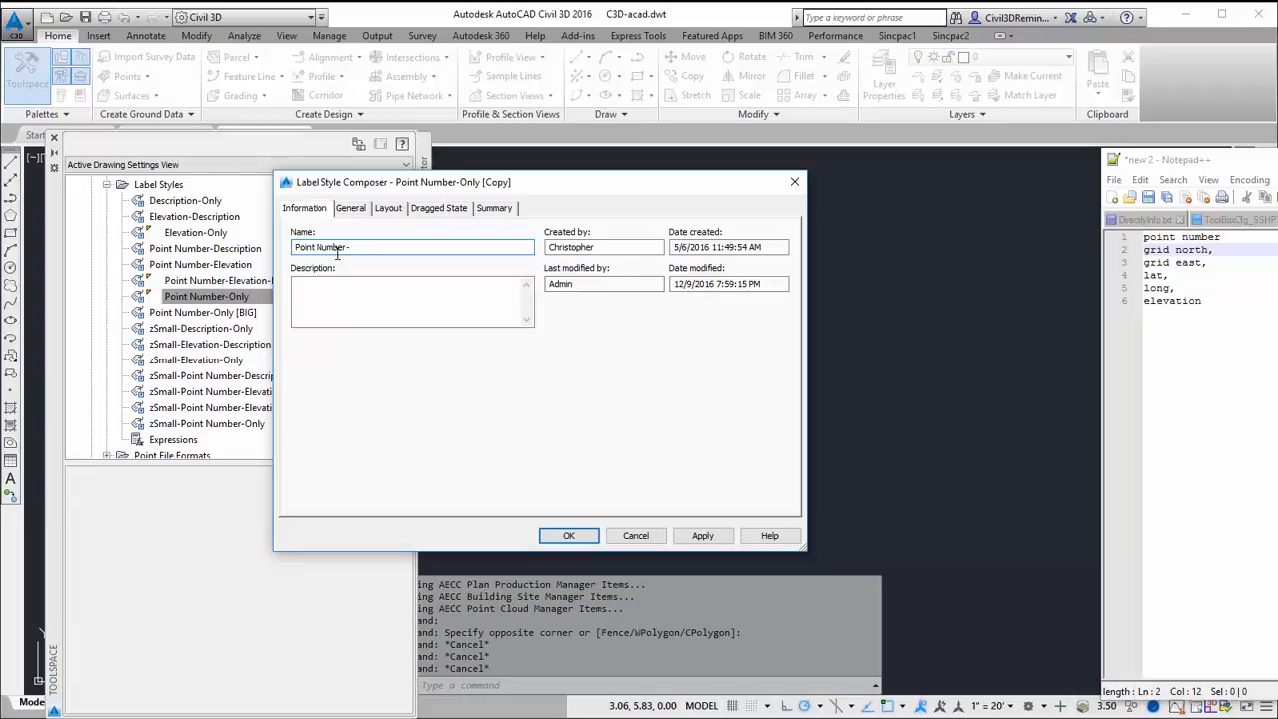
{"action": "type", "text": "-Grid"}
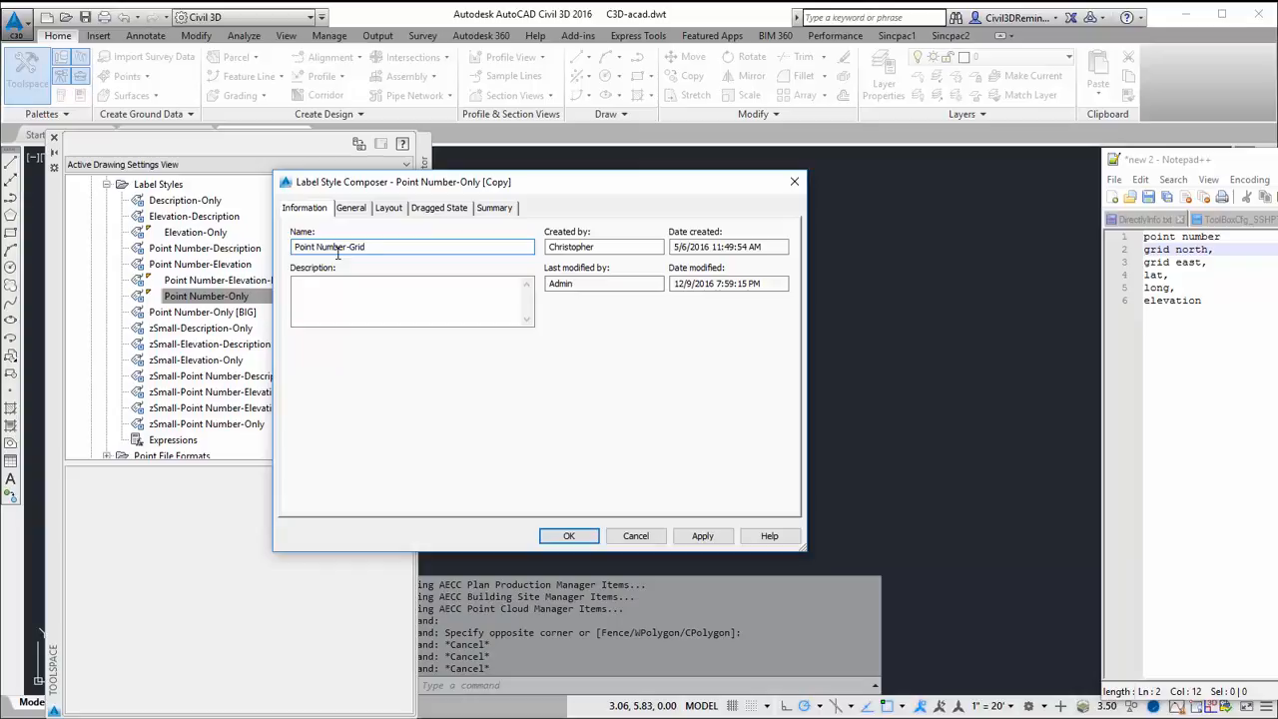
{"action": "type", "text": "-Coor"}
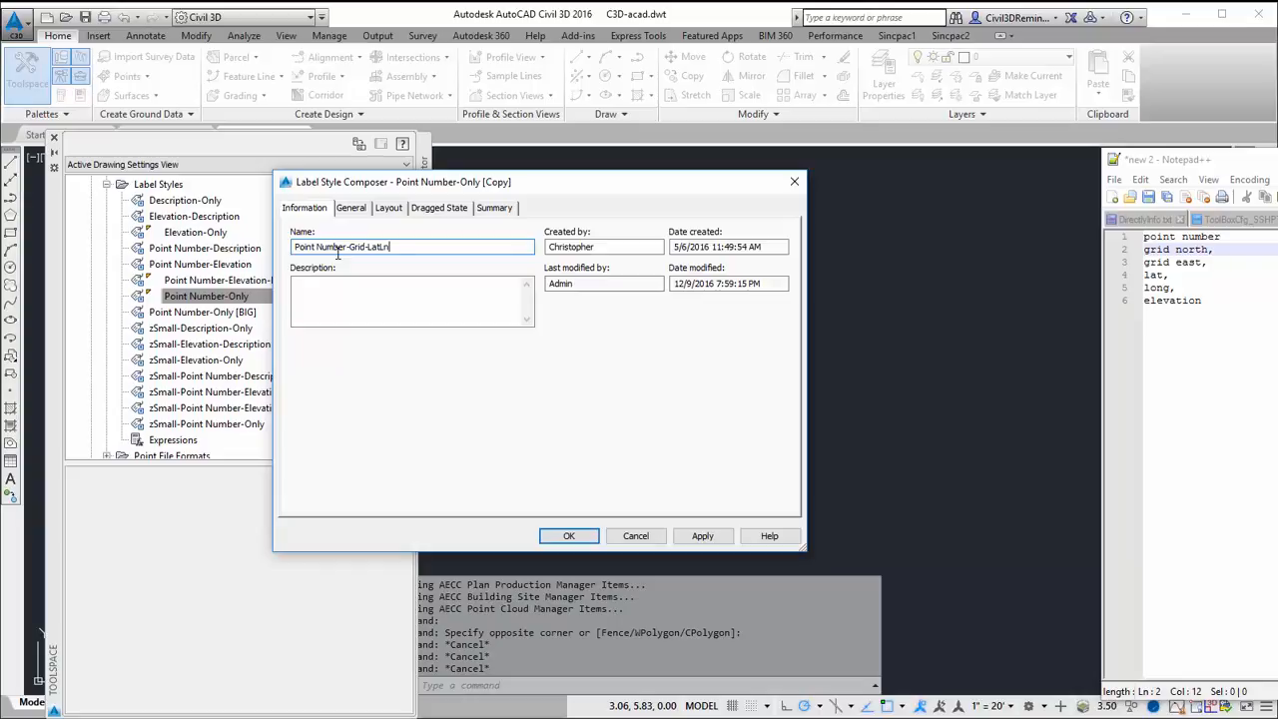
{"action": "type", "text": "Long-Elev"}
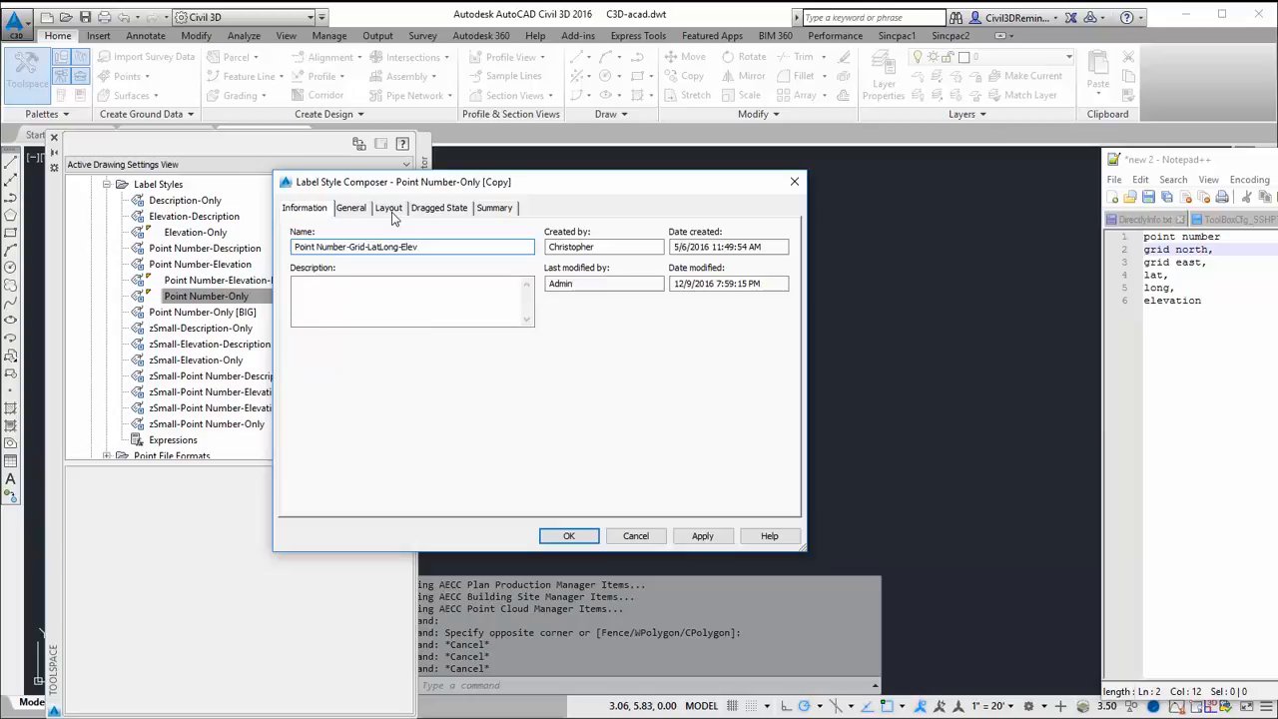
- Inspect the Layout's Point Number contents, preview Grid Northing in the editor, then cancel
{"action": "left_click", "coordinate": [387, 206]}
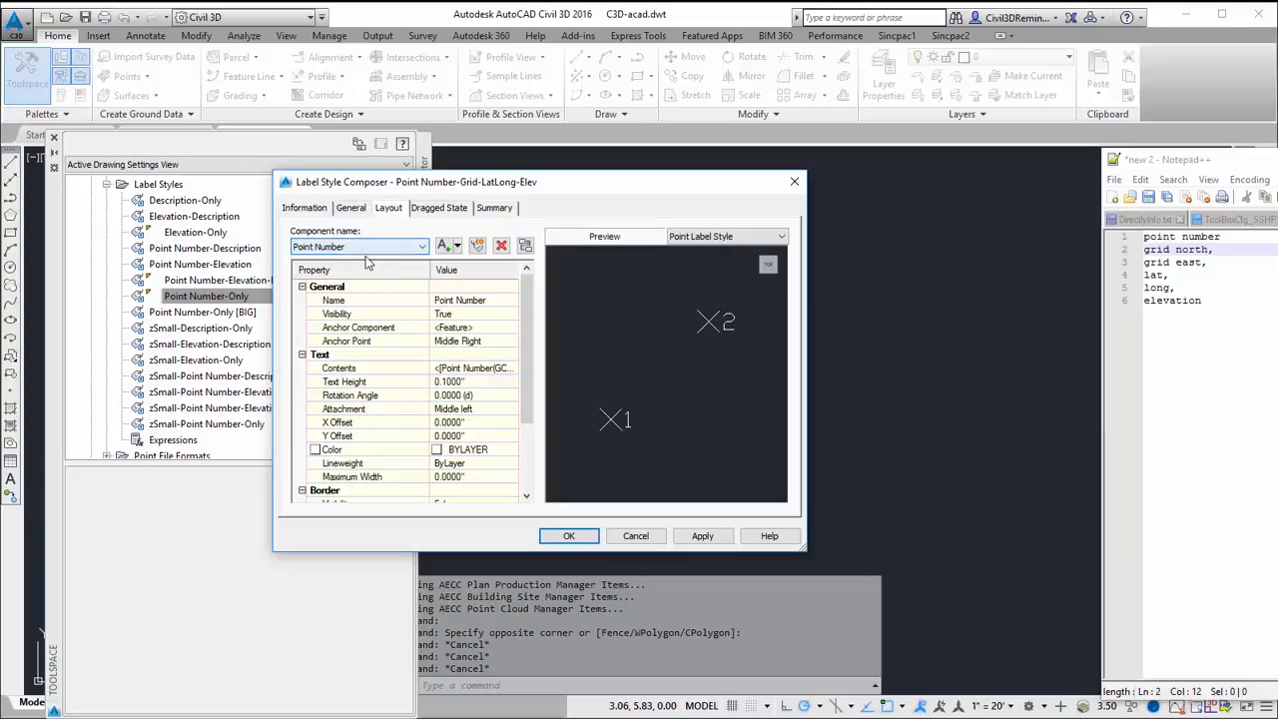
{"action": "left_click", "coordinate": [1198, 236]}
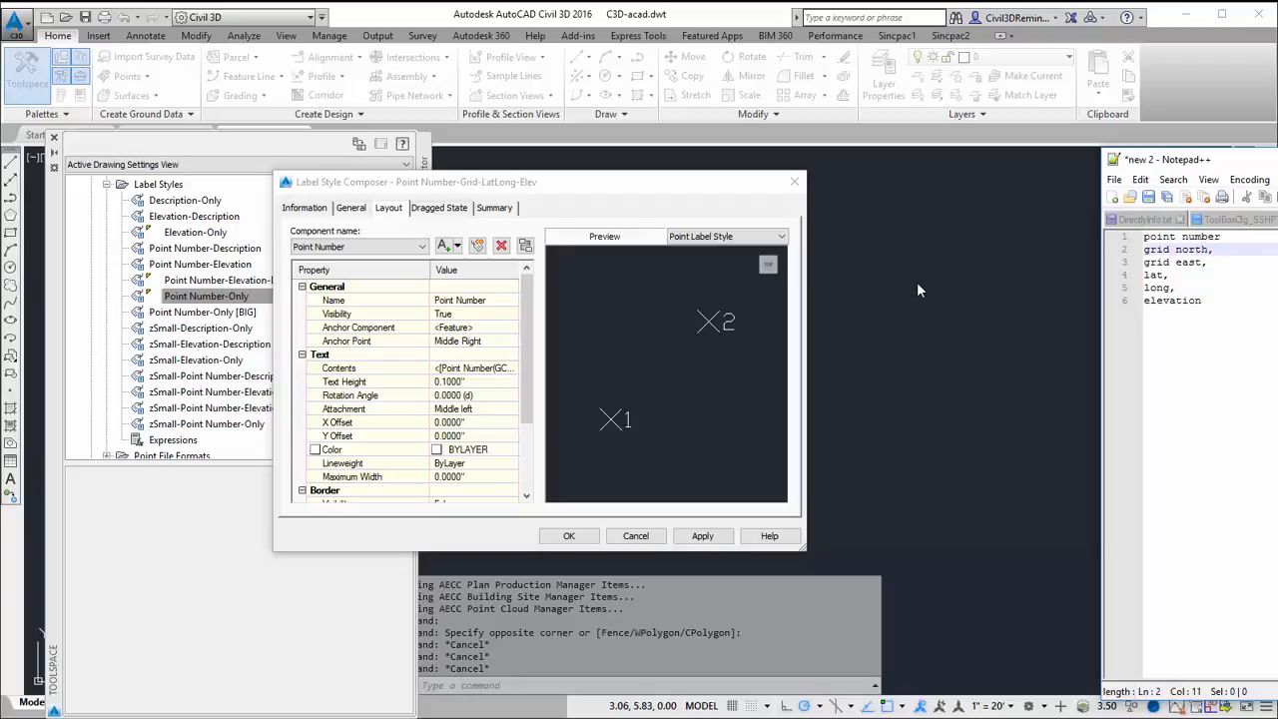
{"action": "mouse_move", "coordinate": [577, 354]}
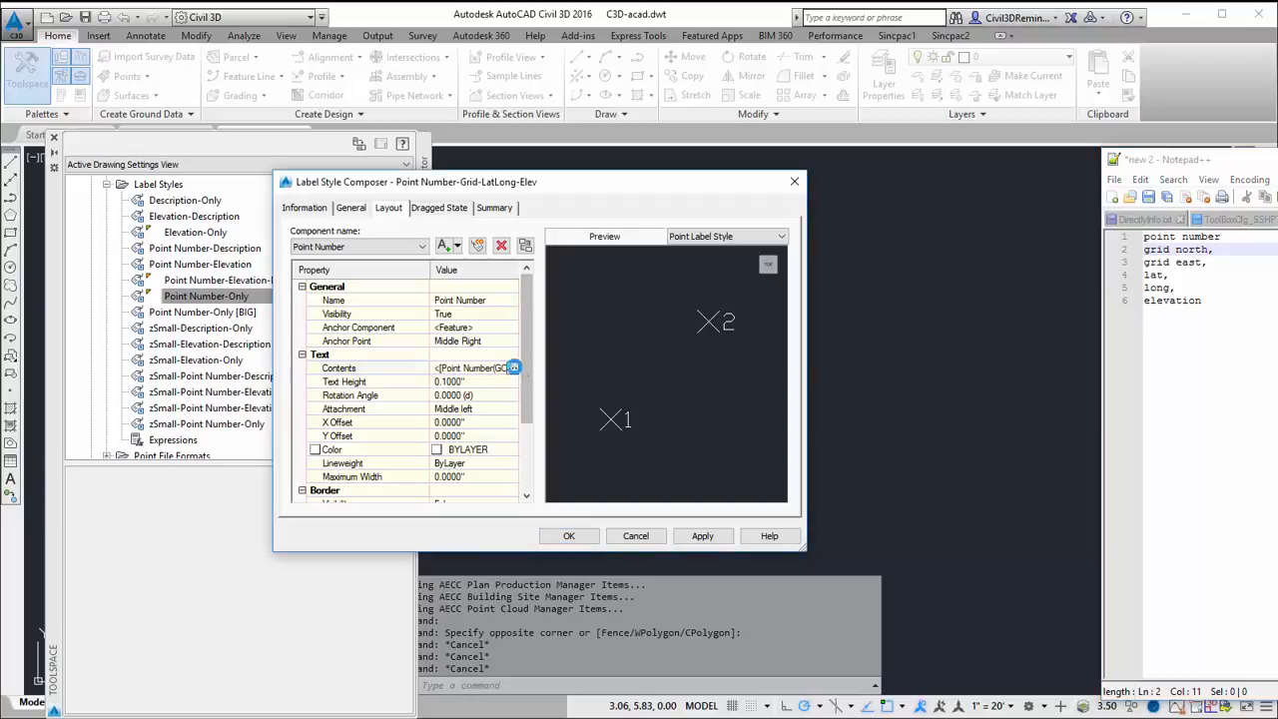
{"action": "left_click", "coordinate": [514, 367]}
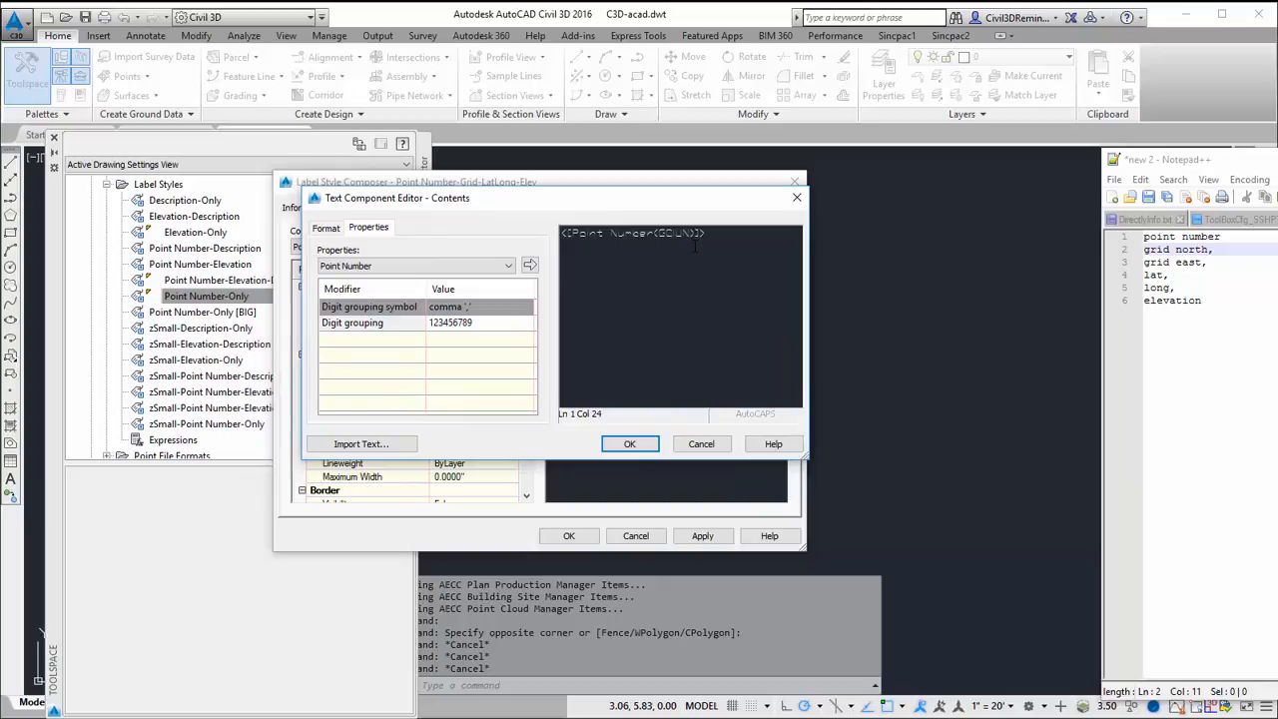
{"action": "left_click", "coordinate": [507, 266]}
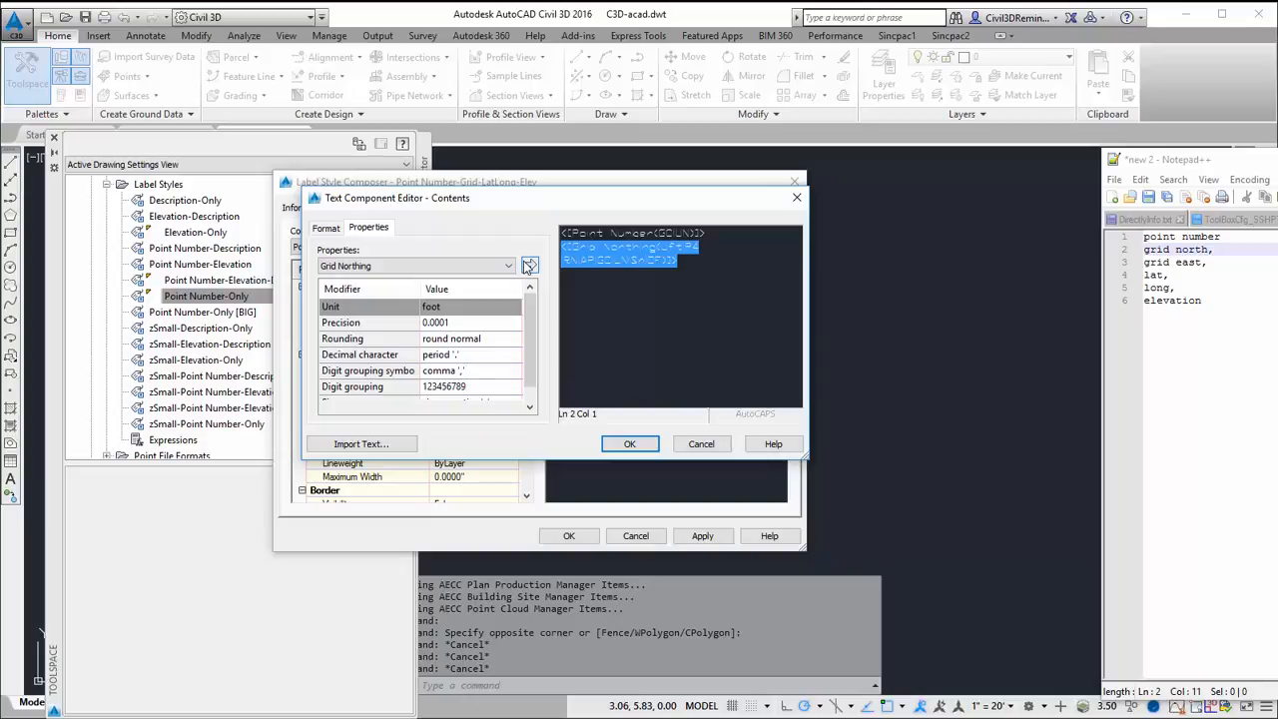
{"action": "mouse_move", "coordinate": [509, 280]}
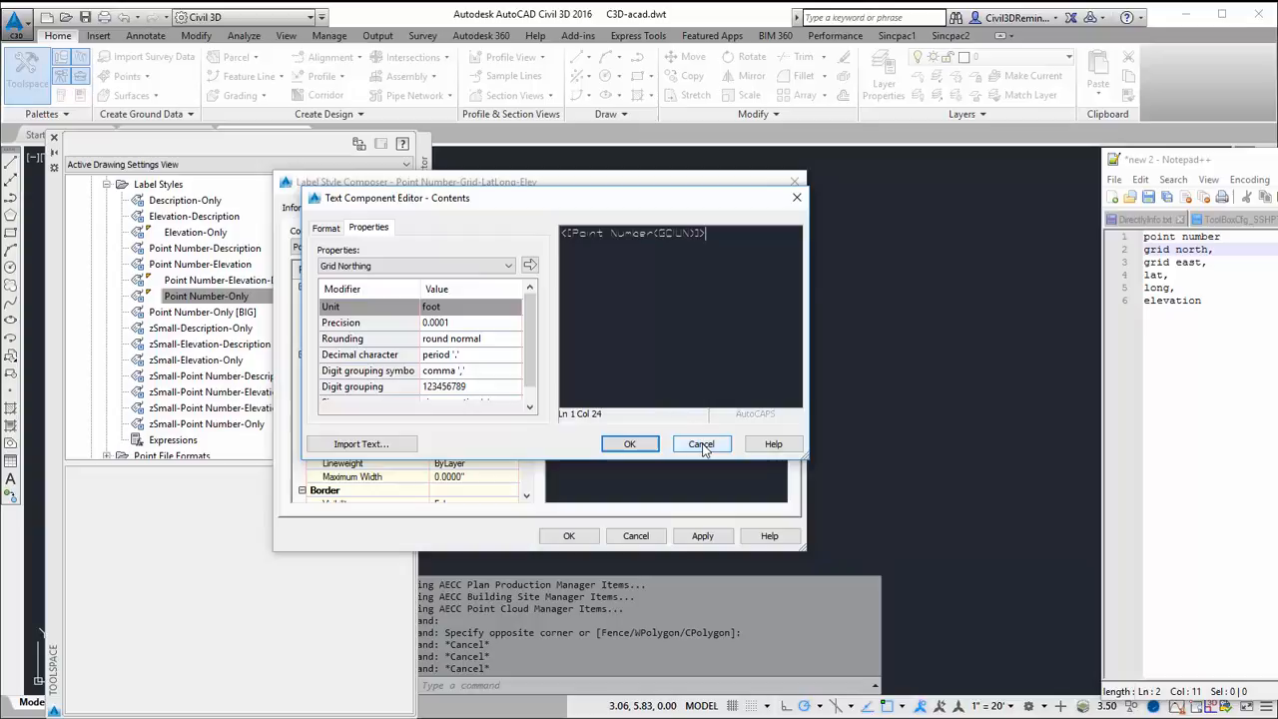
{"action": "left_click", "coordinate": [701, 443]}
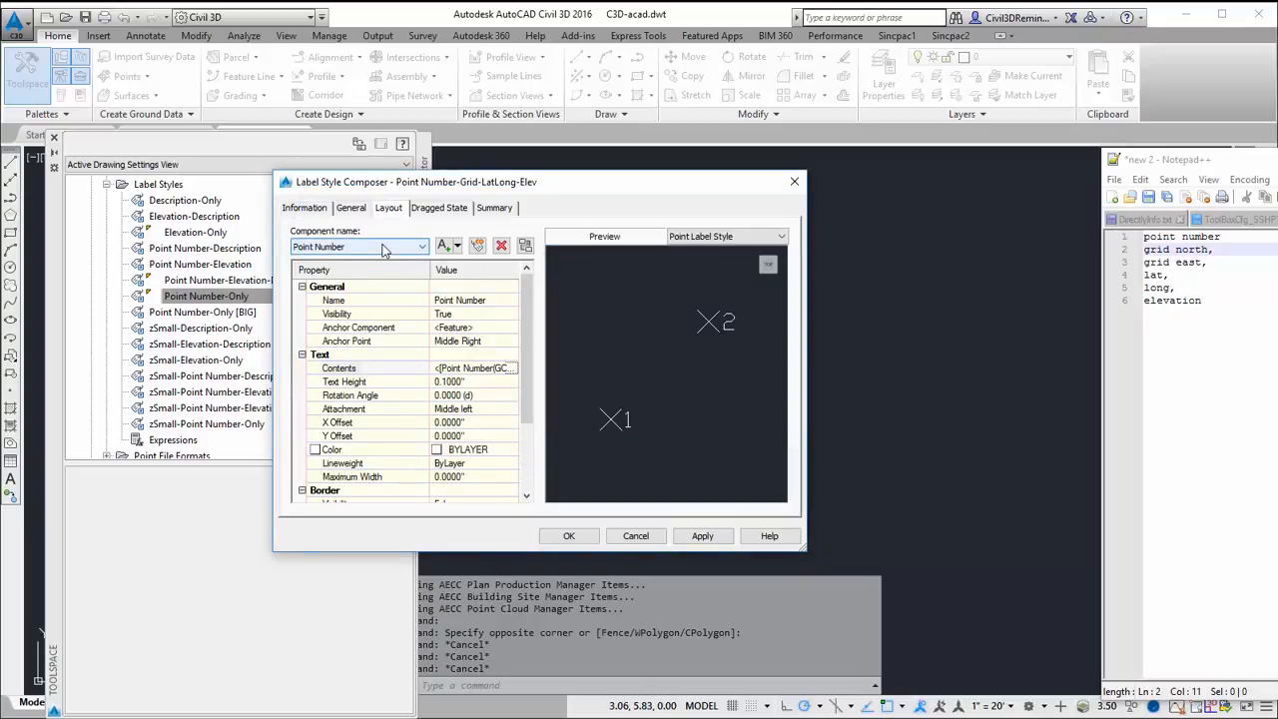
- Add a new text component and name it GridNorthTxt
{"action": "left_click", "coordinate": [443, 245]}
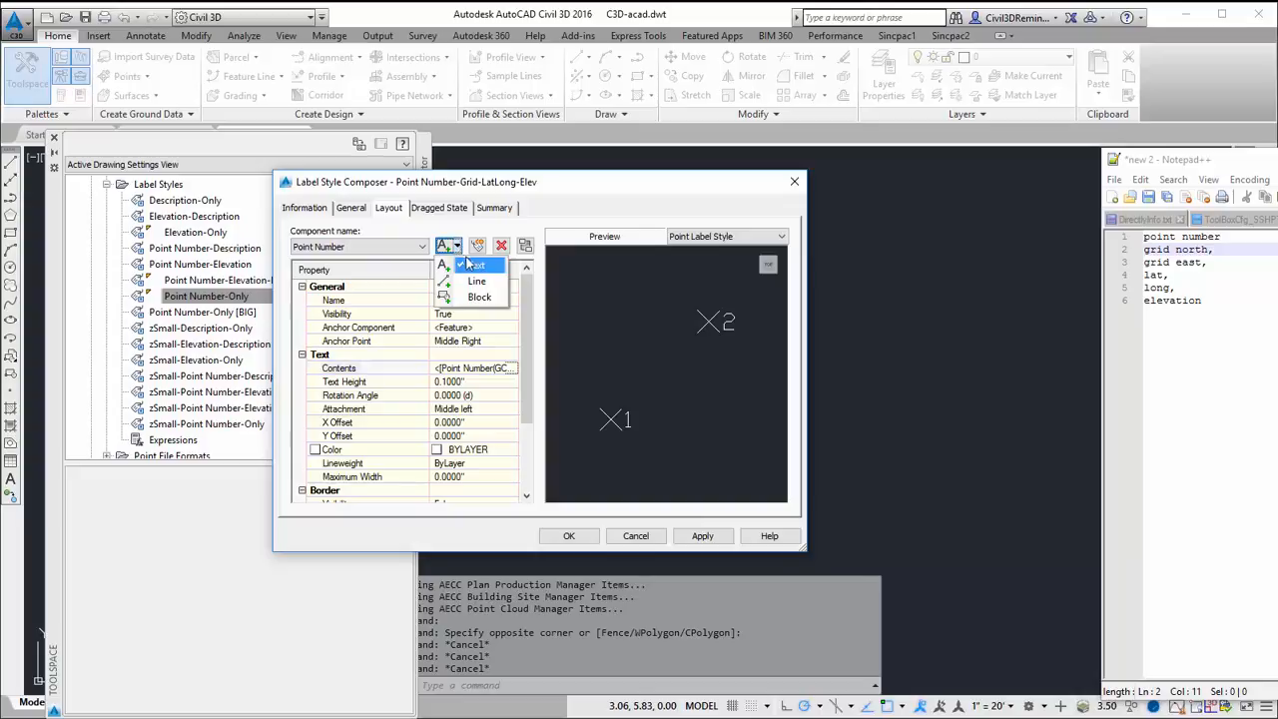
{"action": "left_click", "coordinate": [475, 264]}
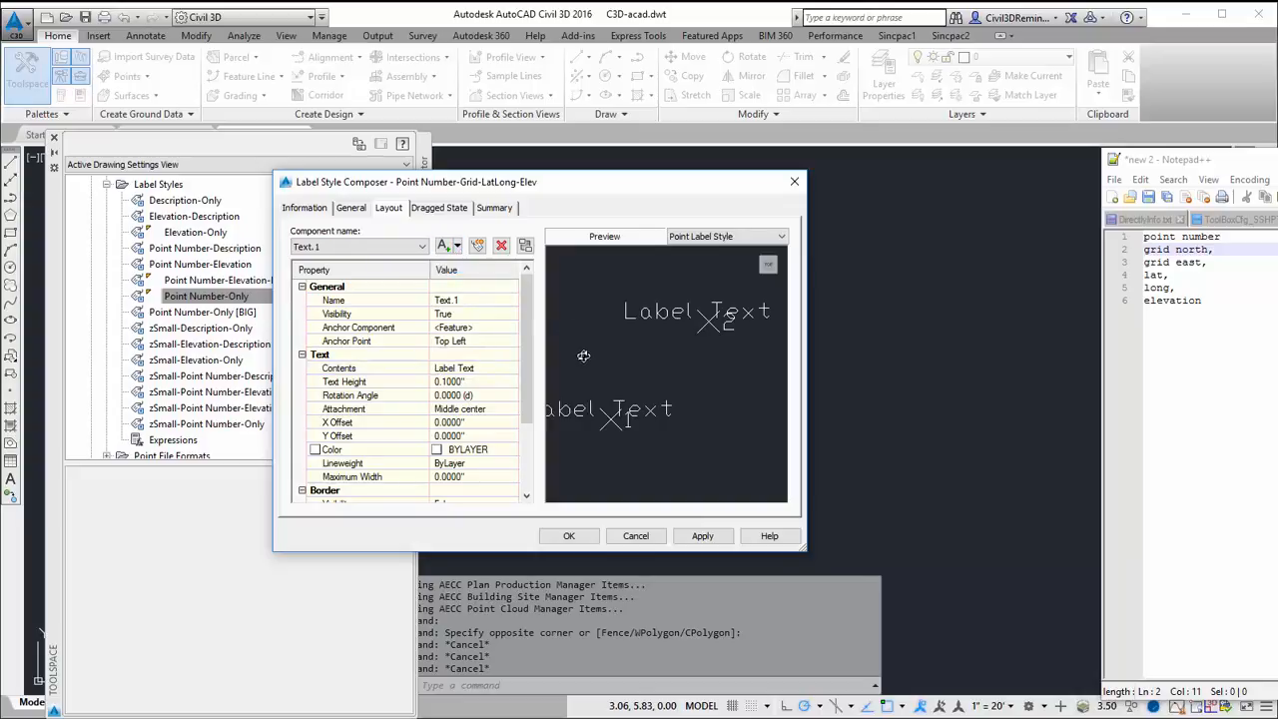
{"action": "double_click", "coordinate": [470, 299]}
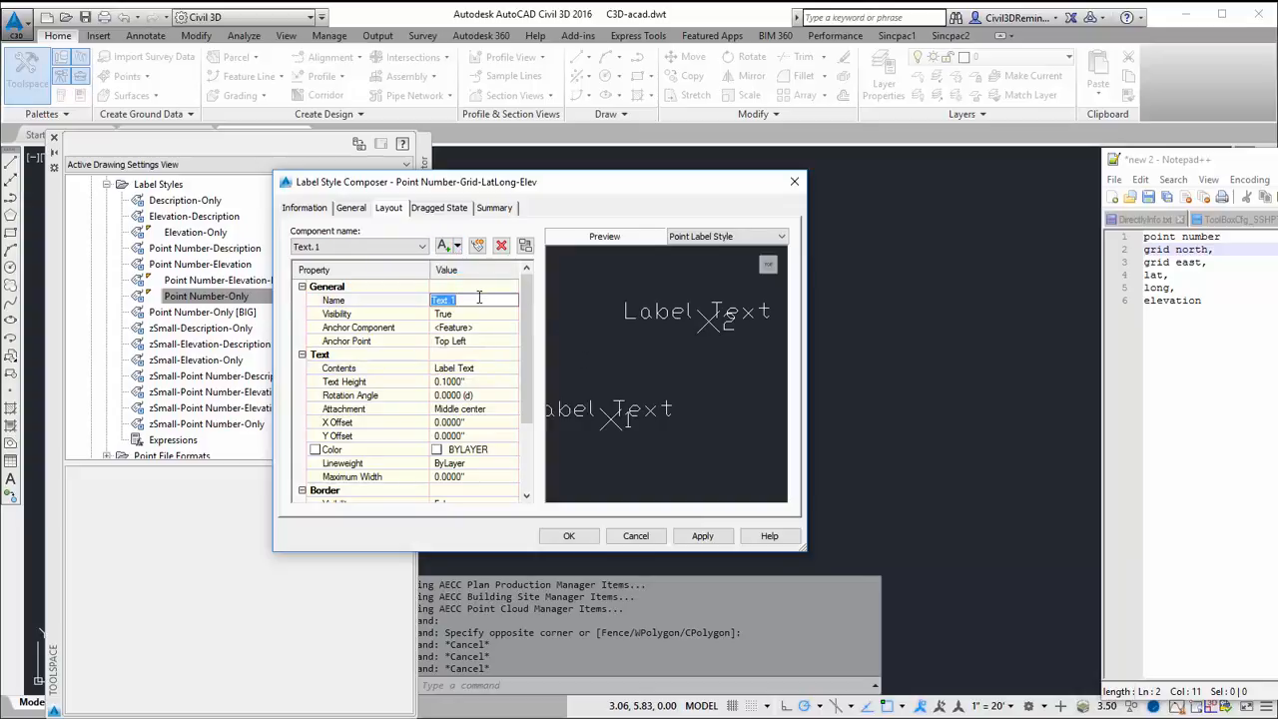
{"action": "type", "text": "GridNorth"}
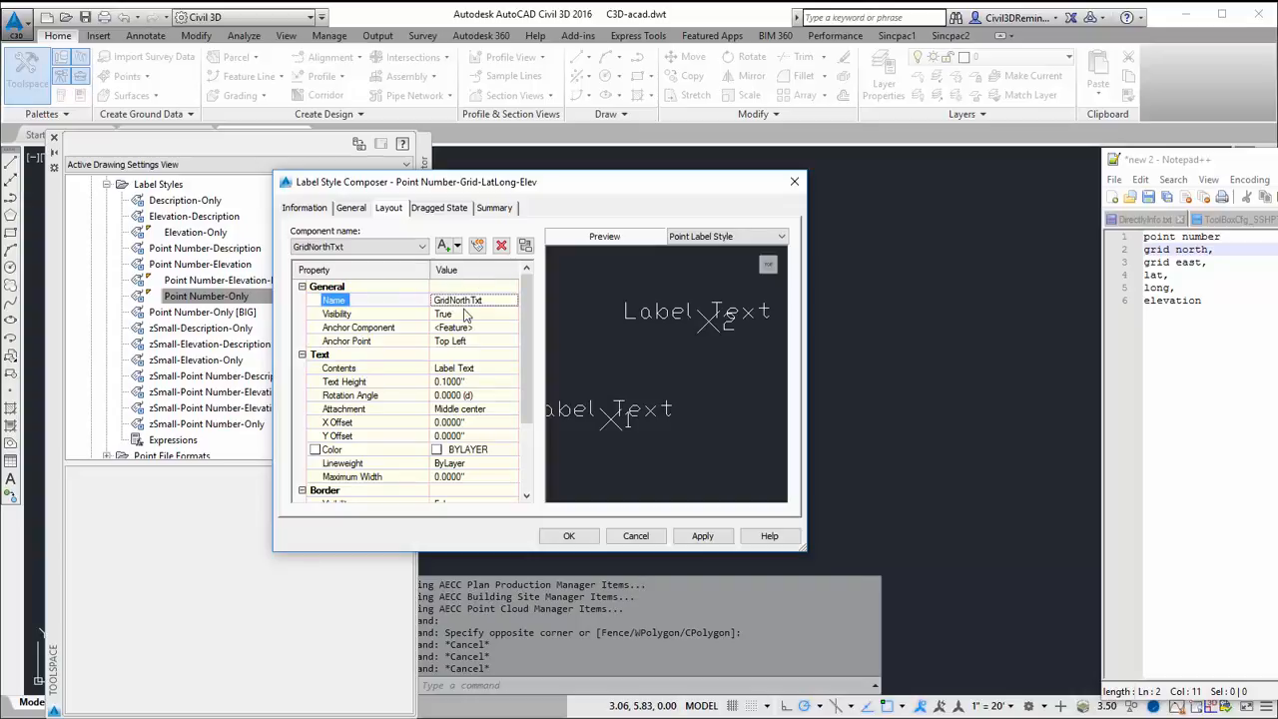
{"action": "double_click", "coordinate": [458, 300]}
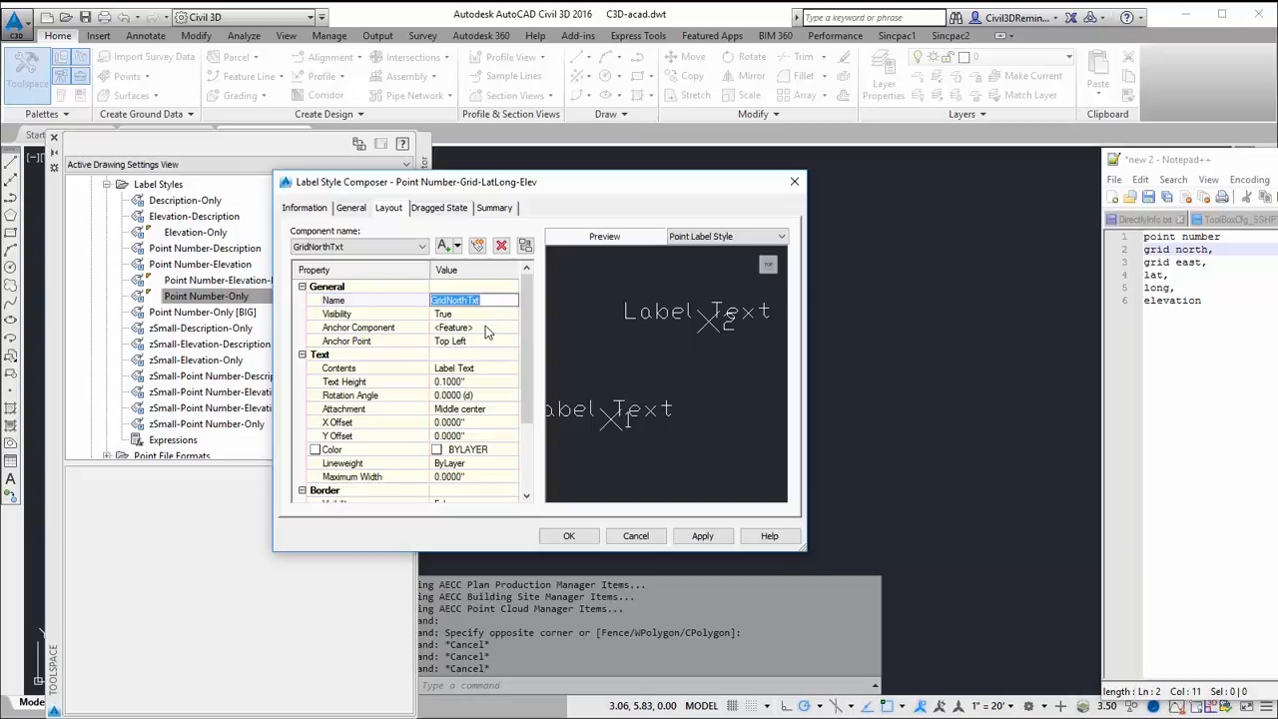
- Anchor GridNorthTxt to Point Number's bottom left with top-left attachment
{"action": "left_click", "coordinate": [511, 327]}
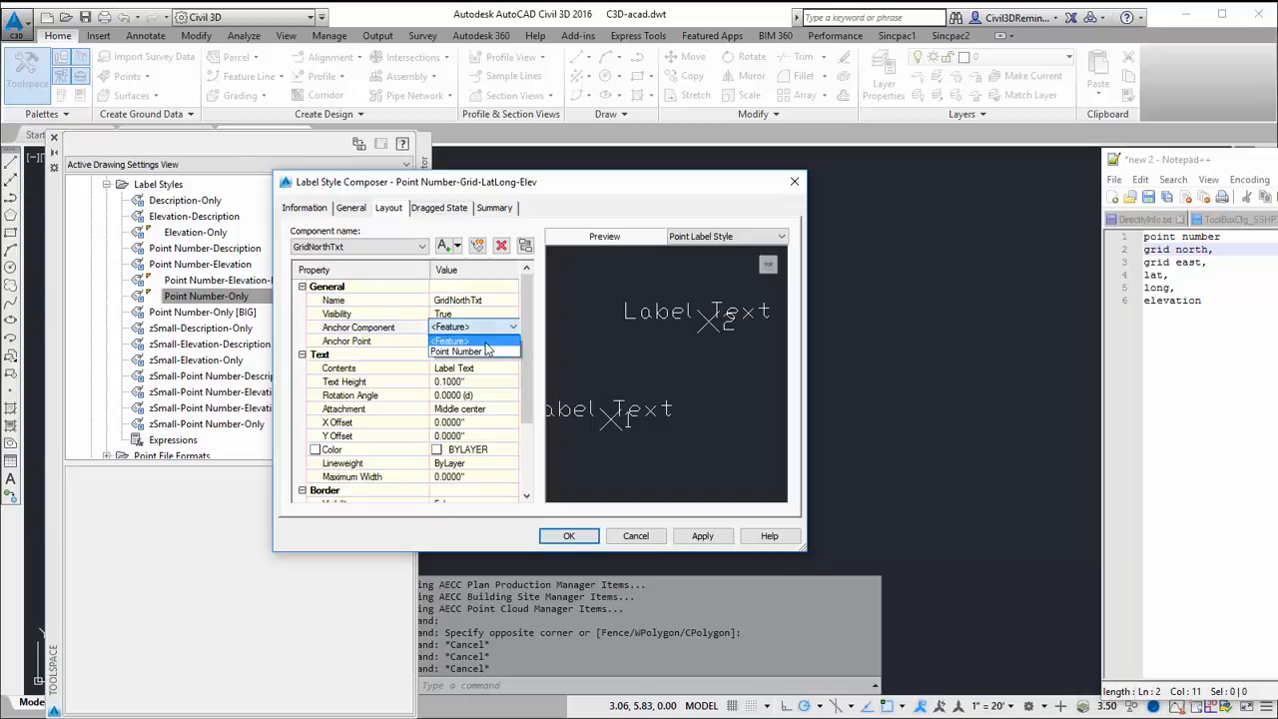
{"action": "left_click", "coordinate": [455, 351]}
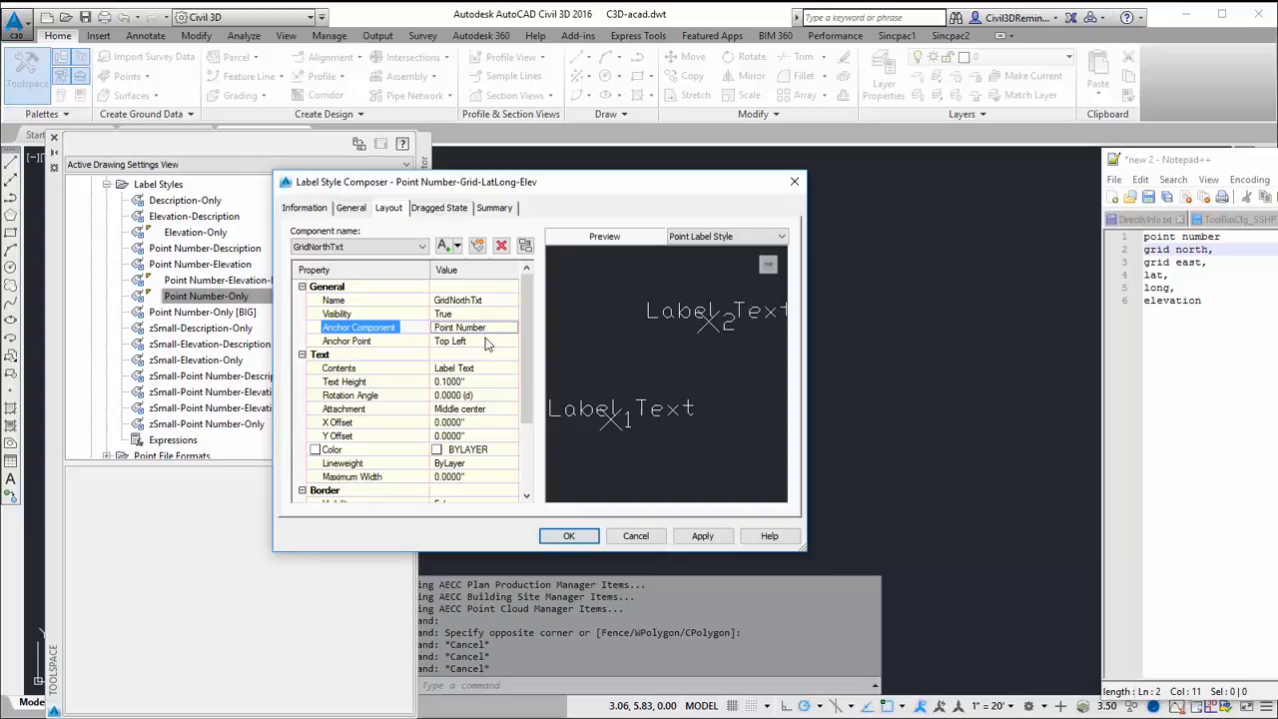
{"action": "left_click", "coordinate": [511, 339]}
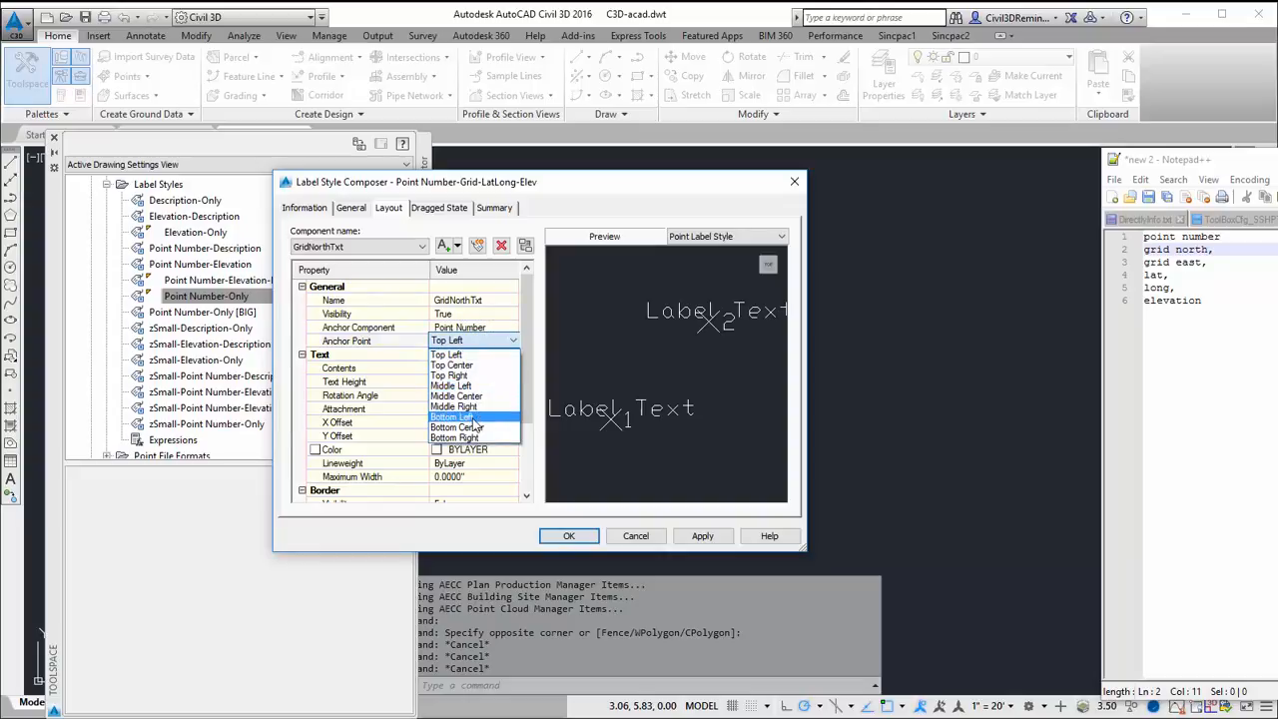
{"action": "left_click", "coordinate": [452, 417]}
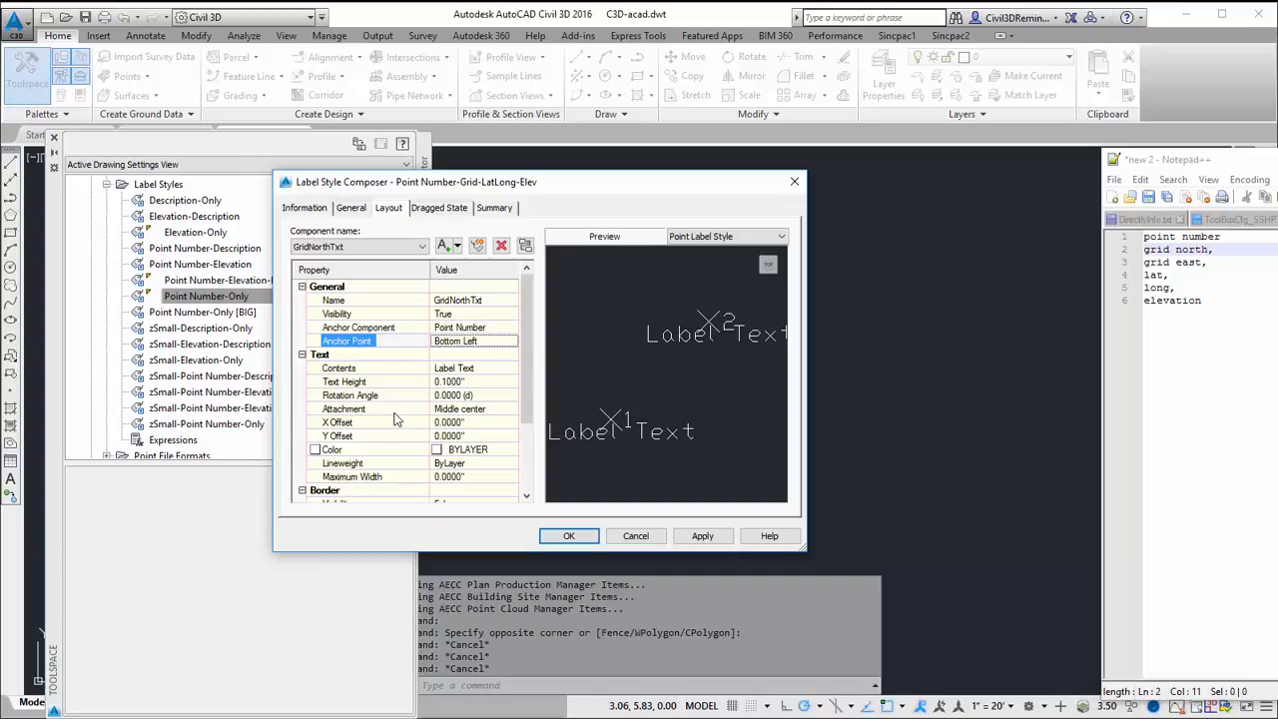
{"action": "left_click", "coordinate": [343, 408]}
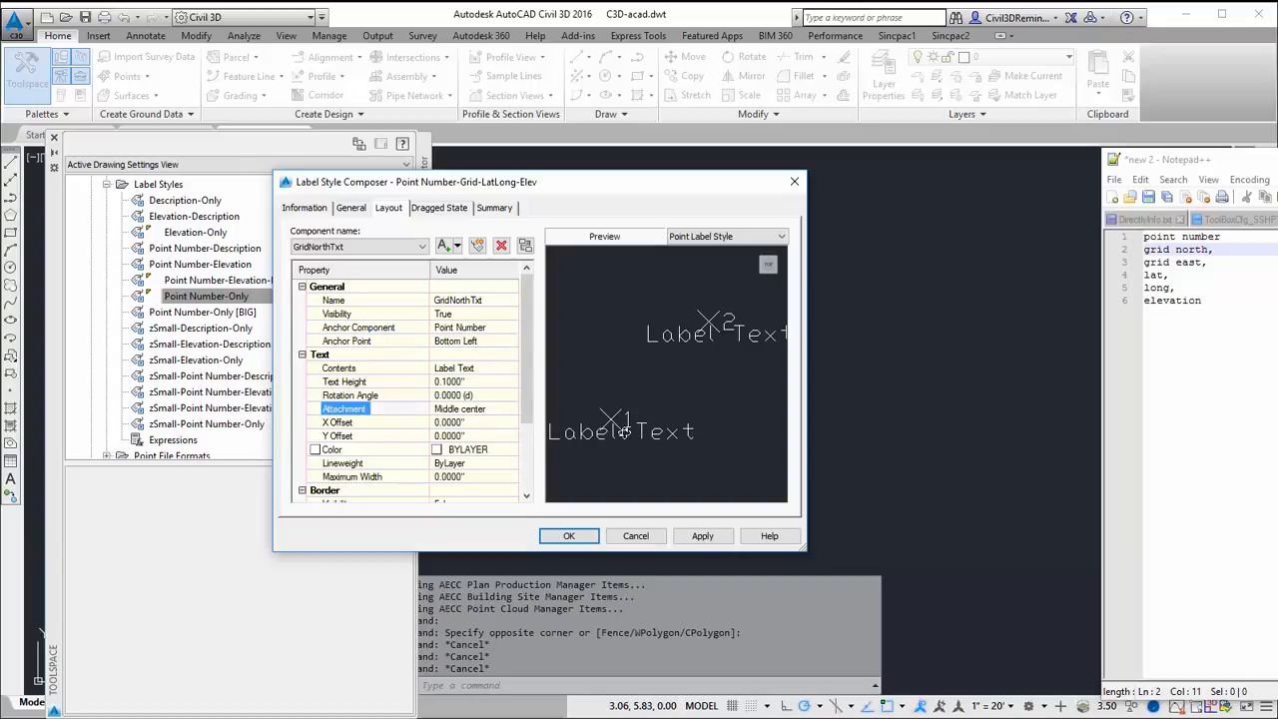
{"action": "left_click", "coordinate": [476, 408]}
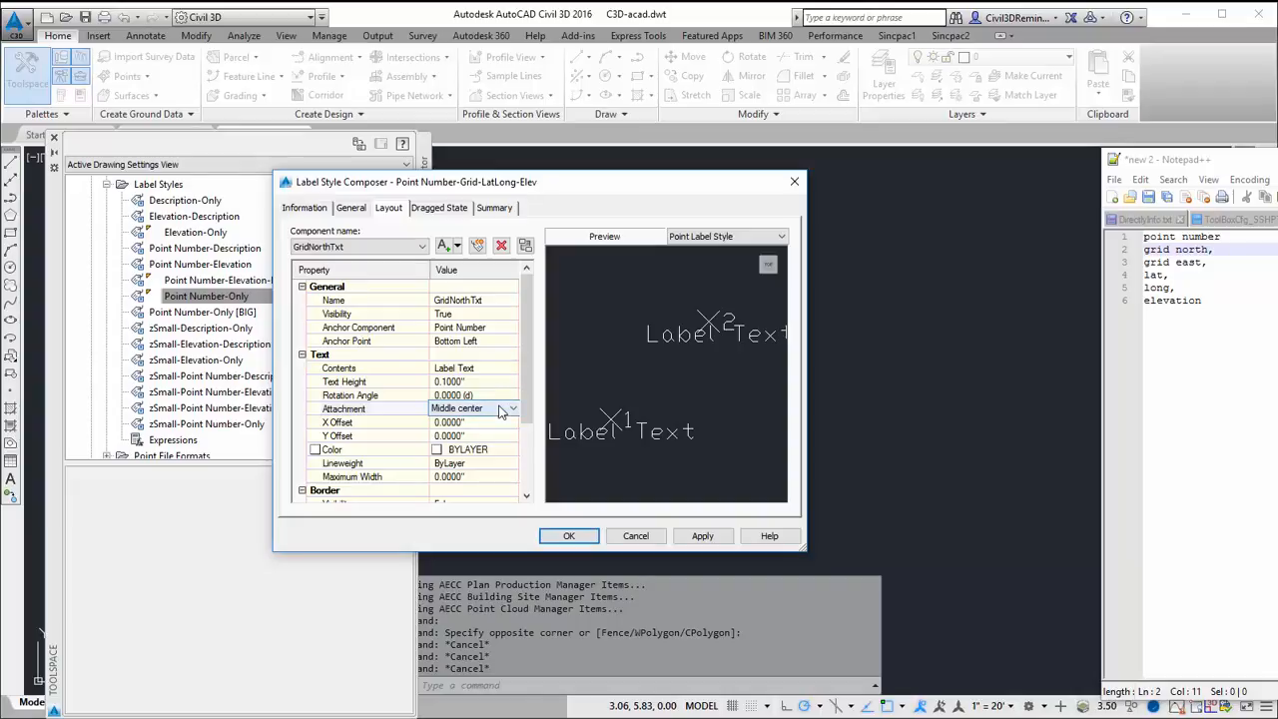
{"action": "left_click", "coordinate": [476, 407]}
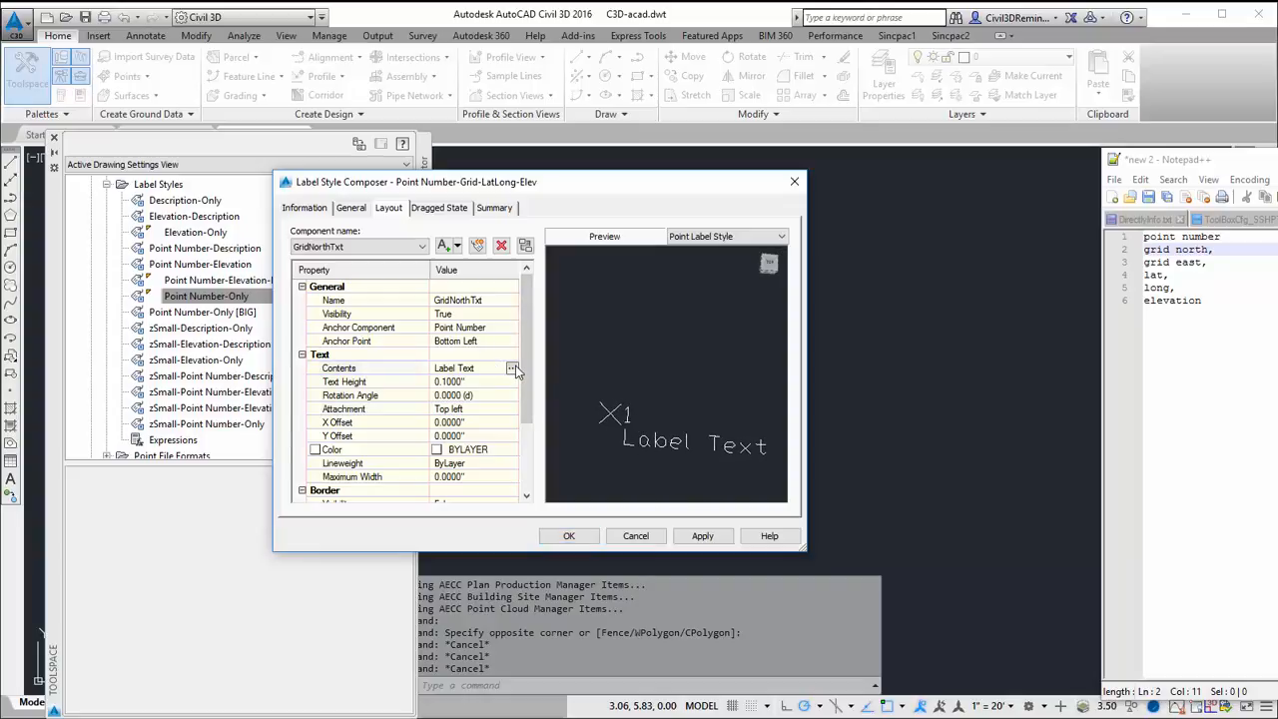
- Set GridNorthTxt contents to Grid Northing at 0.01 precision
{"action": "left_click", "coordinate": [511, 368]}
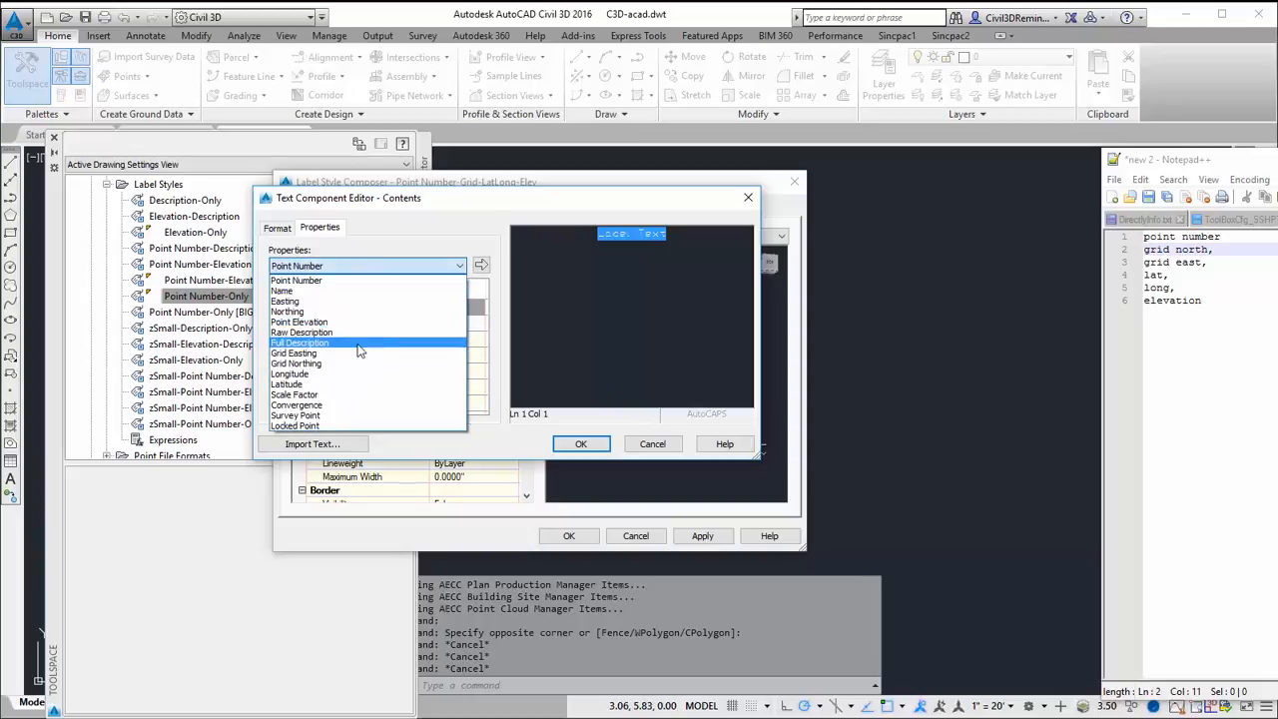
{"action": "left_click", "coordinate": [295, 363]}
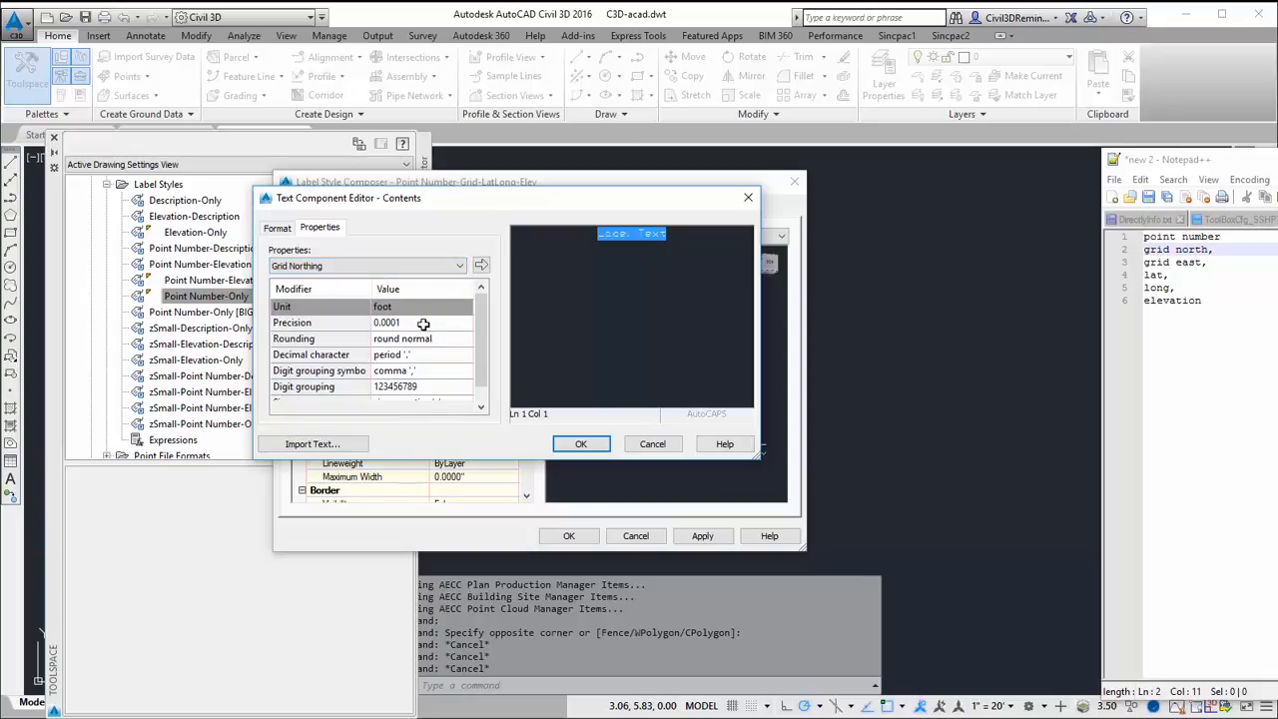
{"action": "left_click", "coordinate": [381, 321]}
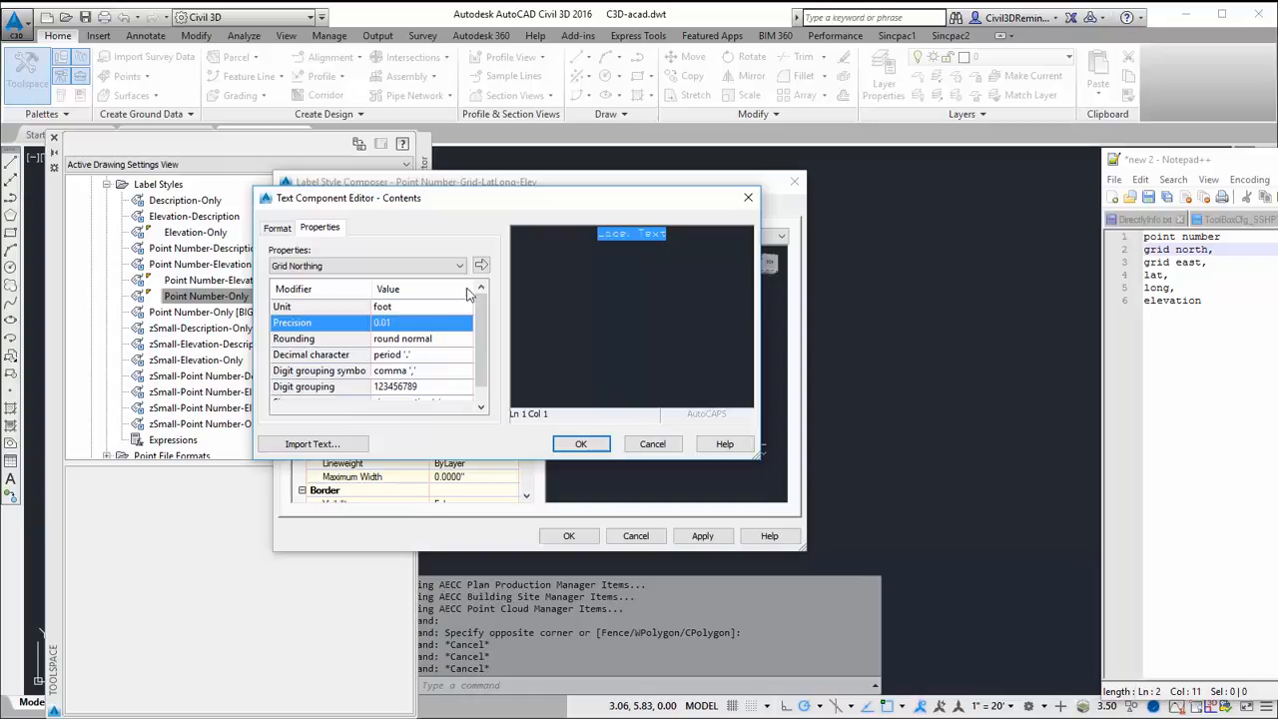
{"action": "left_click", "coordinate": [483, 264]}
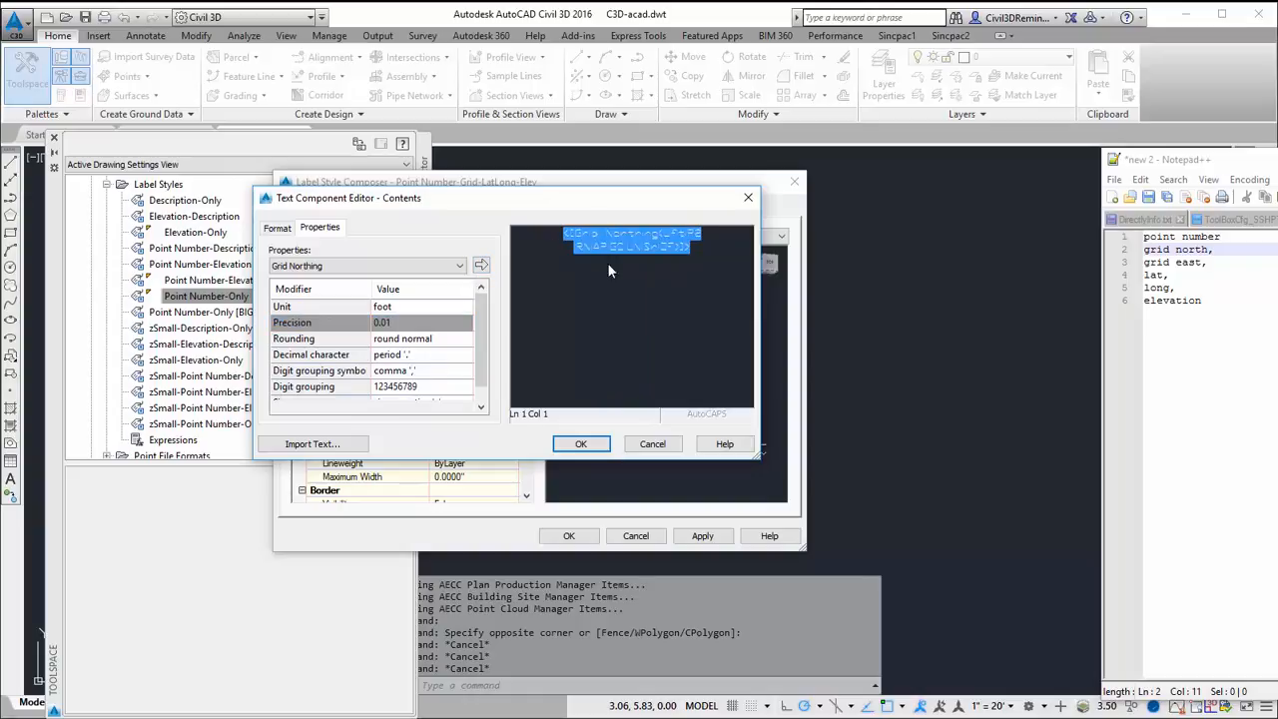
{"action": "left_click", "coordinate": [581, 443]}
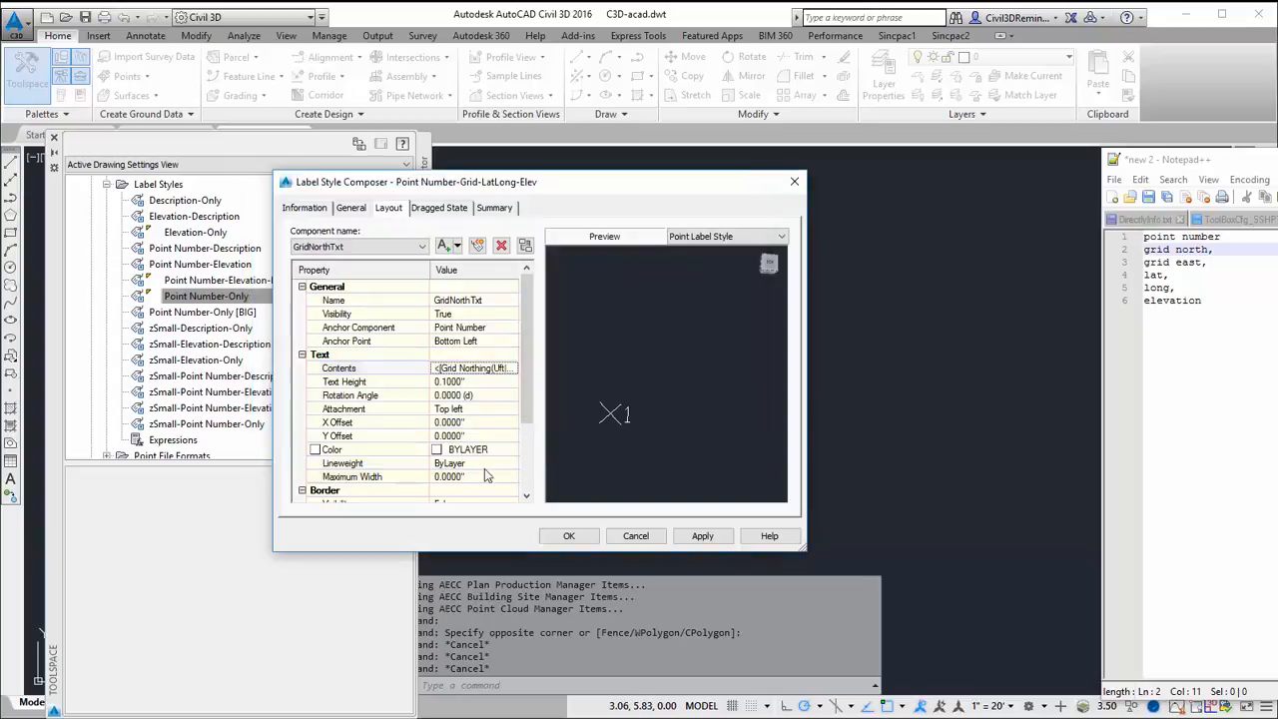
{"action": "mouse_move", "coordinate": [650, 388]}
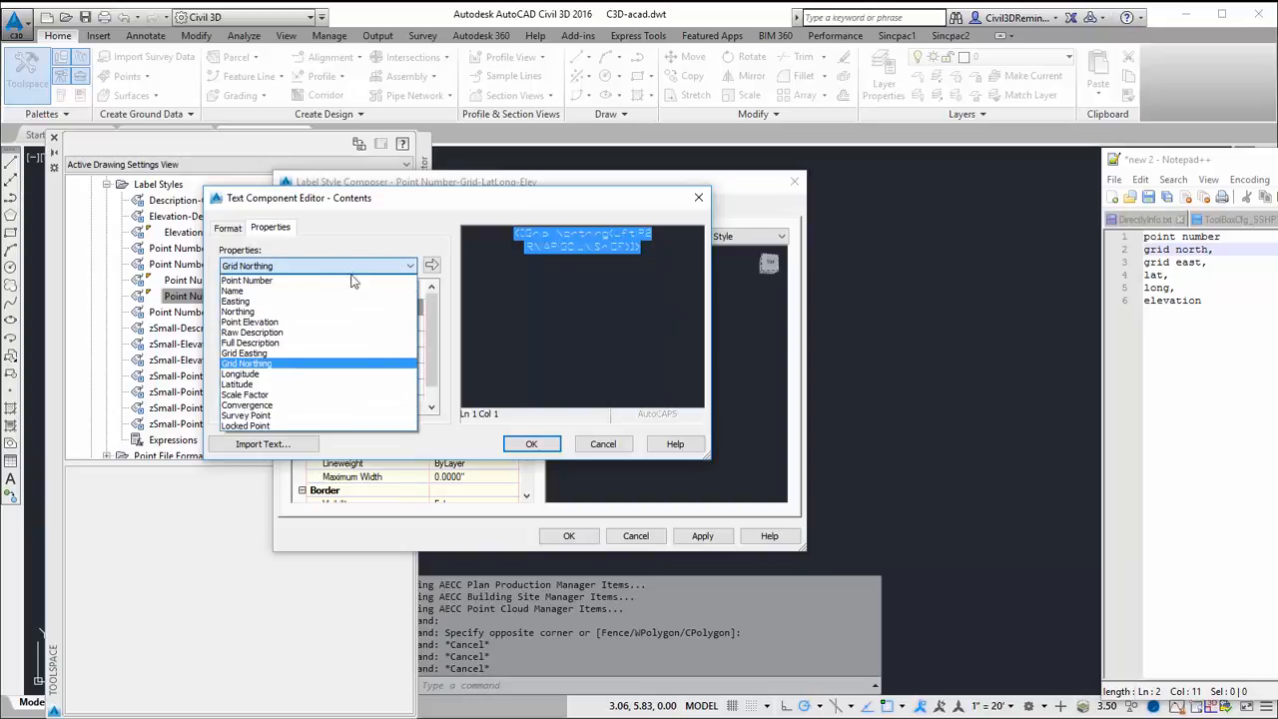
- Give the copied GridEastTxt component Grid Easting at 0.01 precision
{"action": "left_click", "coordinate": [243, 352]}
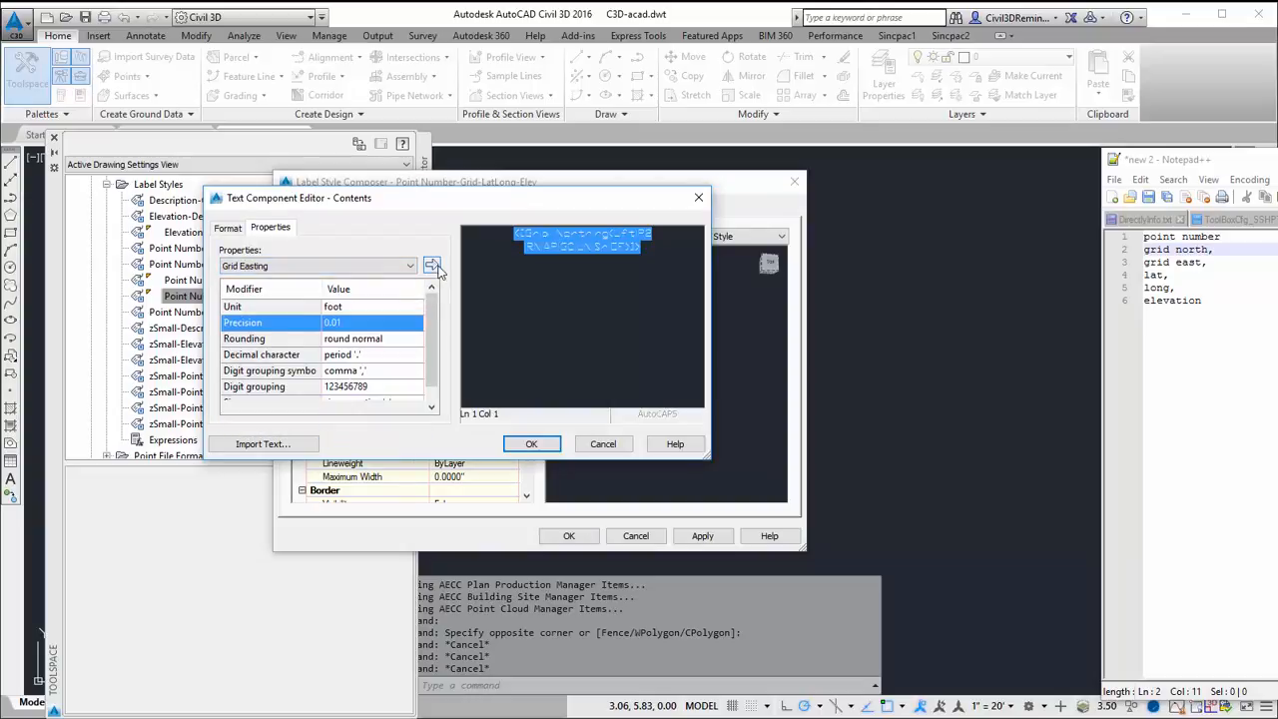
{"action": "left_click", "coordinate": [532, 443]}
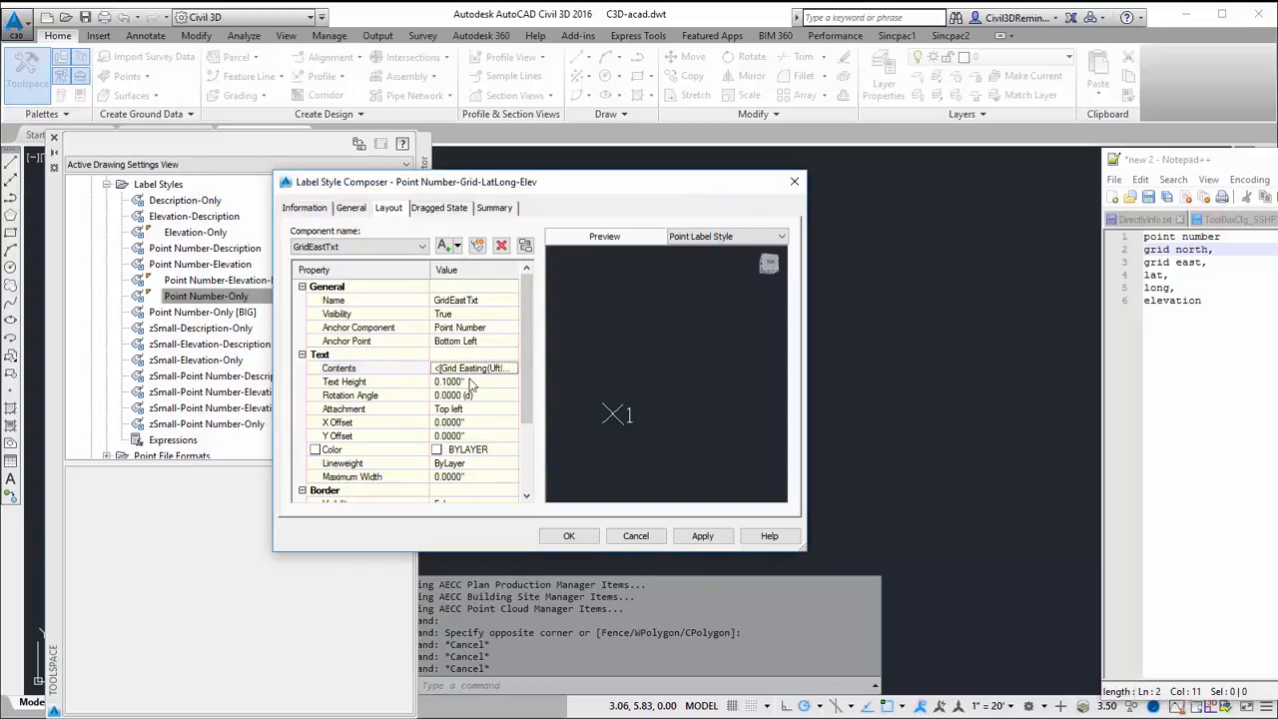
- Anchor GridEastTxt to GridNorthTxt, then copy it and rename the copy LatTxt
{"action": "left_click", "coordinate": [511, 328]}
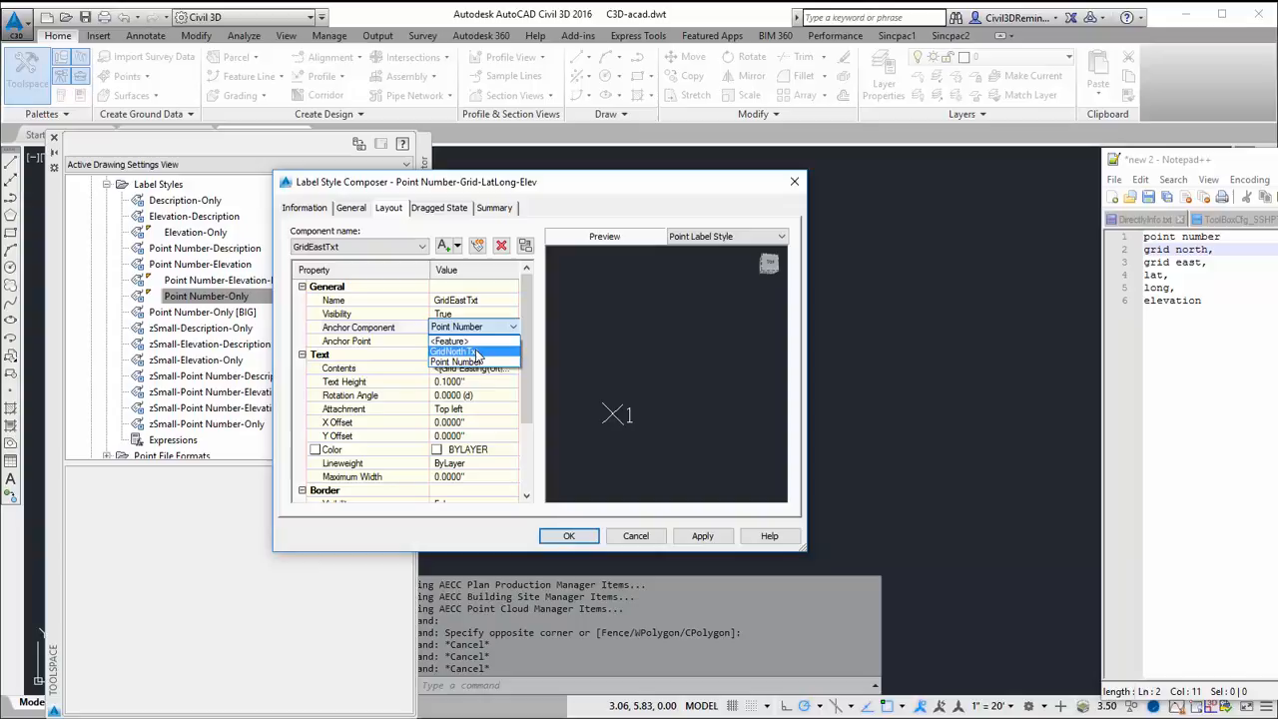
{"action": "left_click", "coordinate": [458, 352]}
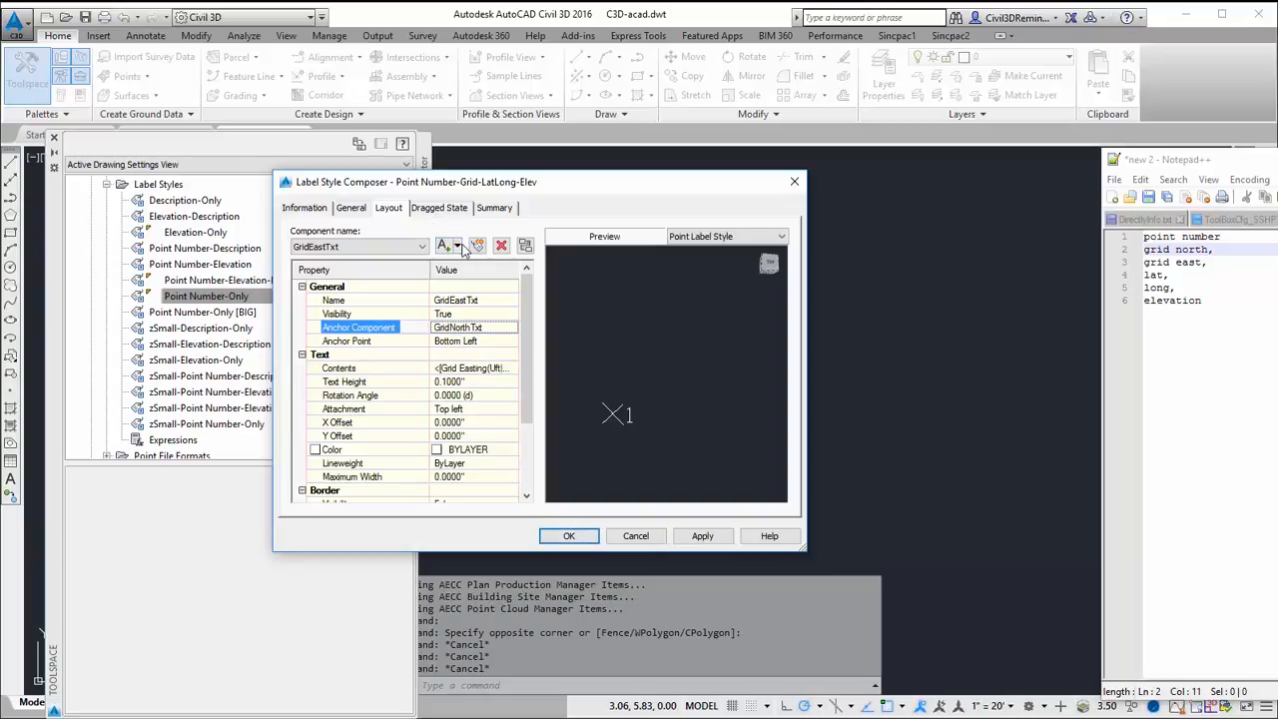
{"action": "left_click", "coordinate": [478, 248]}
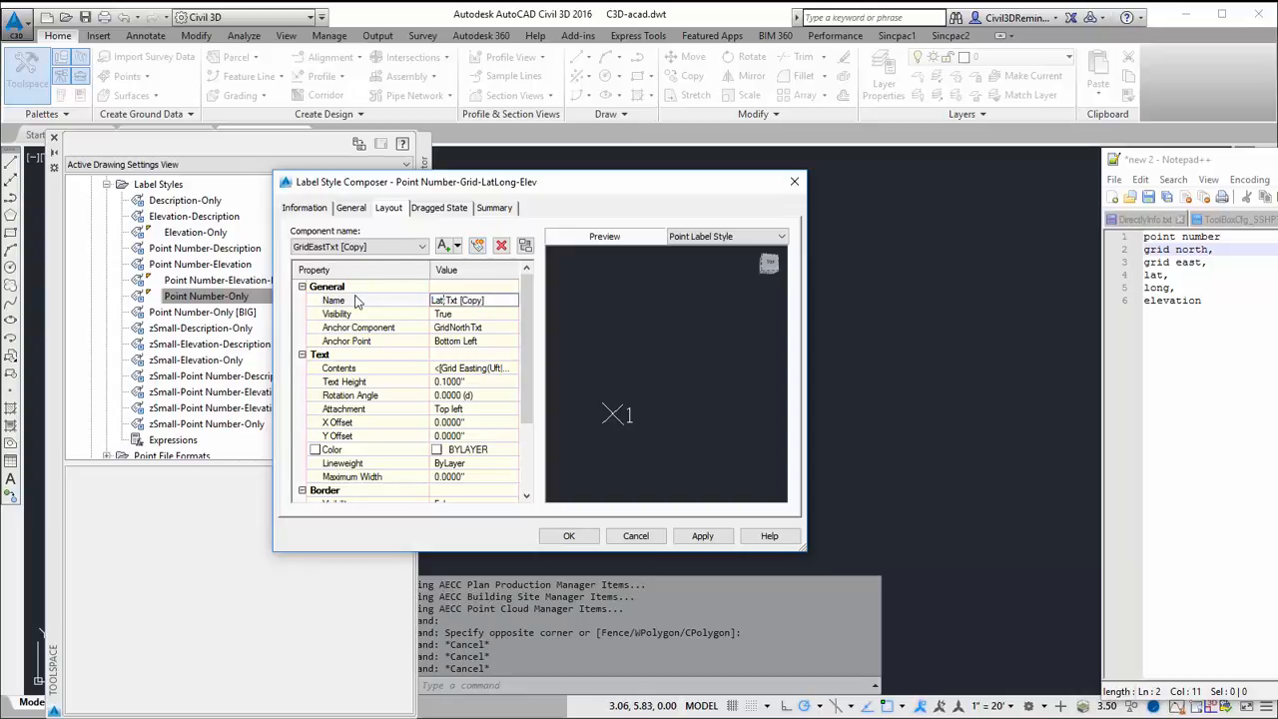
{"action": "double_click", "coordinate": [469, 300]}
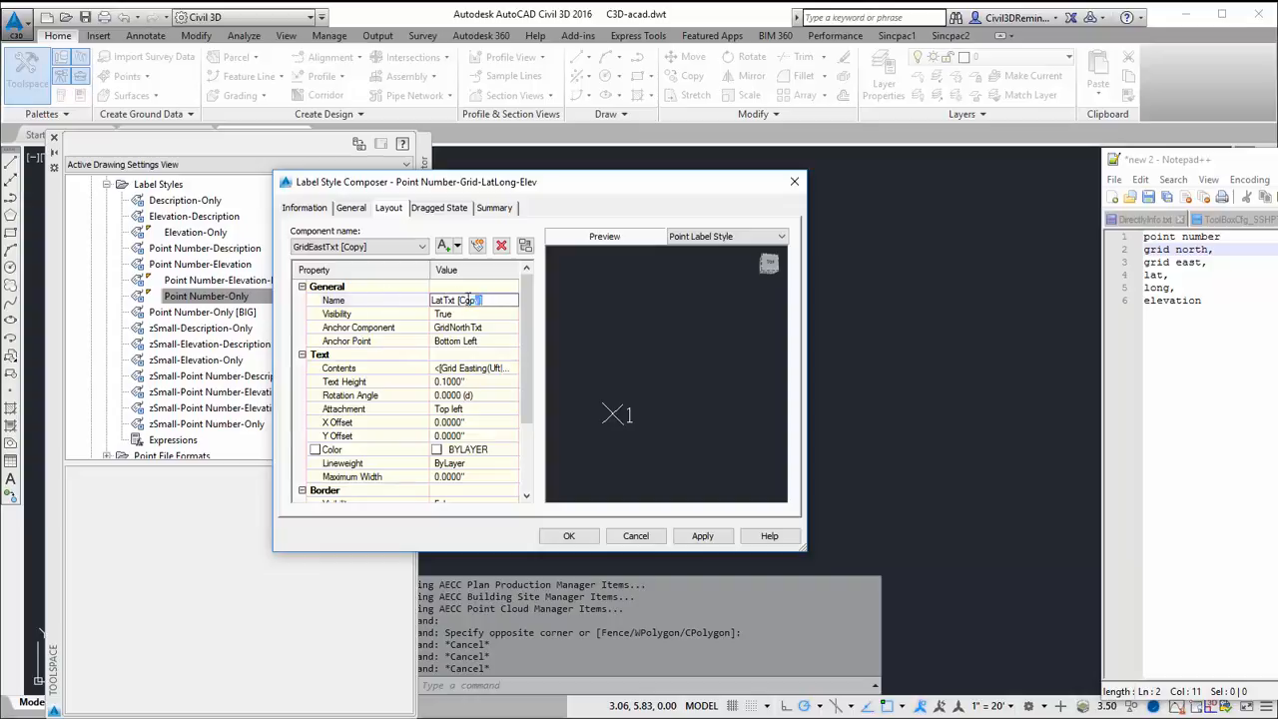
{"action": "type", "text": "LatTxt"}
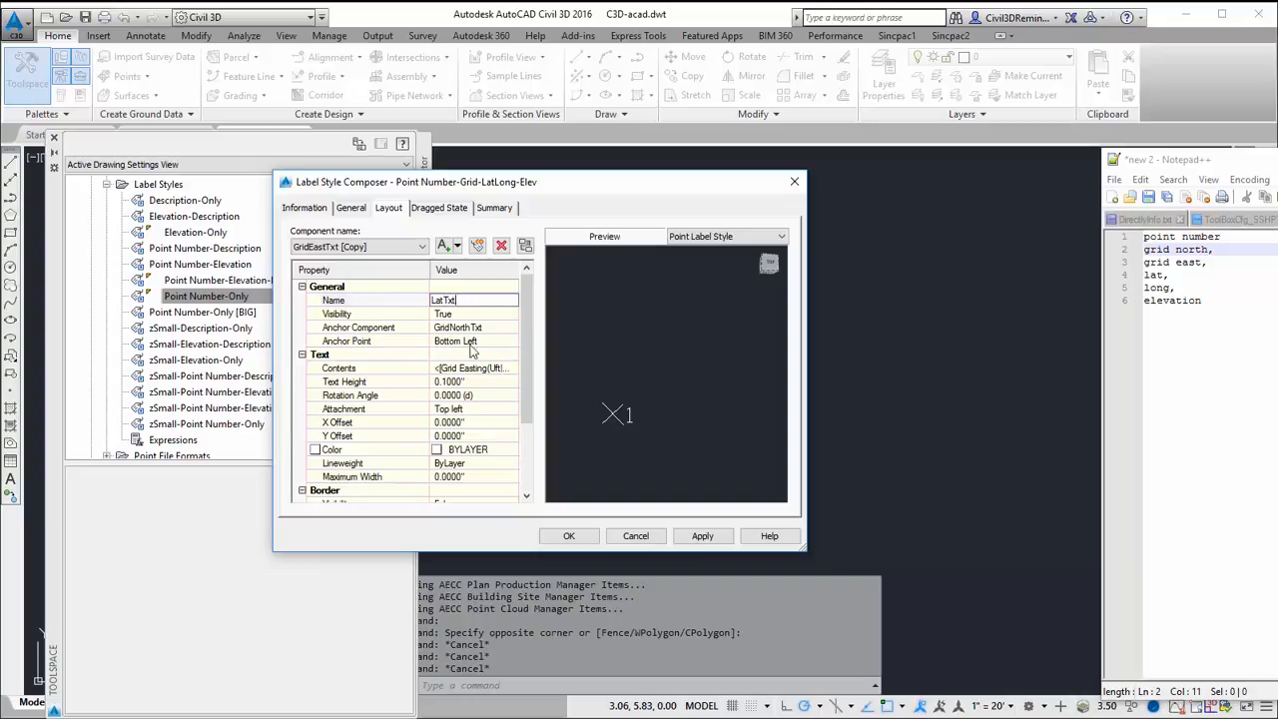
{"action": "left_click", "coordinate": [511, 328]}
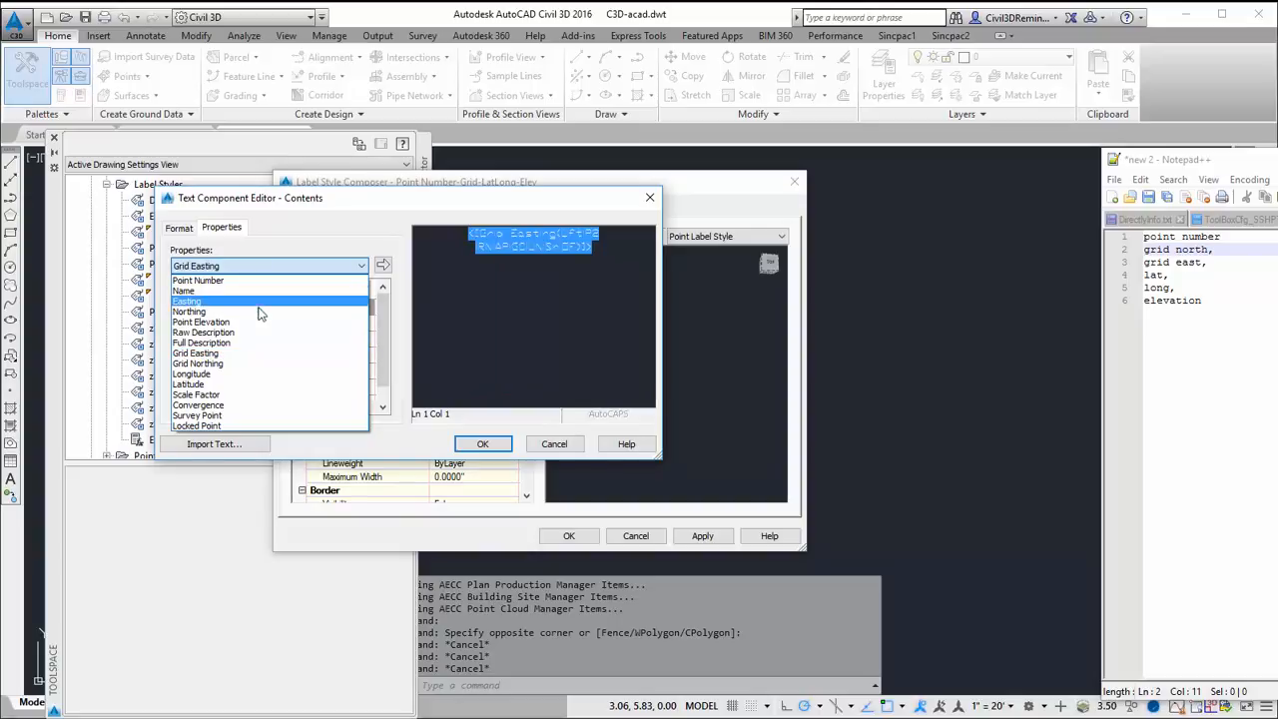
- Set LatTxt contents to Latitude at 1-second precision
{"action": "left_click", "coordinate": [187, 383]}
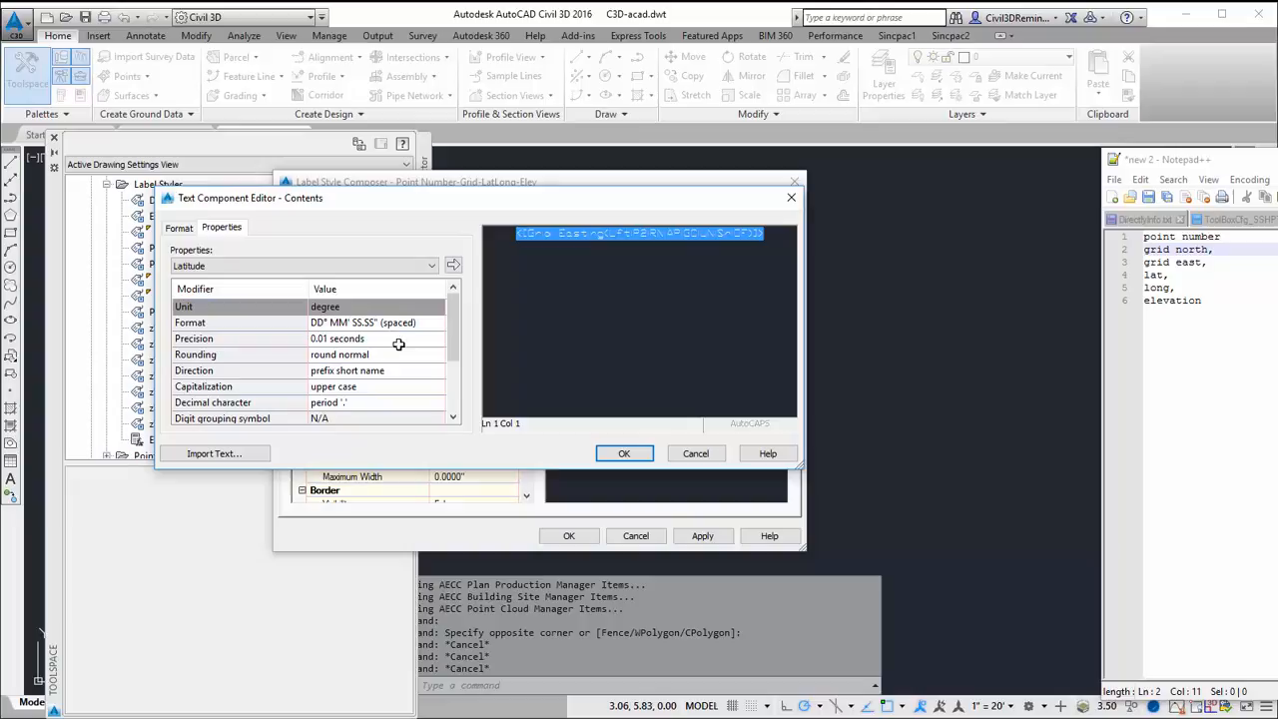
{"action": "left_click", "coordinate": [437, 336]}
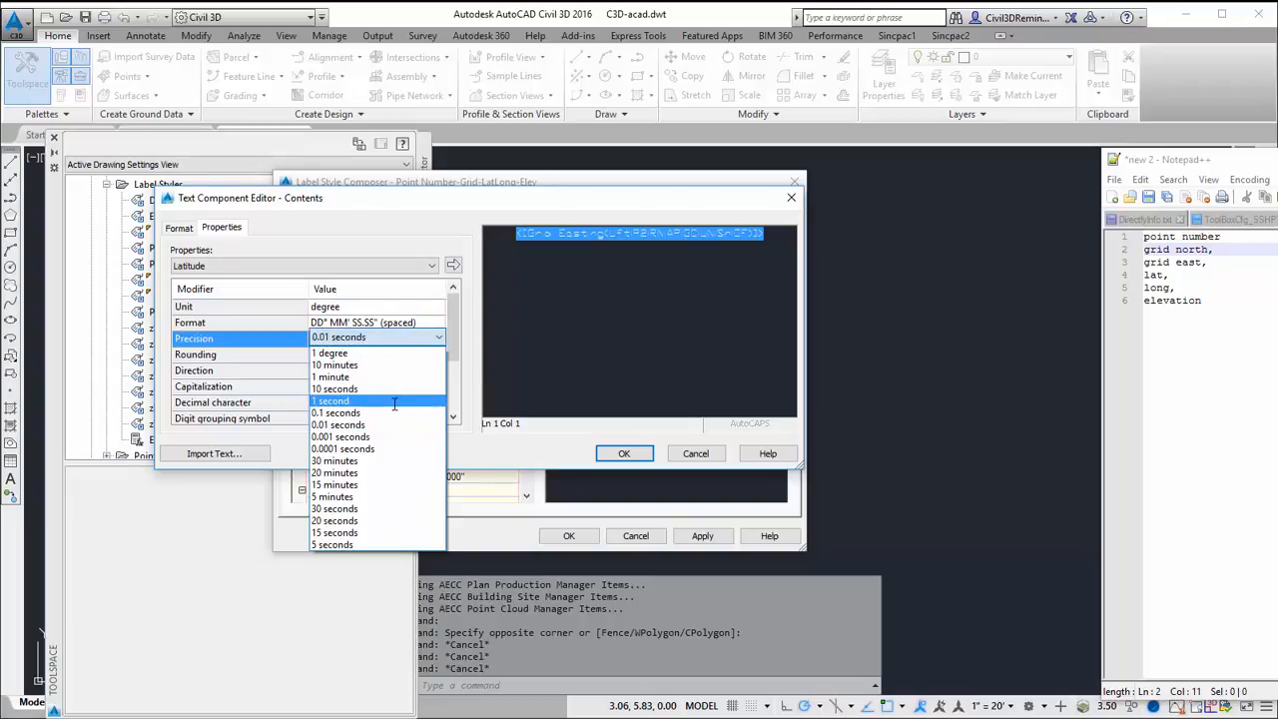
{"action": "left_click", "coordinate": [331, 399]}
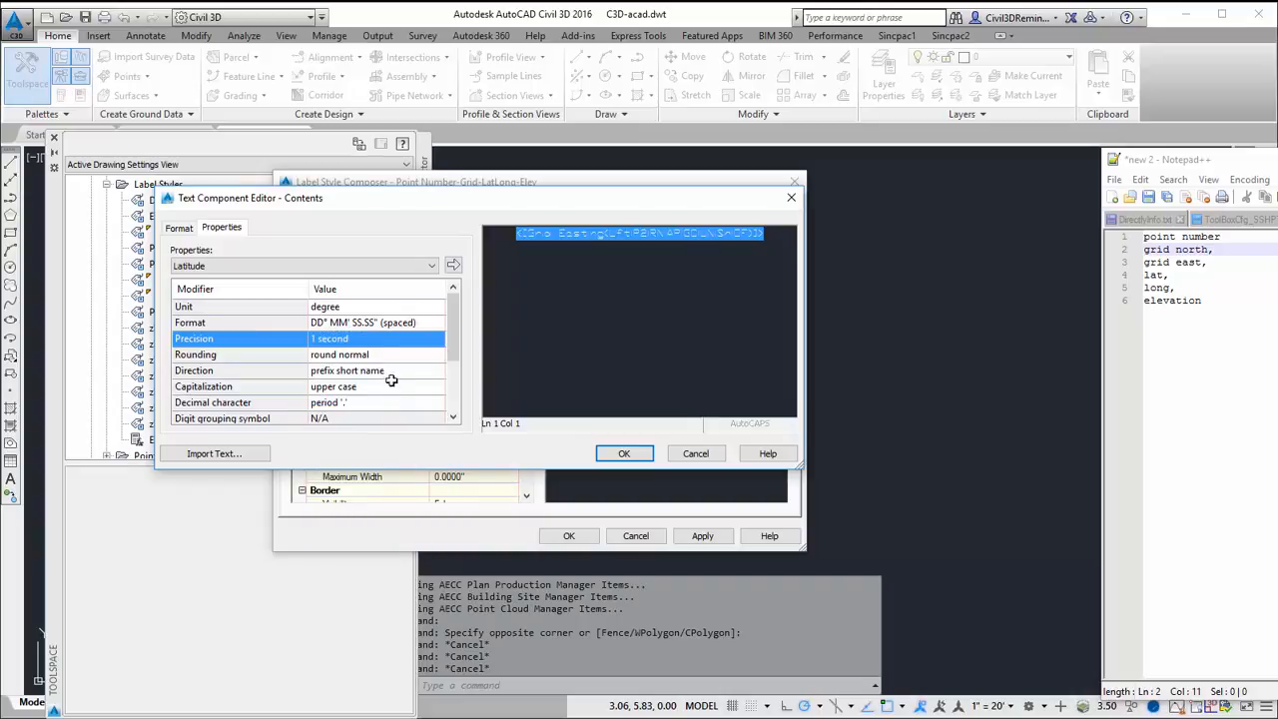
{"action": "left_click", "coordinate": [453, 263]}
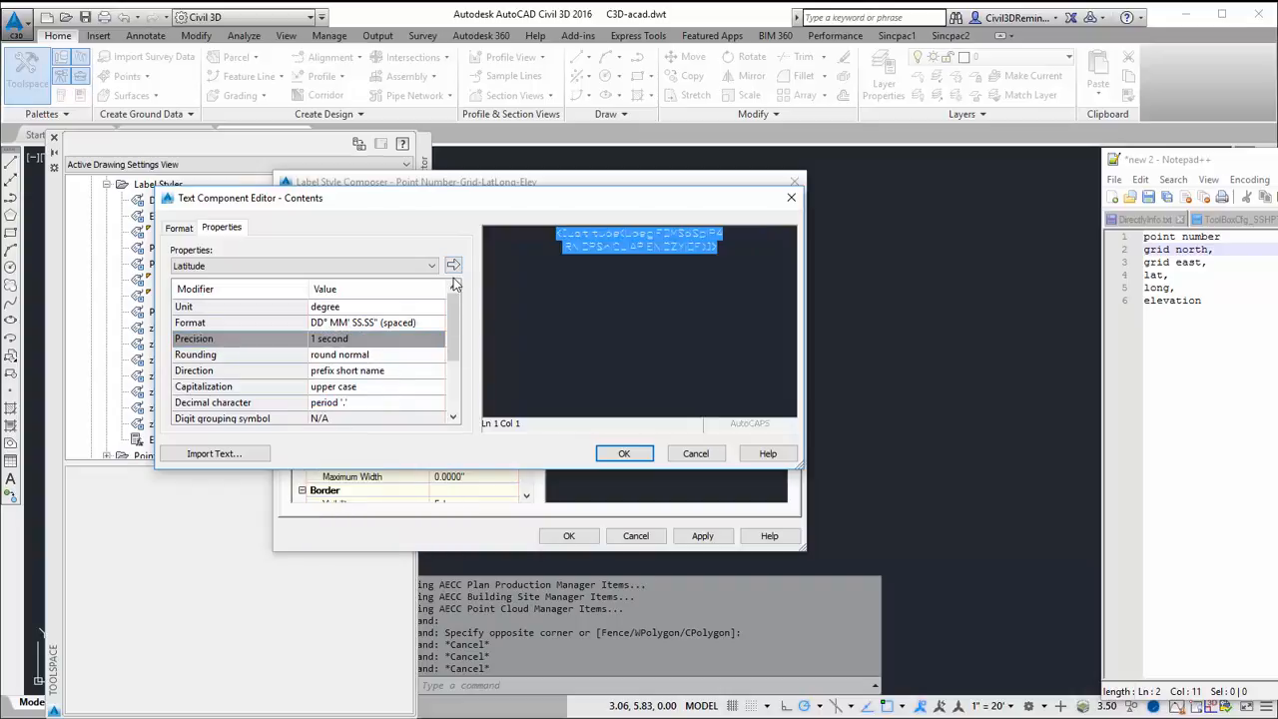
{"action": "left_click", "coordinate": [623, 453]}
{"action": "type", "text": "LongTxt"}
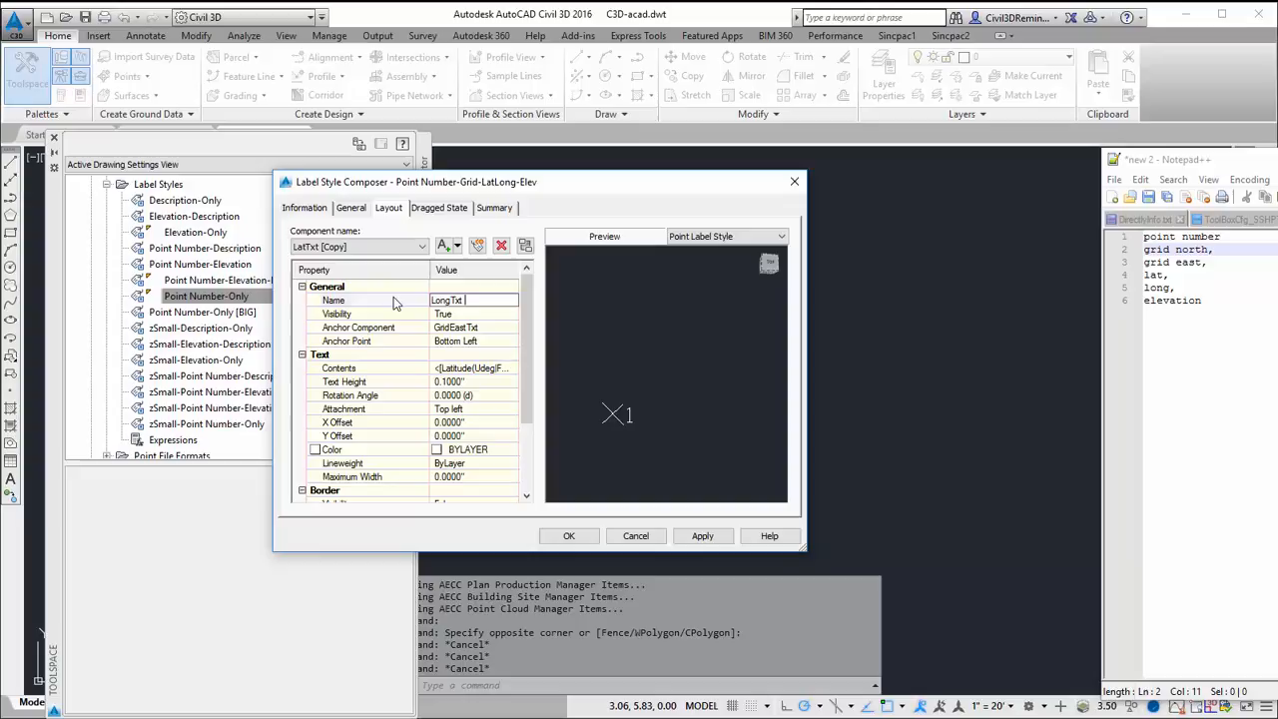
- Anchor LongTxt to the LatTxt component
{"action": "left_click", "coordinate": [511, 328]}
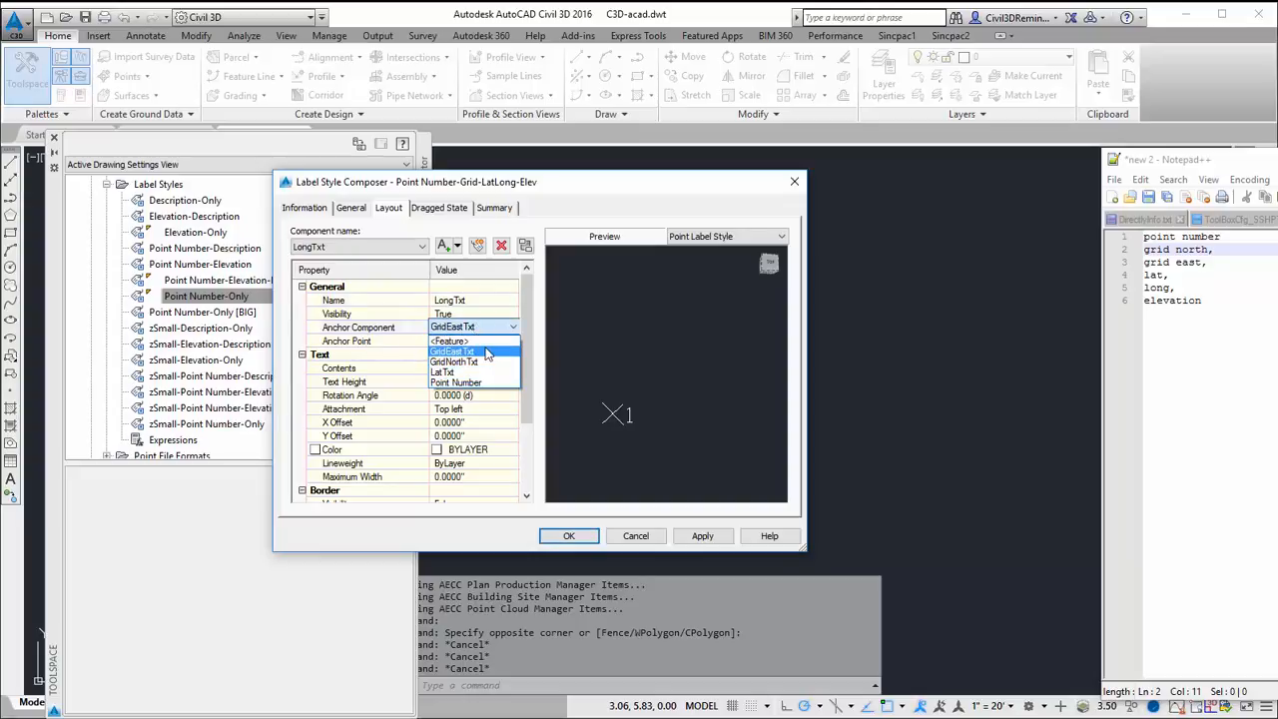
{"action": "mouse_move", "coordinate": [475, 372]}
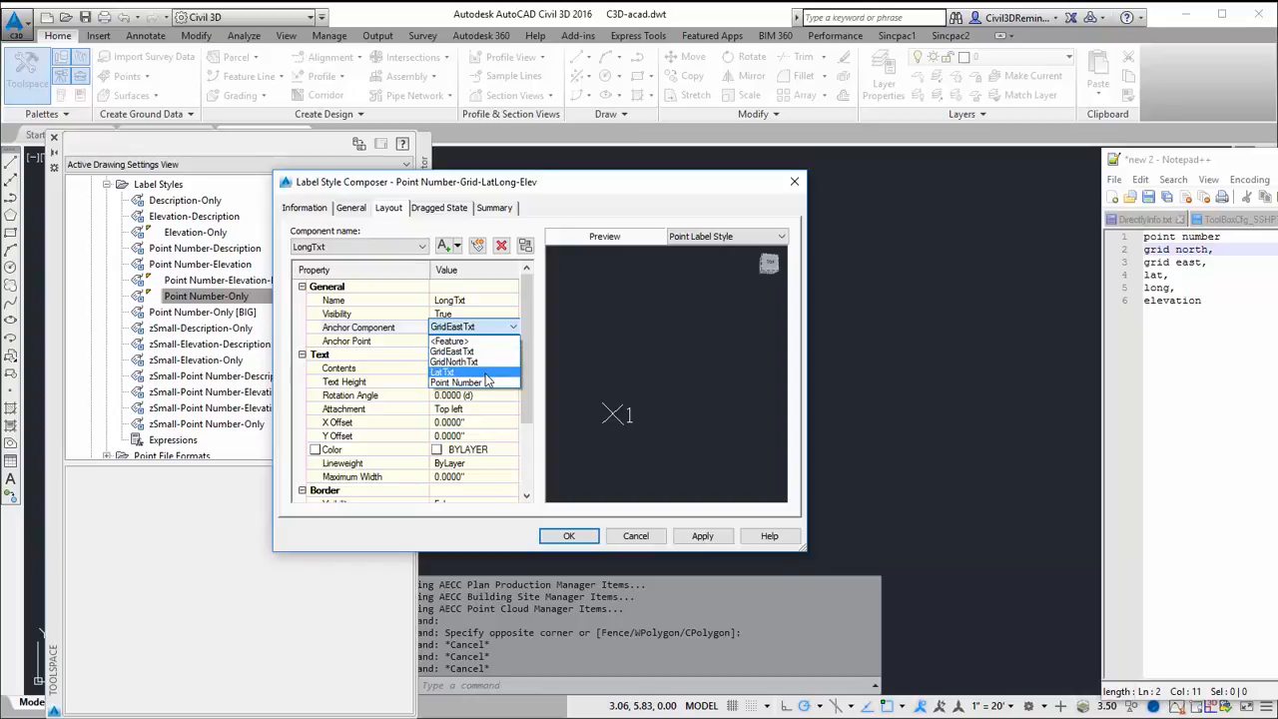
{"action": "left_click", "coordinate": [441, 373]}
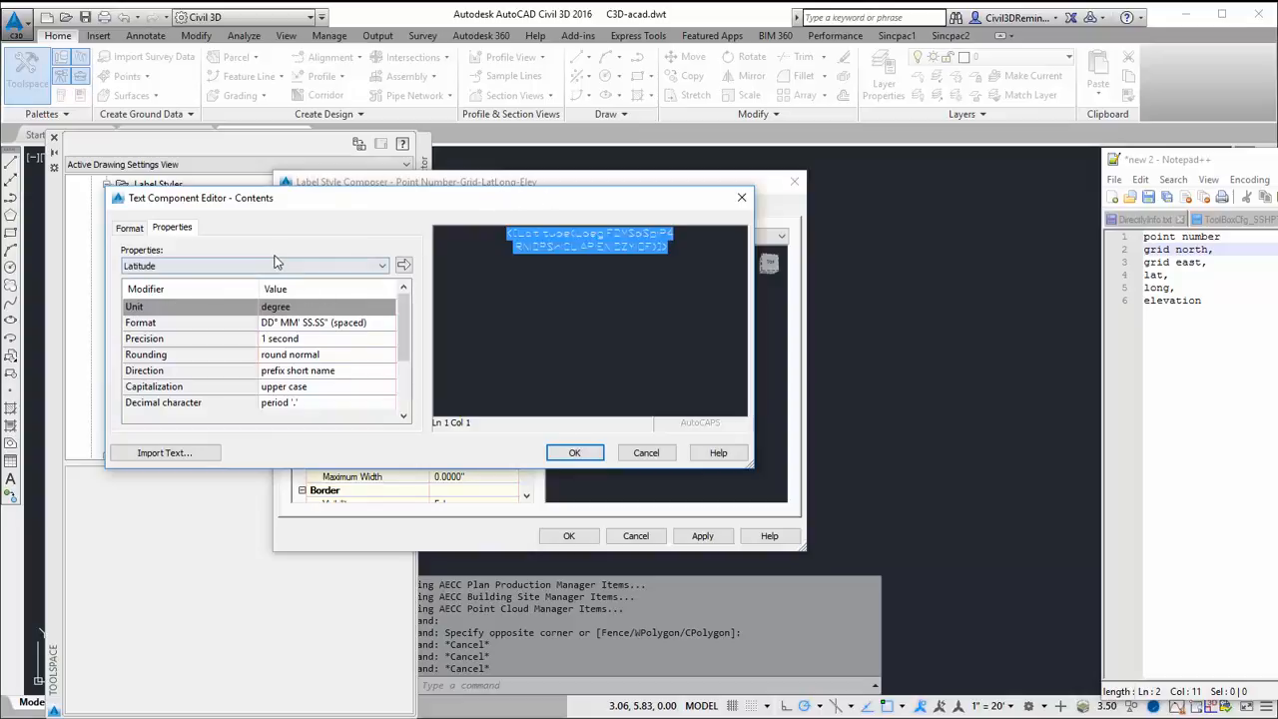
- Set LongTxt contents to Longitude rounded to 1 second
{"action": "left_click", "coordinate": [255, 266]}
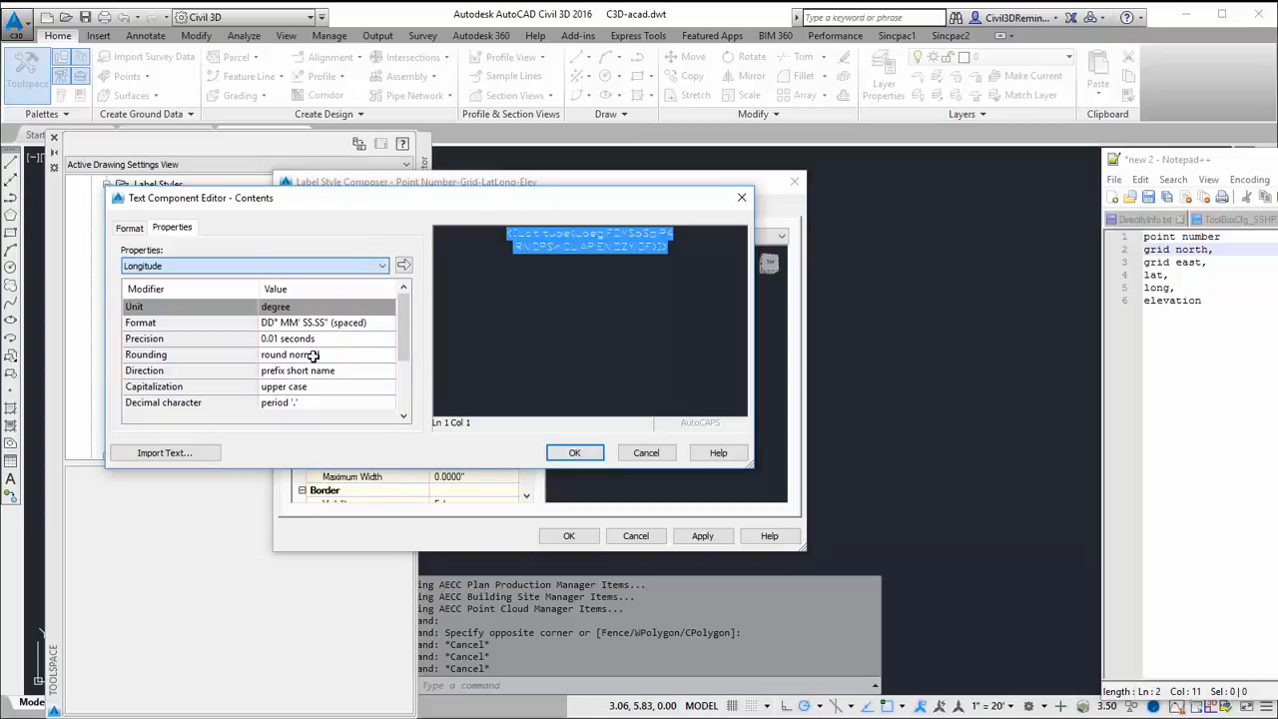
{"action": "left_click", "coordinate": [390, 336]}
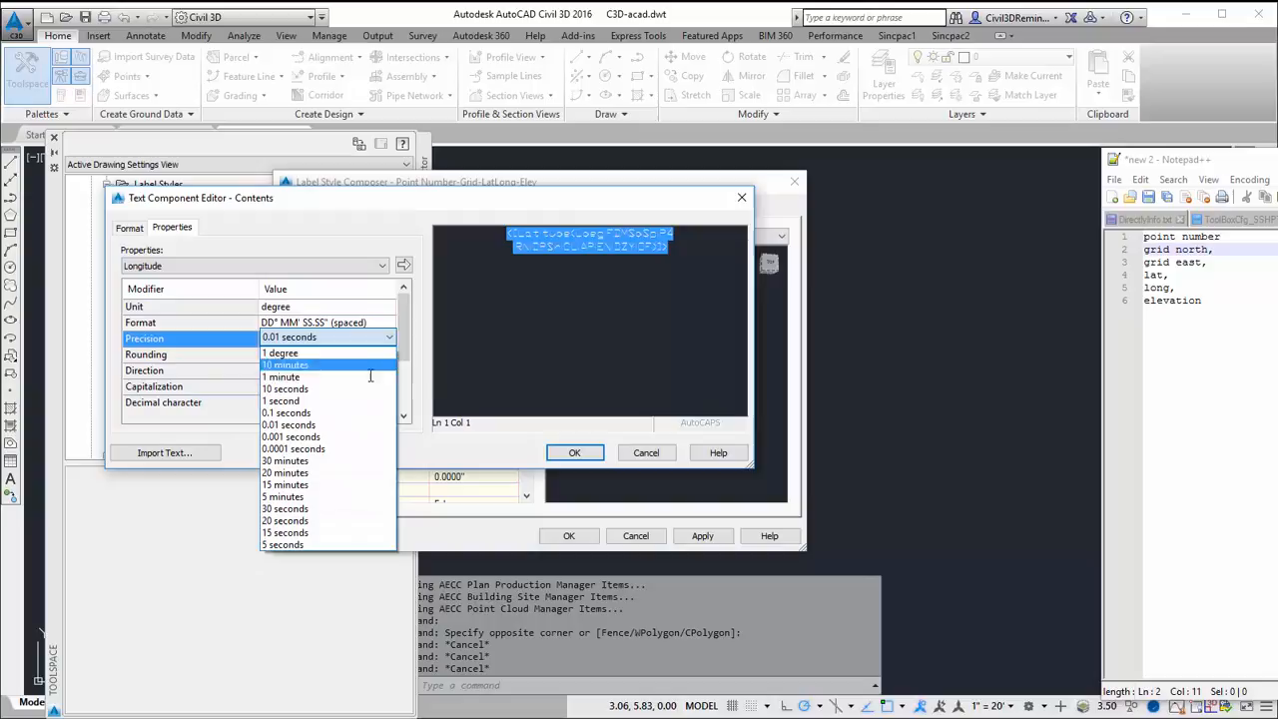
{"action": "left_click", "coordinate": [280, 400]}
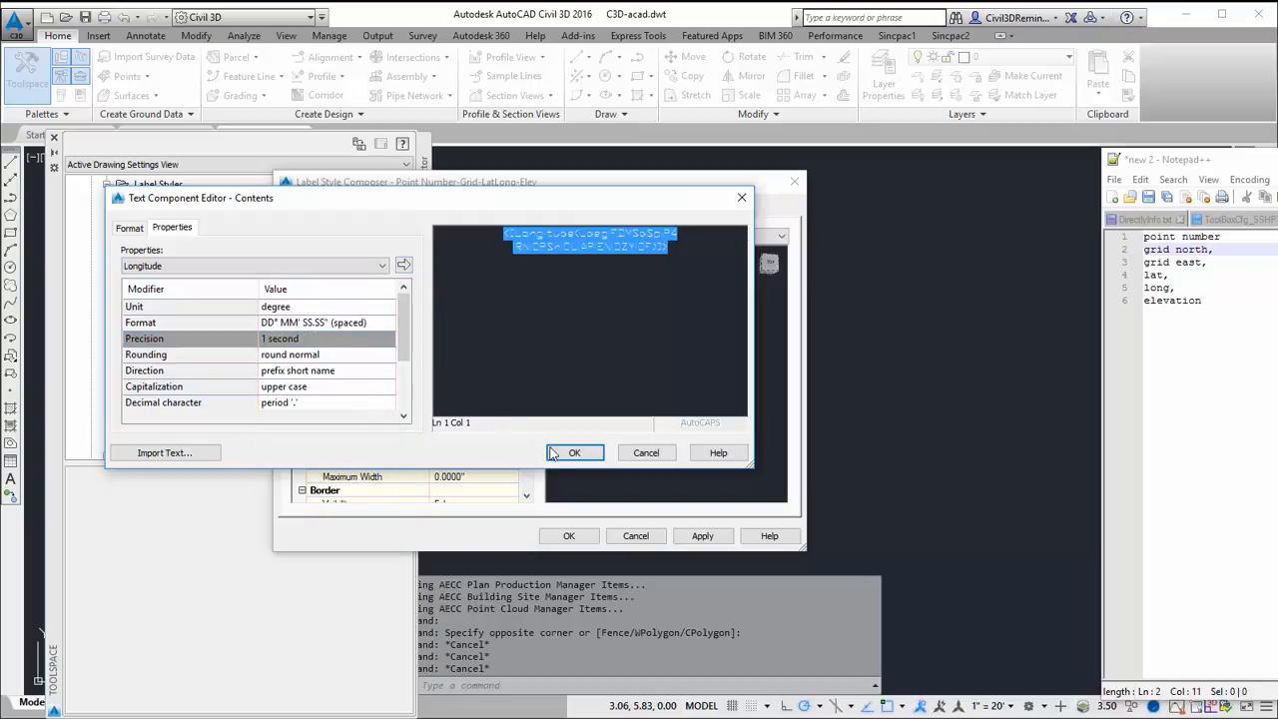
{"action": "left_click", "coordinate": [576, 451]}
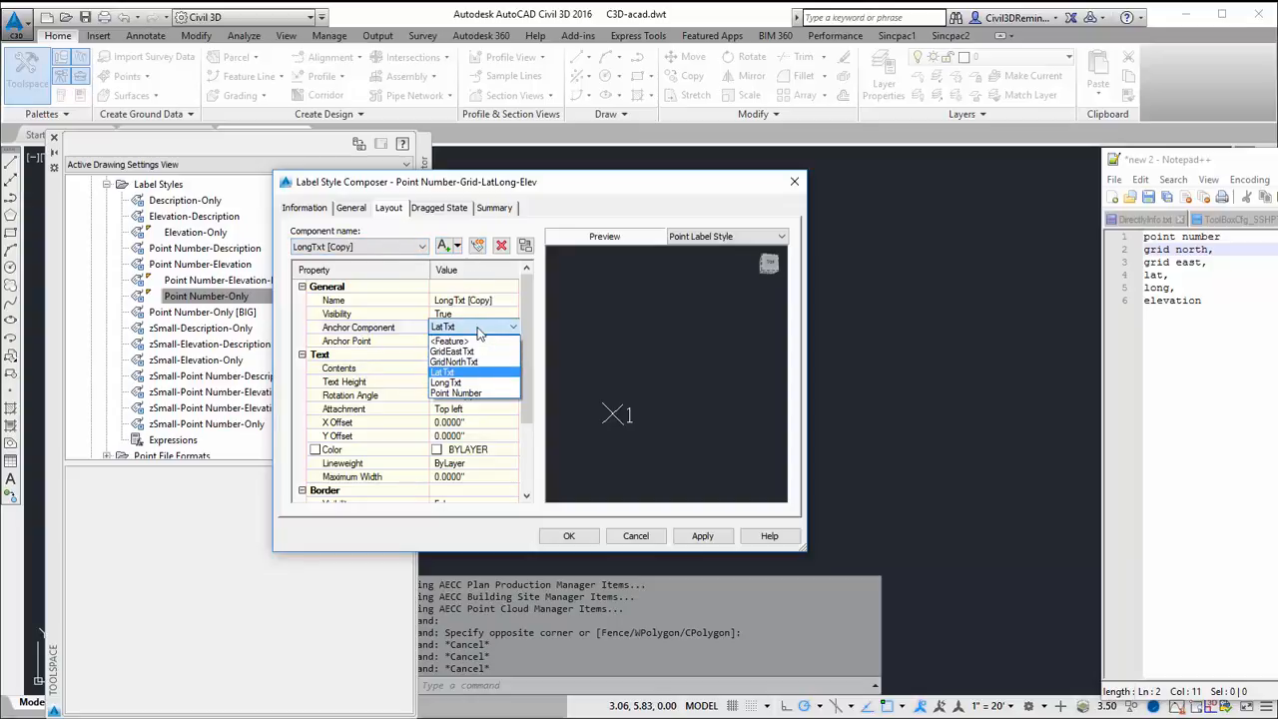
- Anchor the LongTxt copy to LongTxt and set its contents to Point Elevation
{"action": "left_click", "coordinate": [448, 384]}
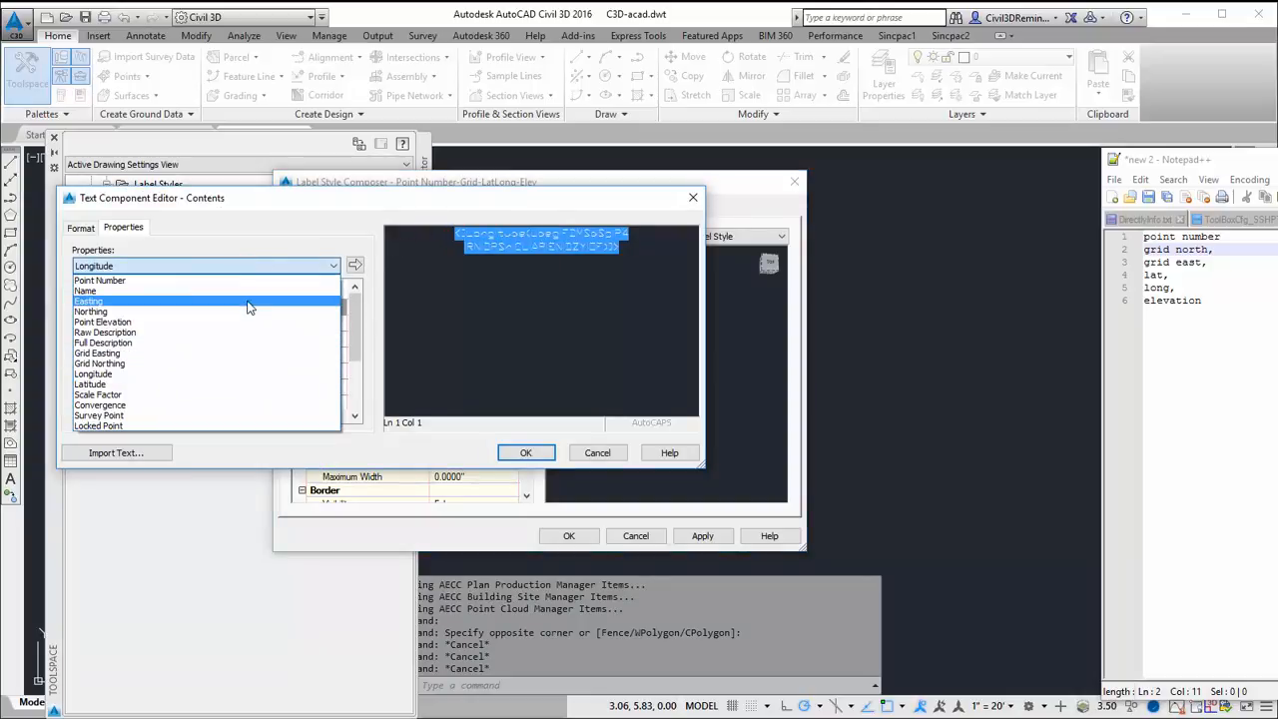
{"action": "left_click", "coordinate": [102, 322]}
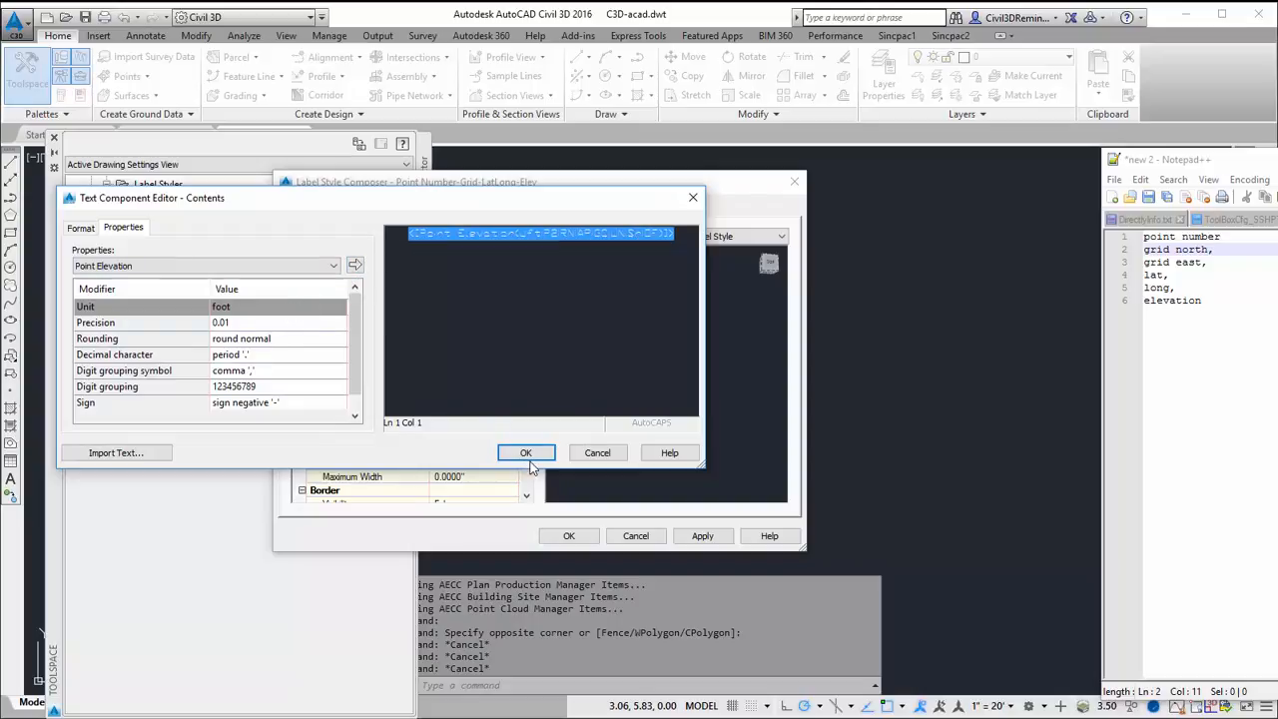
{"action": "left_click", "coordinate": [525, 451]}
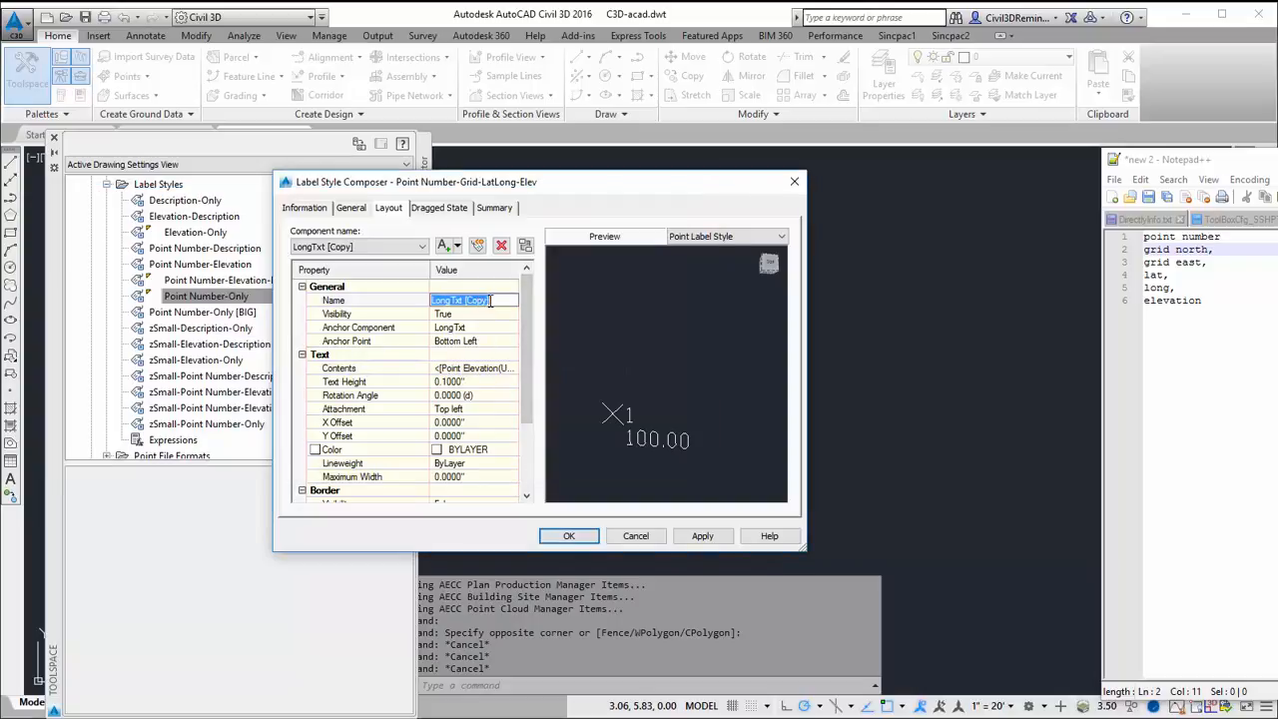
- Name the elevation component PointTxt, review GridNorthTxt, and save the label style
{"action": "type", "text": "Point T"}
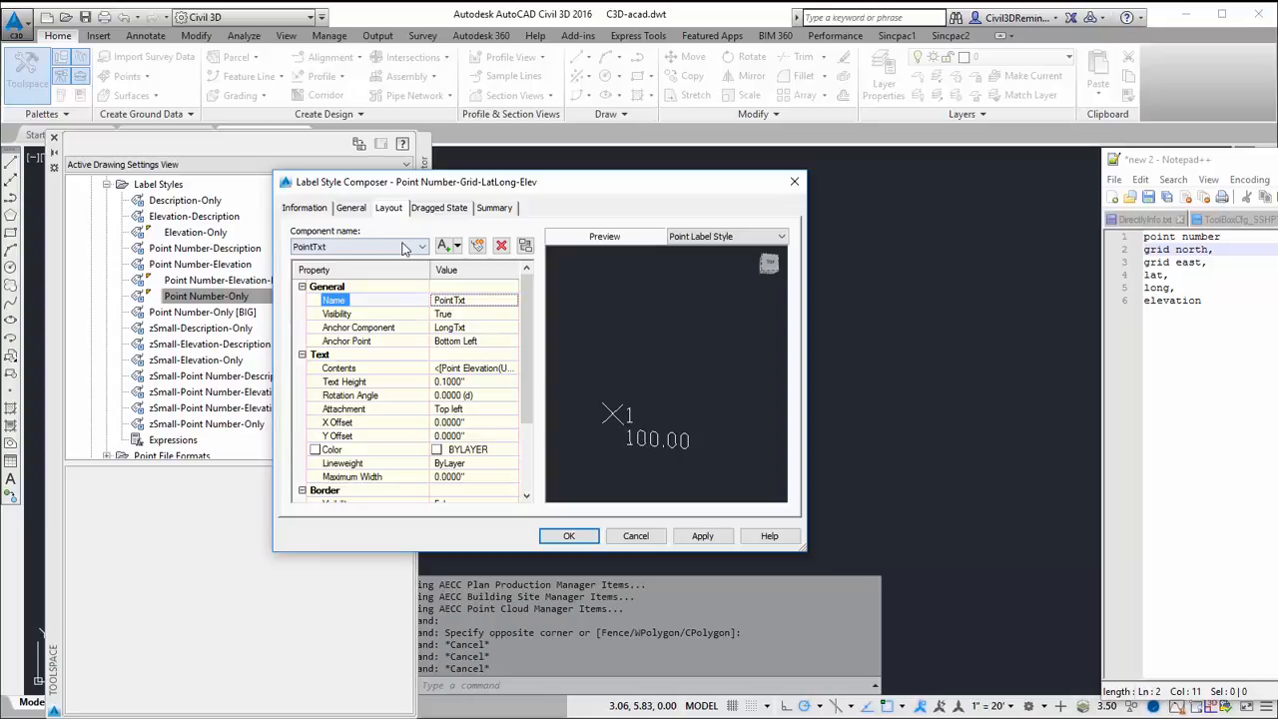
{"action": "left_click", "coordinate": [420, 248]}
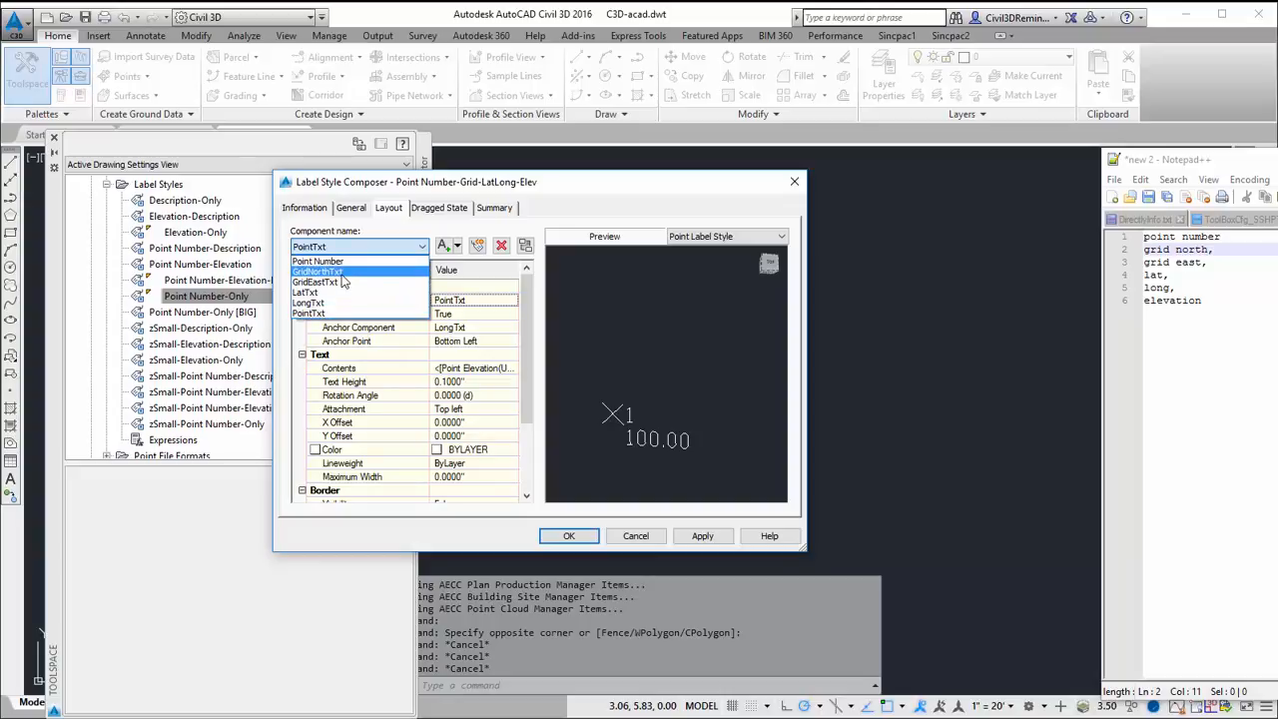
{"action": "left_click", "coordinate": [317, 272]}
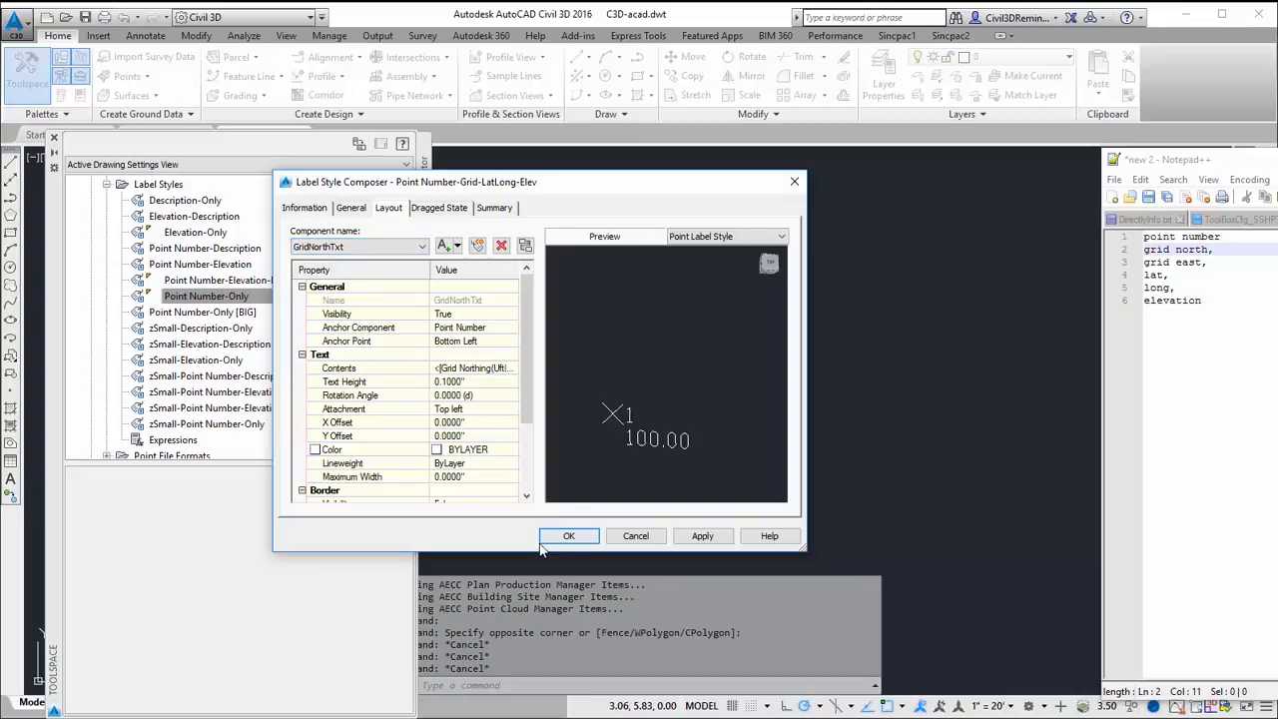
{"action": "left_click", "coordinate": [567, 536]}
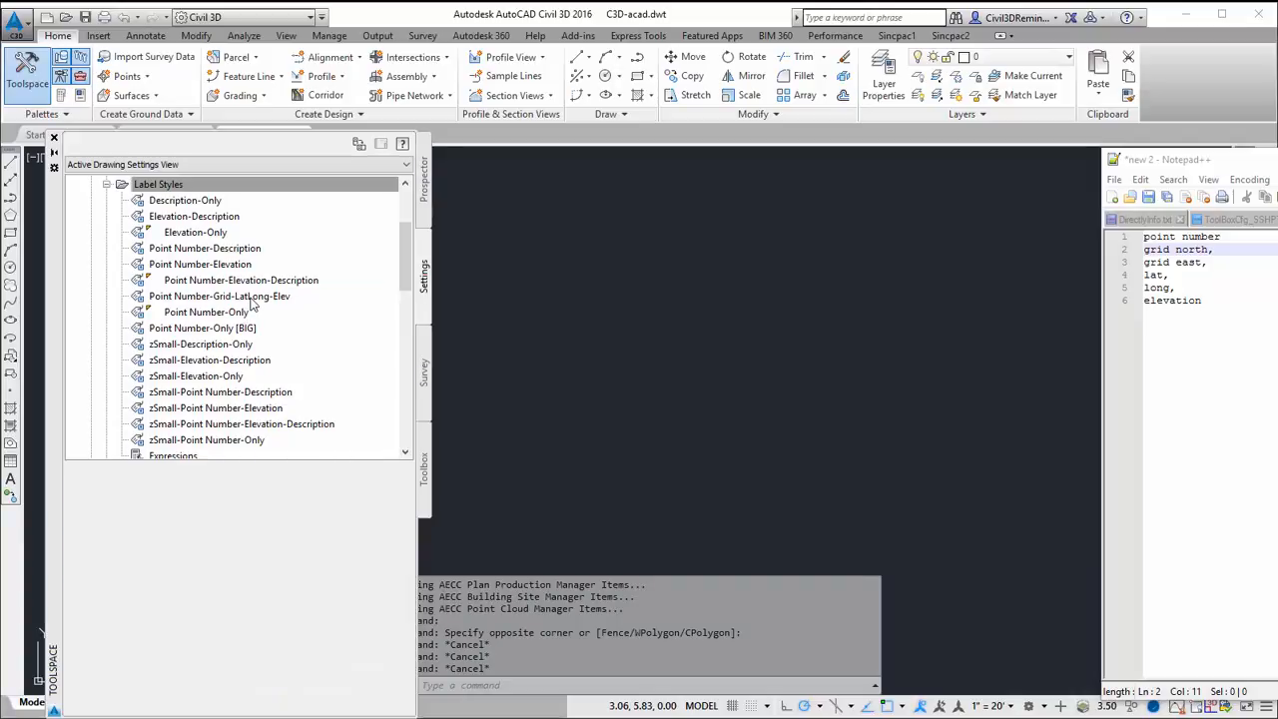
- Place COGO point 3 manually with description Test and elevation 55, then select it
{"action": "left_click", "coordinate": [220, 296]}
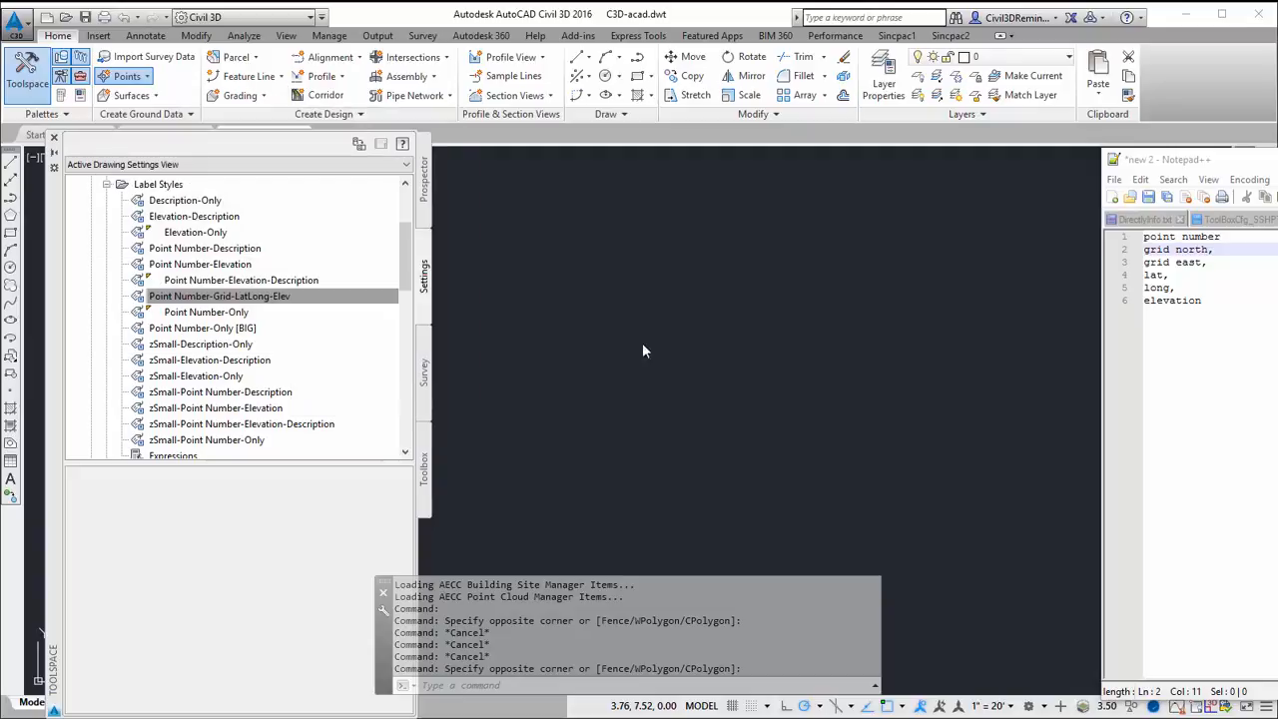
{"action": "left_click", "coordinate": [128, 76]}
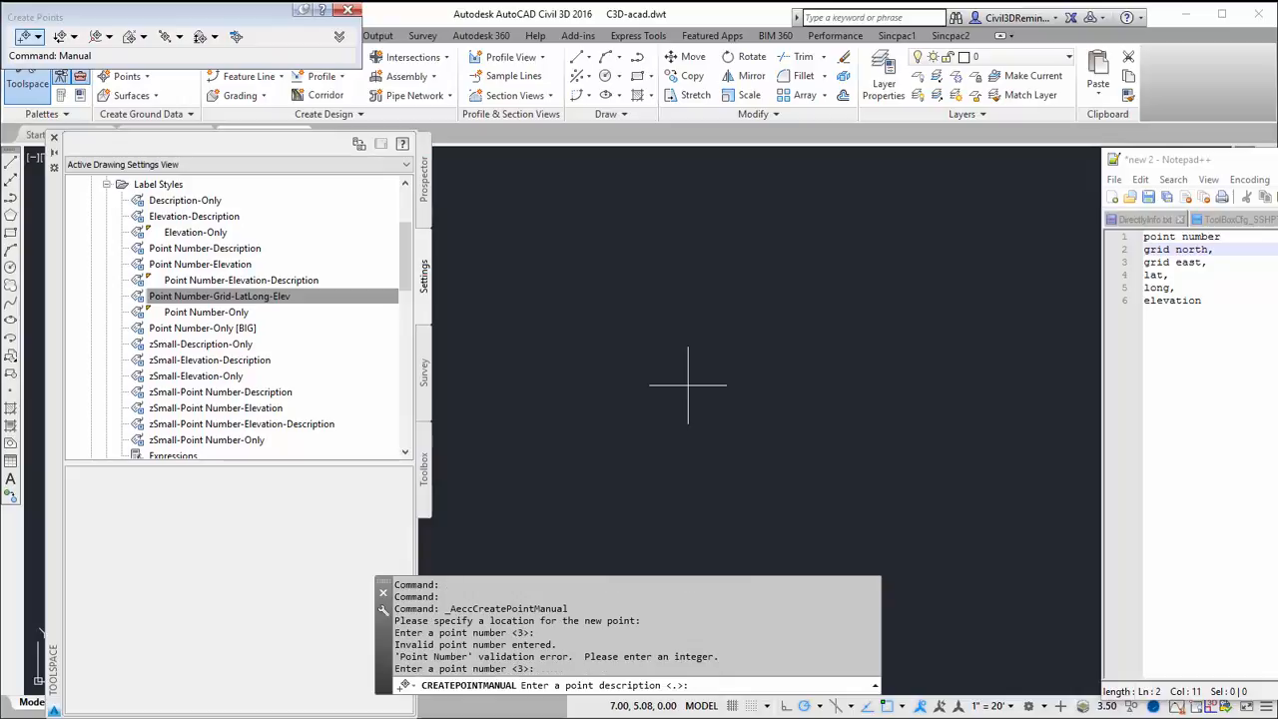
{"action": "type", "text": "Test"}
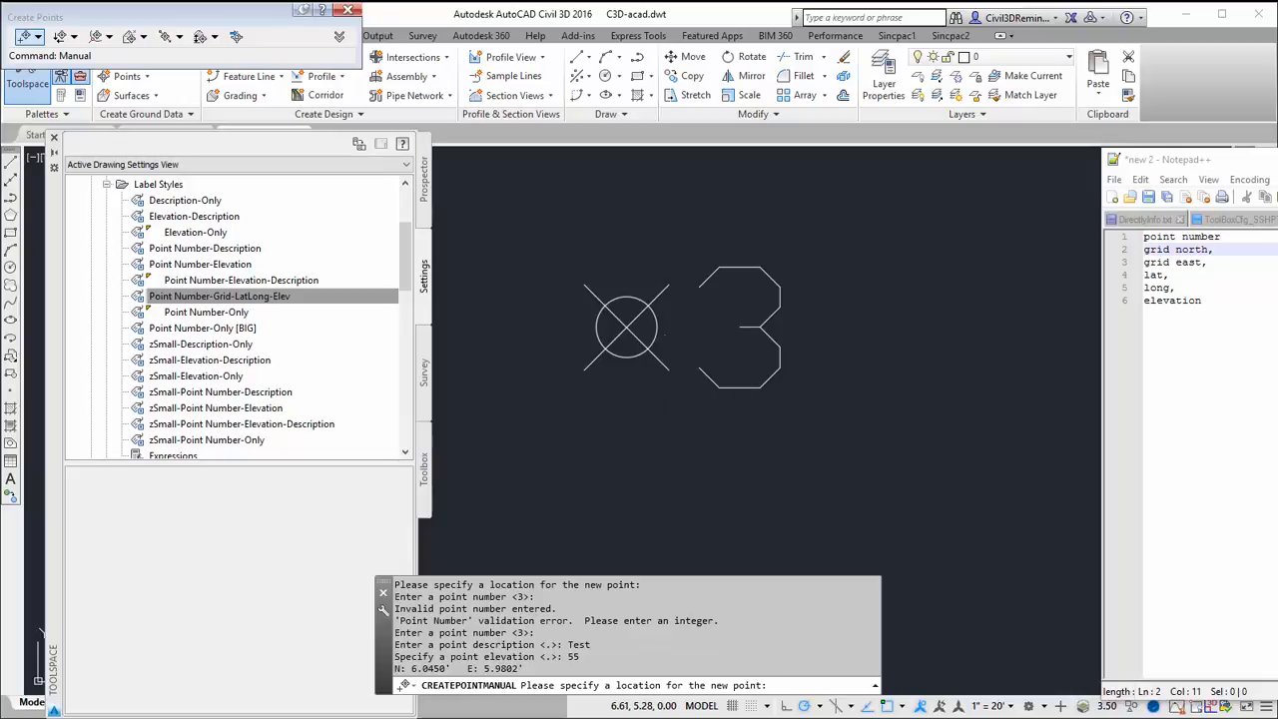
{"action": "left_click", "coordinate": [627, 324]}
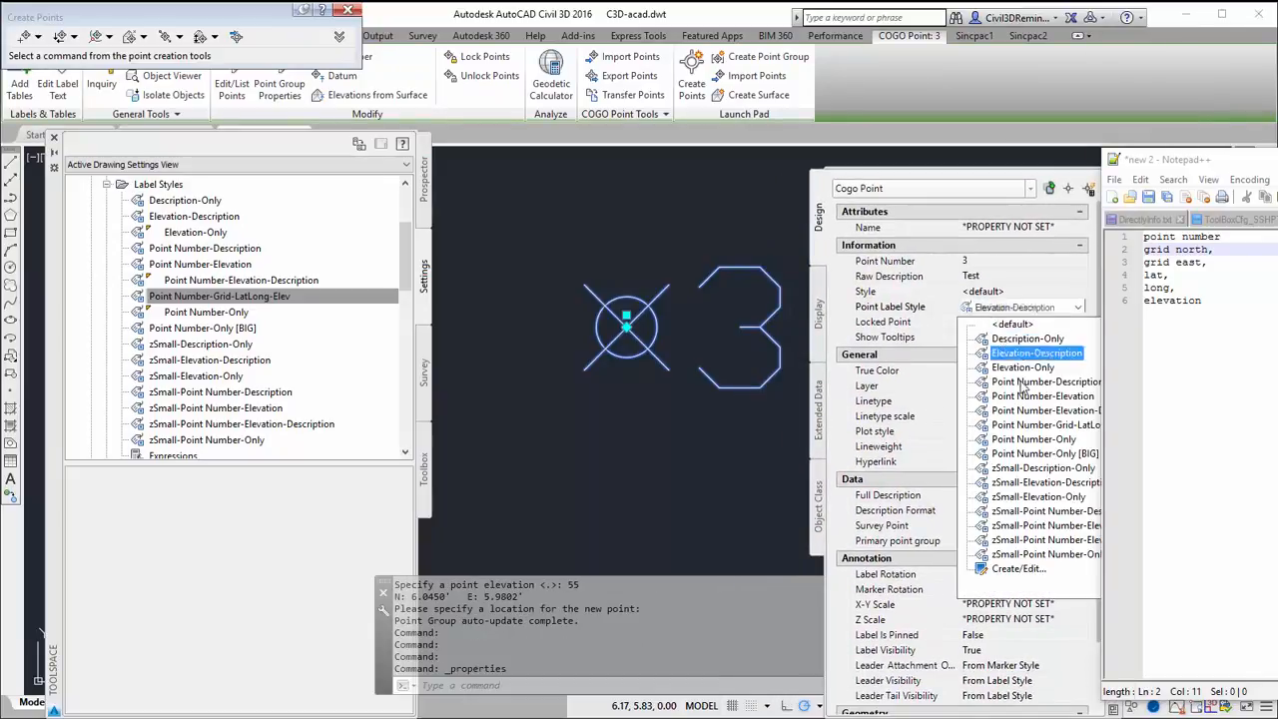
- Assign the Point Number-Grid-LatLong-Elev label style to point 3 in Properties
{"action": "left_click", "coordinate": [1046, 423]}
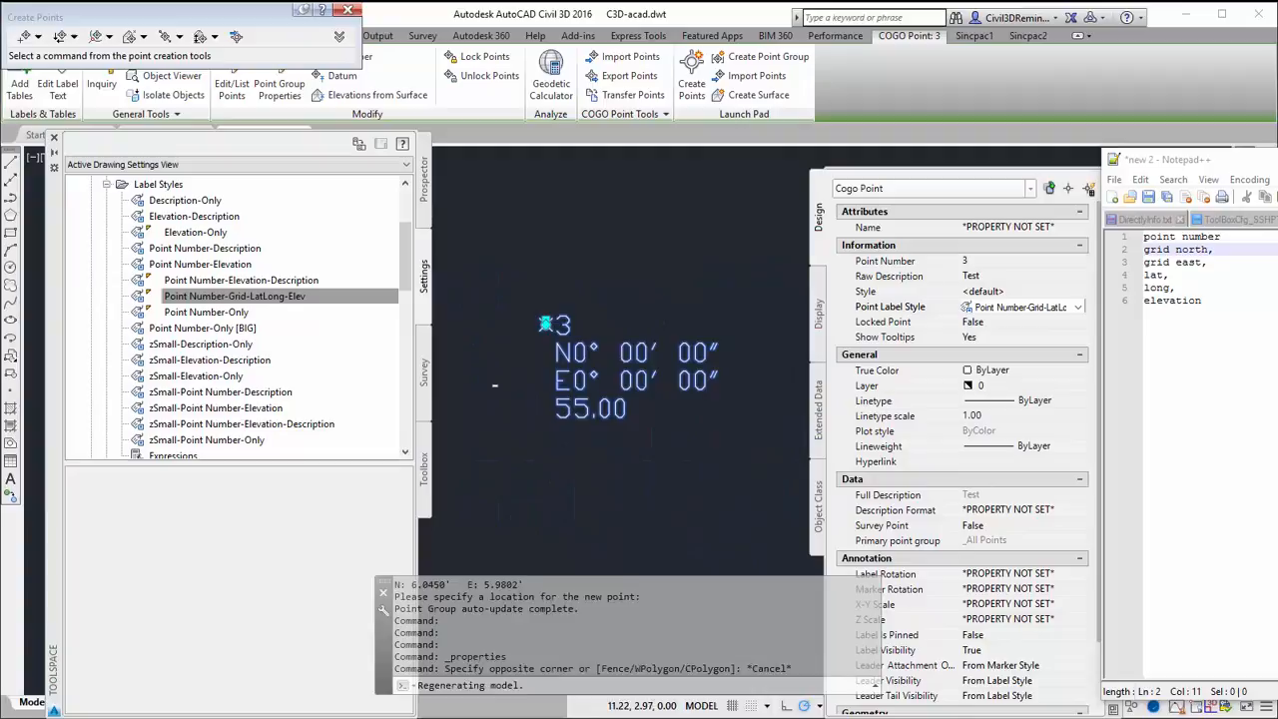
{"action": "mouse_move", "coordinate": [727, 332]}
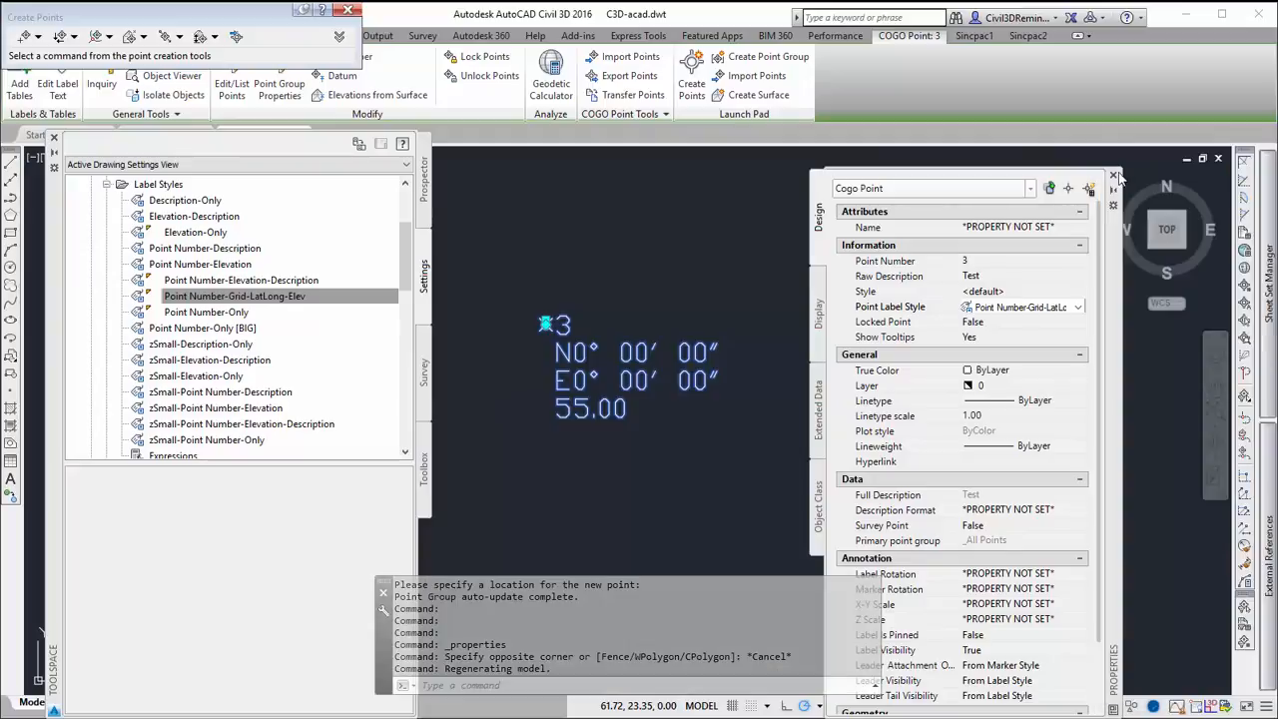
{"action": "left_click", "coordinate": [1114, 176]}
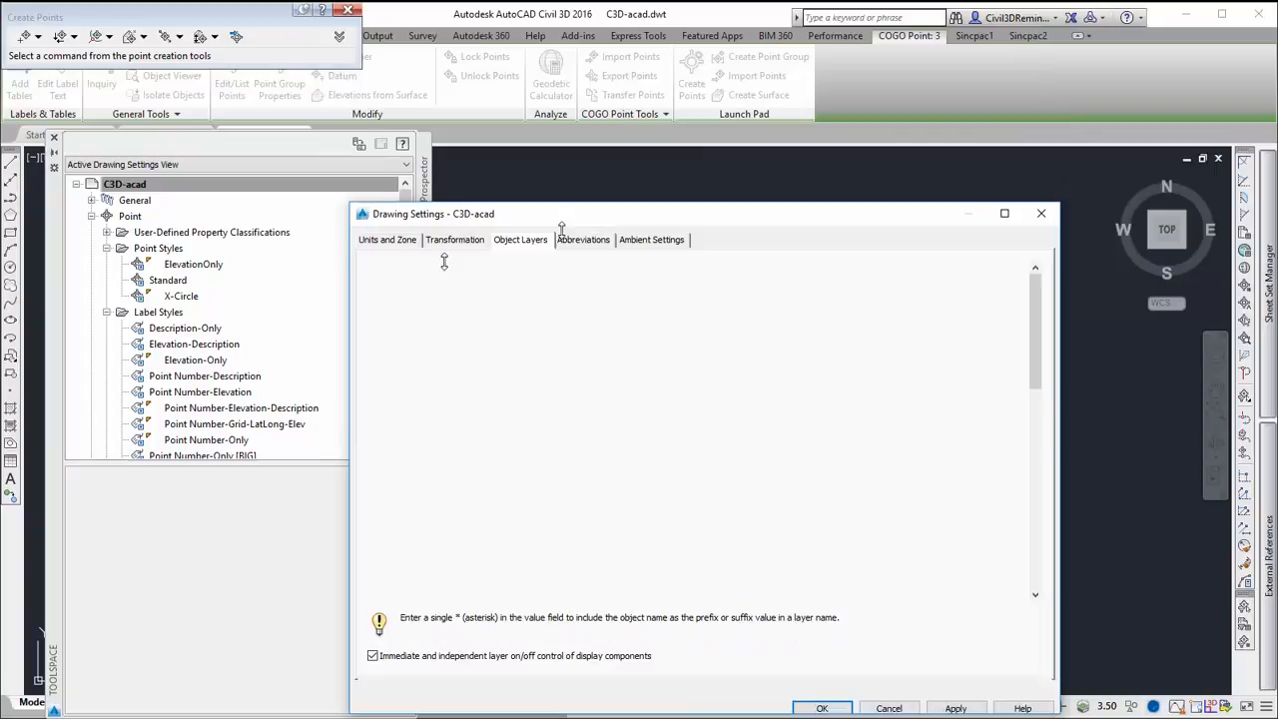
- Set the Units and Zone coordinate system code to CA83-IVF (NAD83 California Zone IV, US Foot)
{"action": "left_click", "coordinate": [387, 239]}
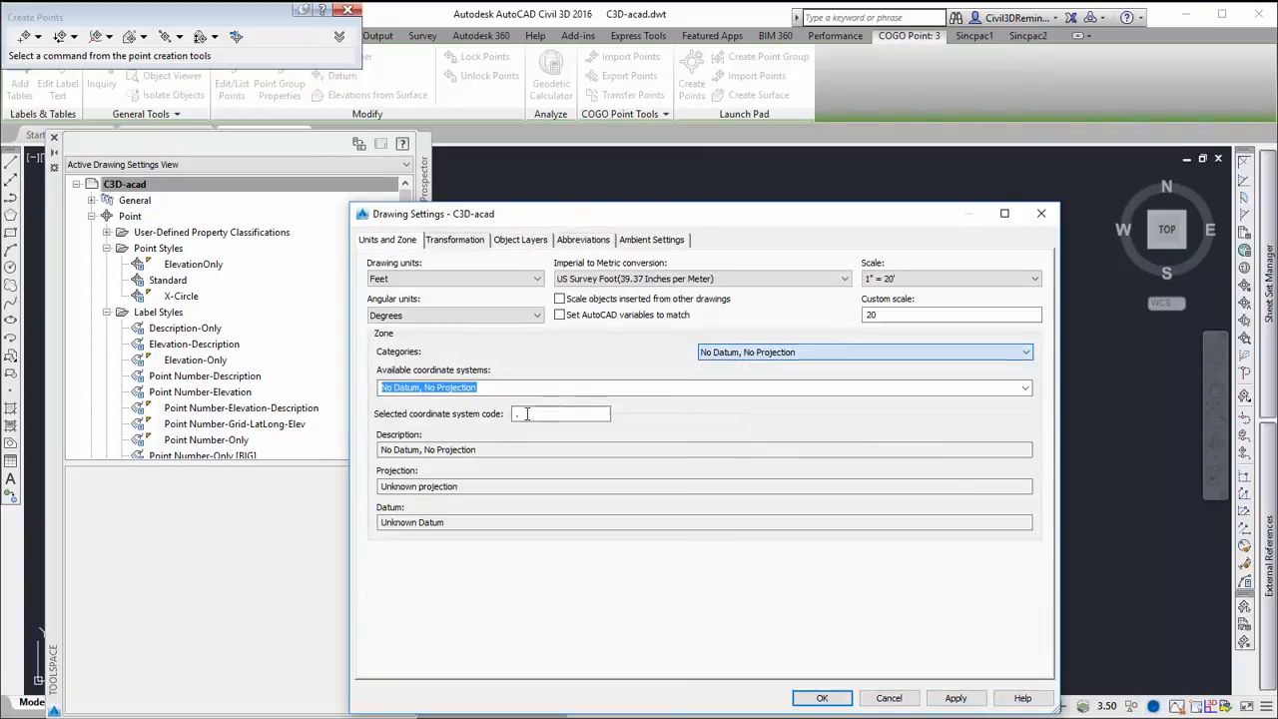
{"action": "type", "text": "CA83-IV"}
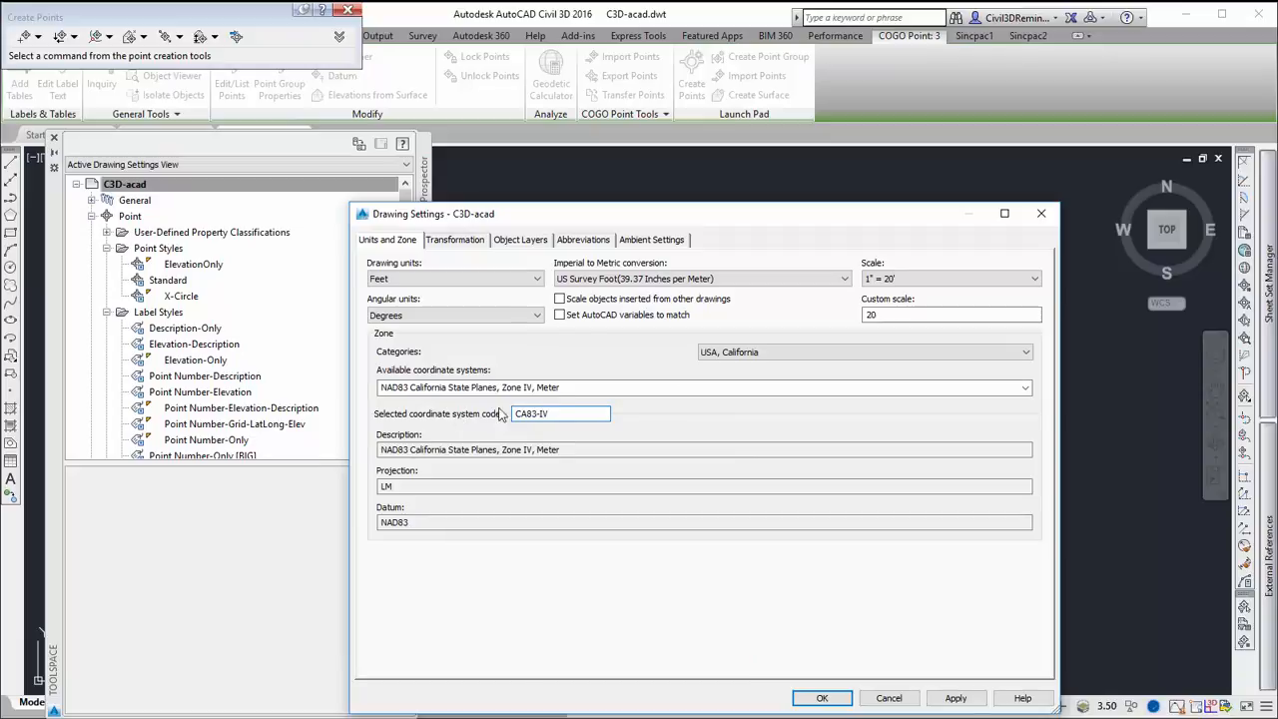
{"action": "type", "text": "F"}
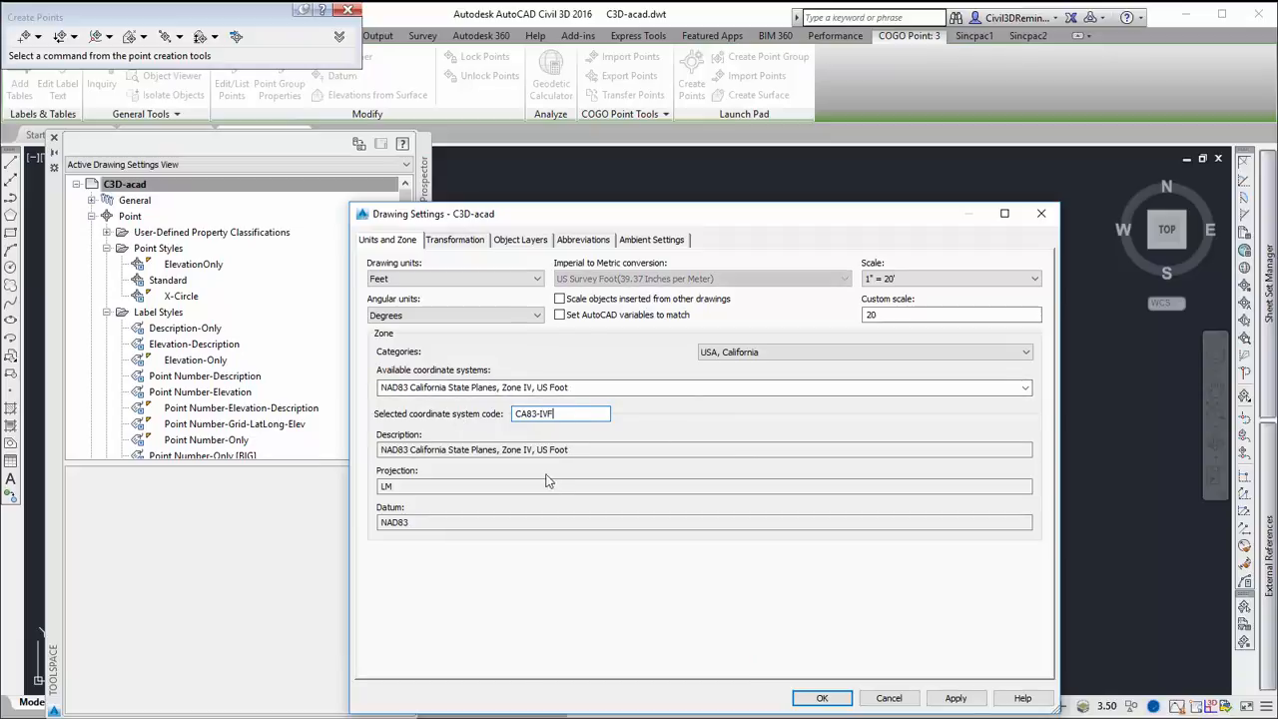
{"action": "left_click", "coordinate": [822, 697]}
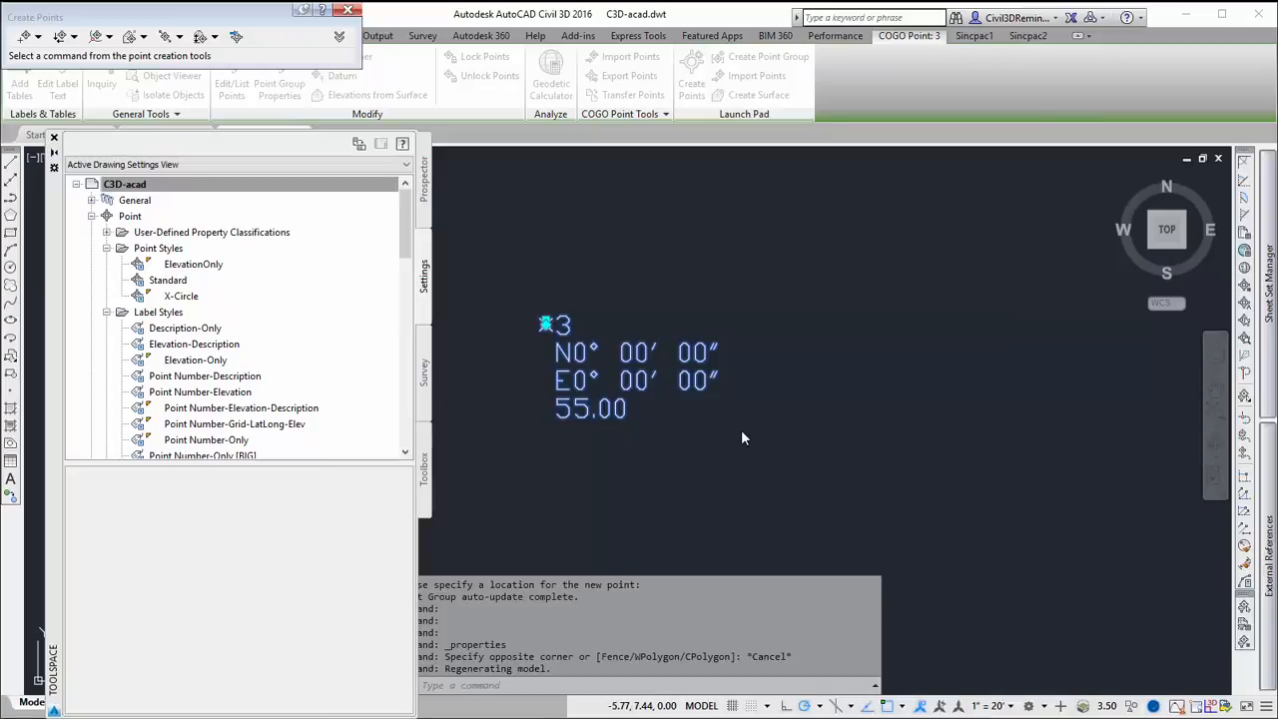
- Drag point 3's label by its grip onto a leader, now showing N28°54'56", W139°29'11"
{"action": "left_click", "coordinate": [902, 36]}
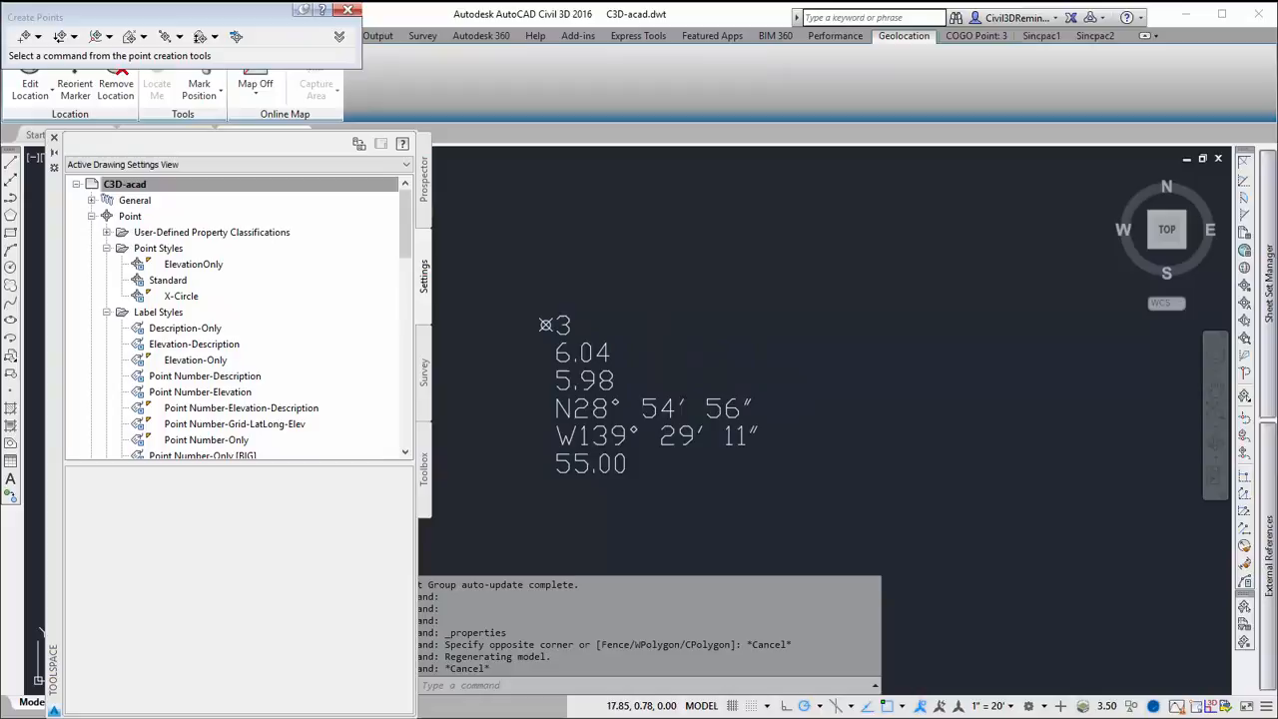
{"action": "mouse_move", "coordinate": [595, 363]}
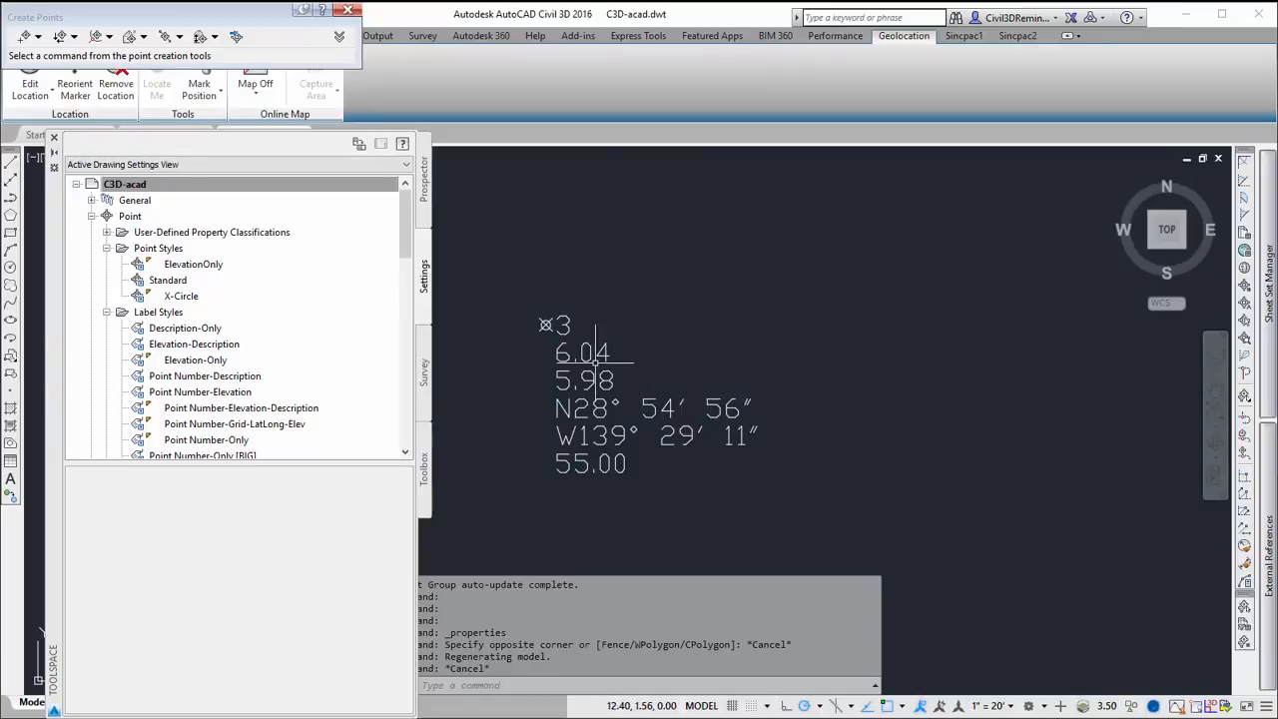
{"action": "left_click", "coordinate": [547, 324]}
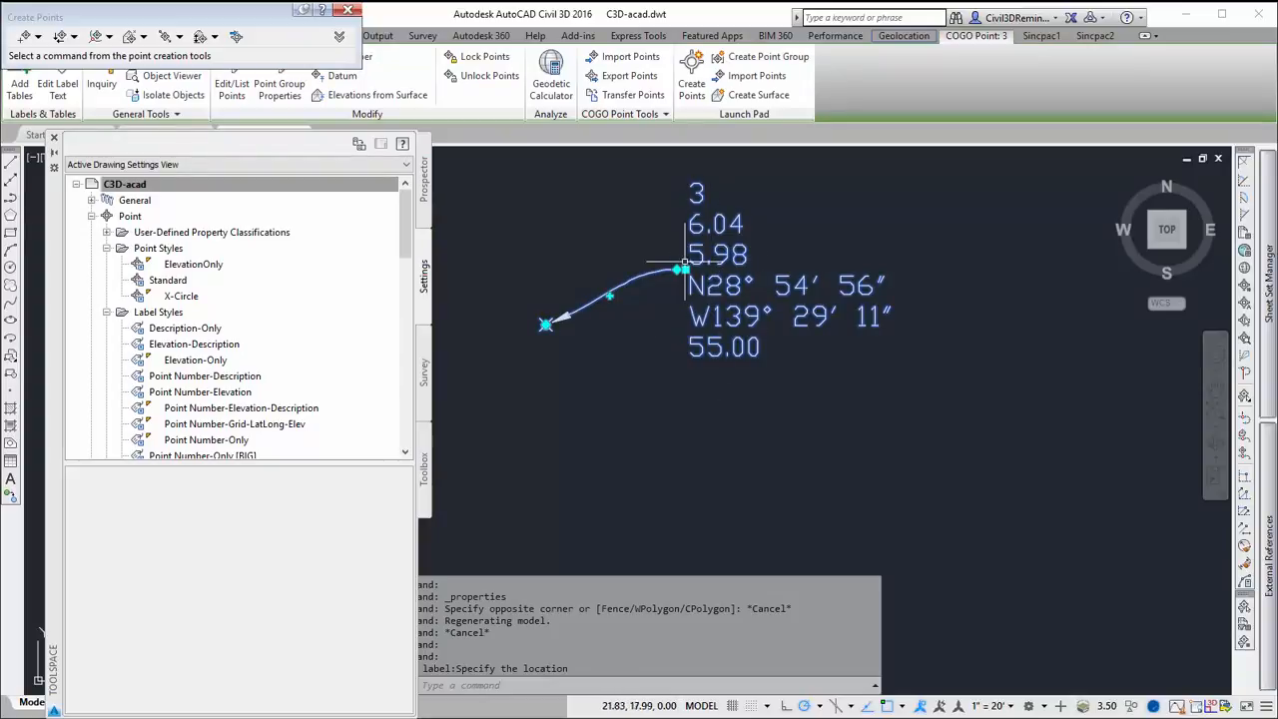
{"action": "mouse_move", "coordinate": [683, 262]}
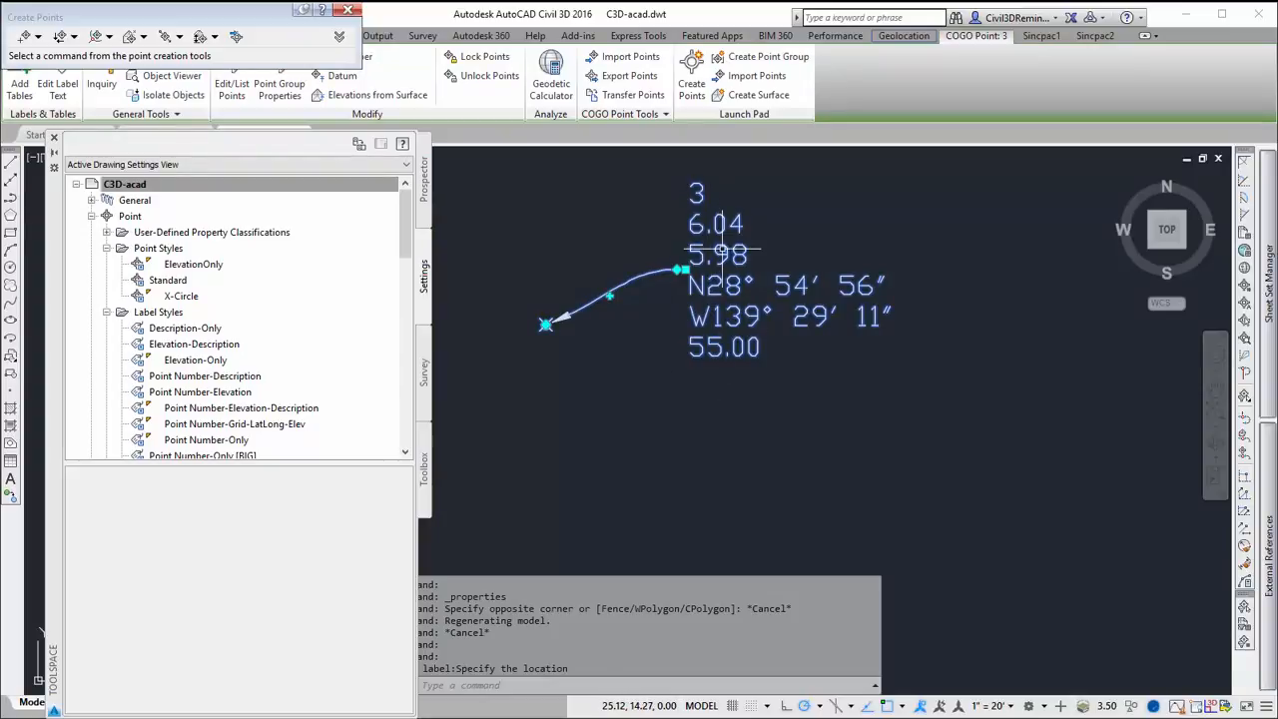
{"action": "mouse_move", "coordinate": [655, 312]}
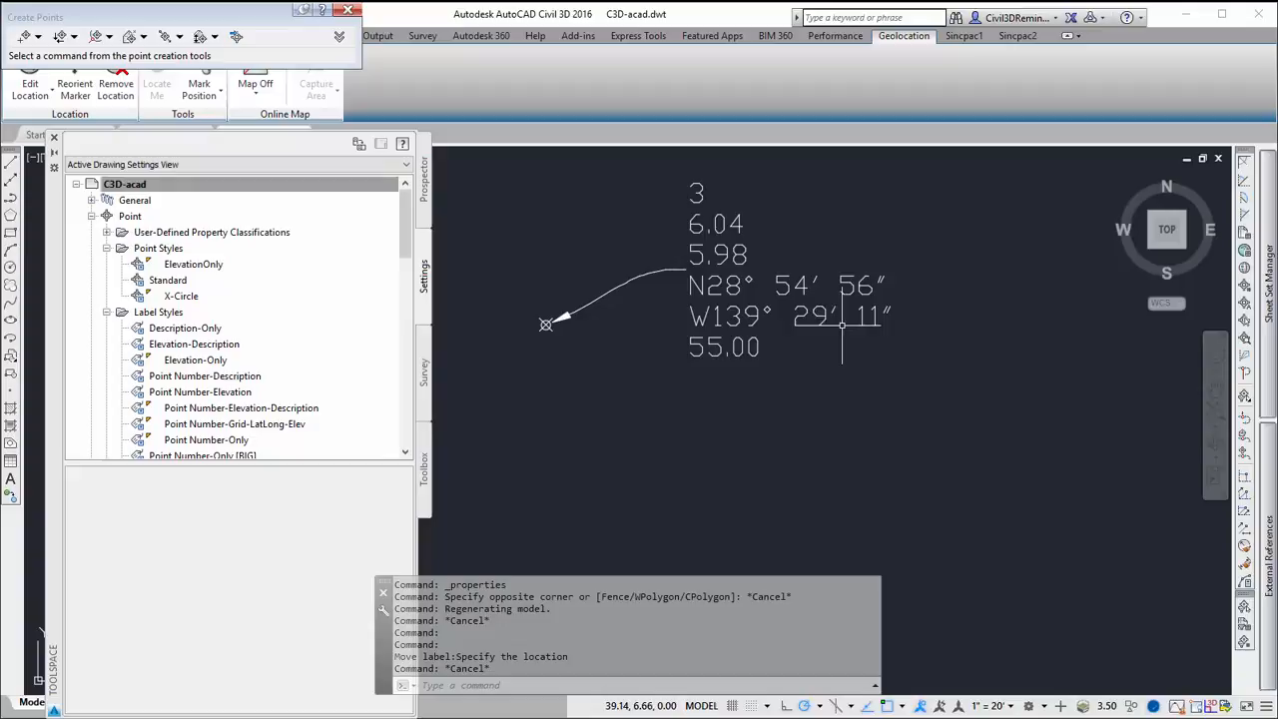
{"action": "mouse_move", "coordinate": [803, 201]}
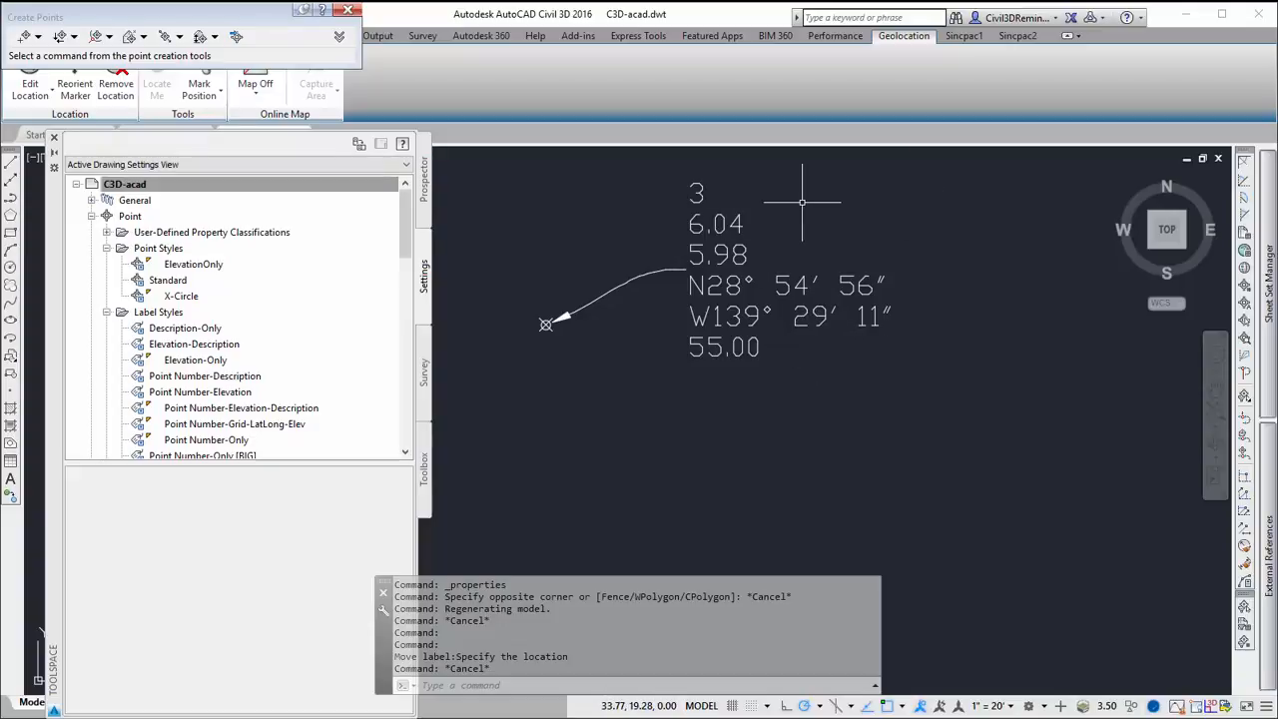